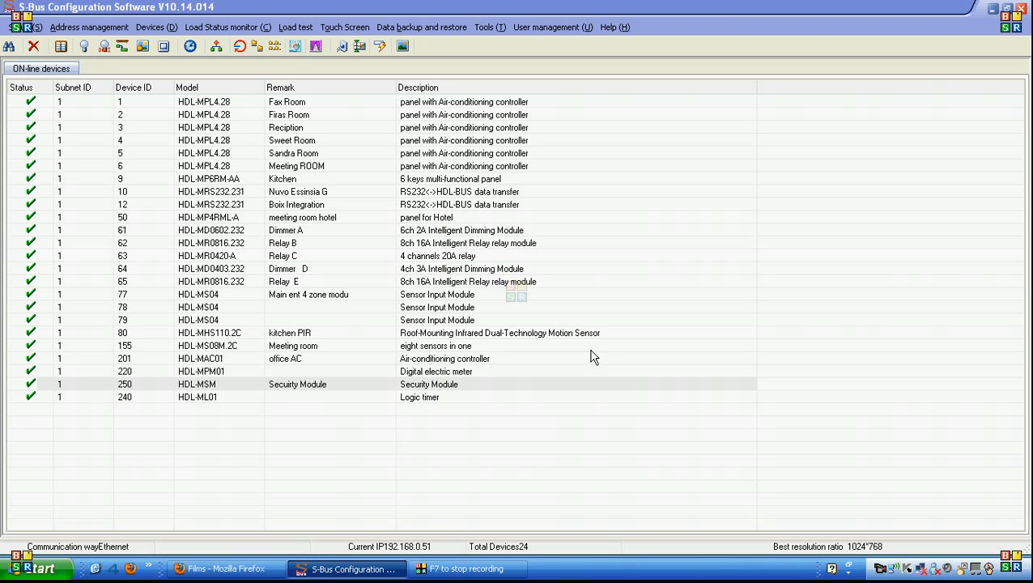
Step: Open the Security Module (ID 250) settings and sync its timer clock to PC time
click(510, 384)
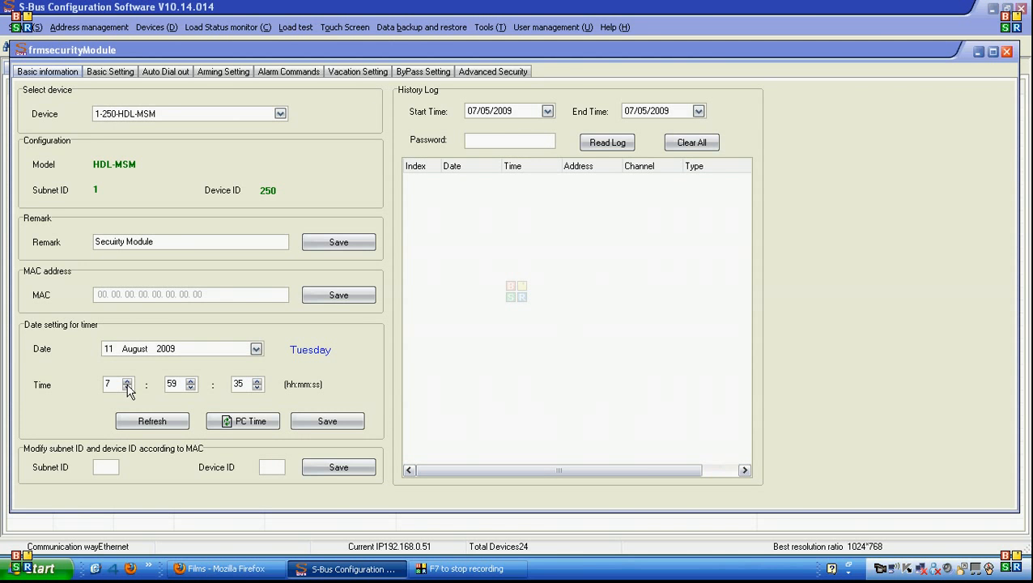
mouse_move(125, 348)
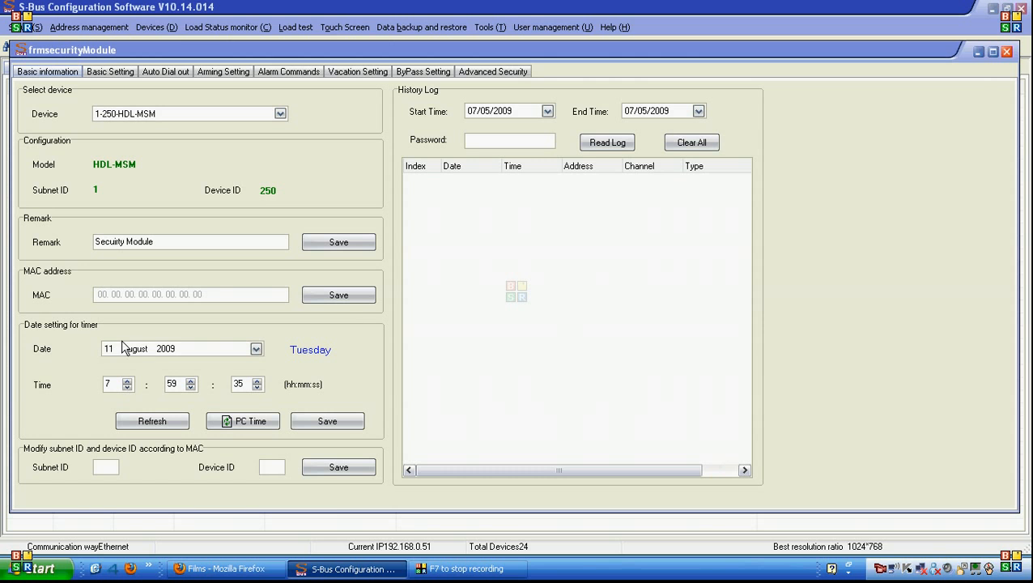
double_click(134, 349)
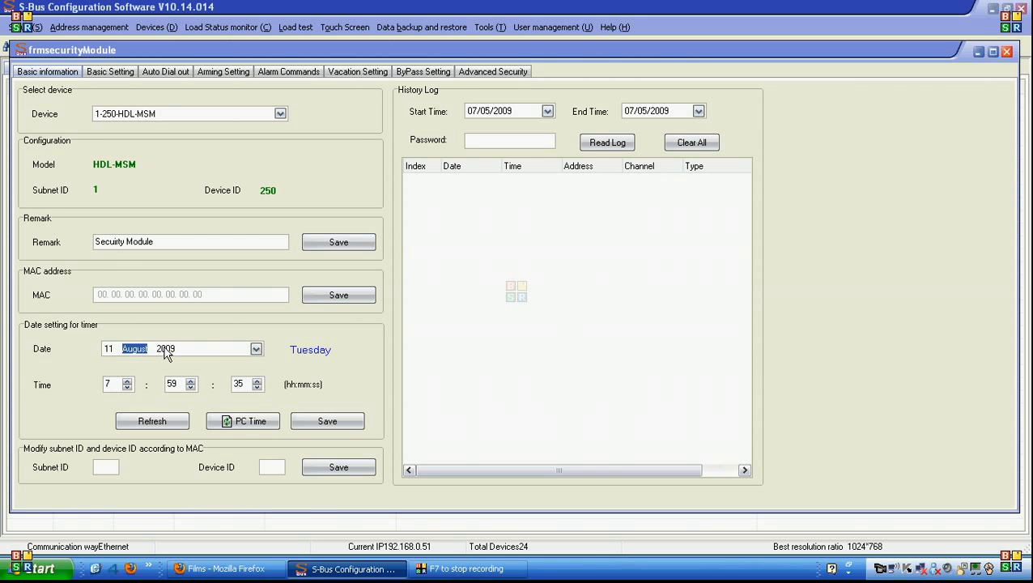
click(109, 383)
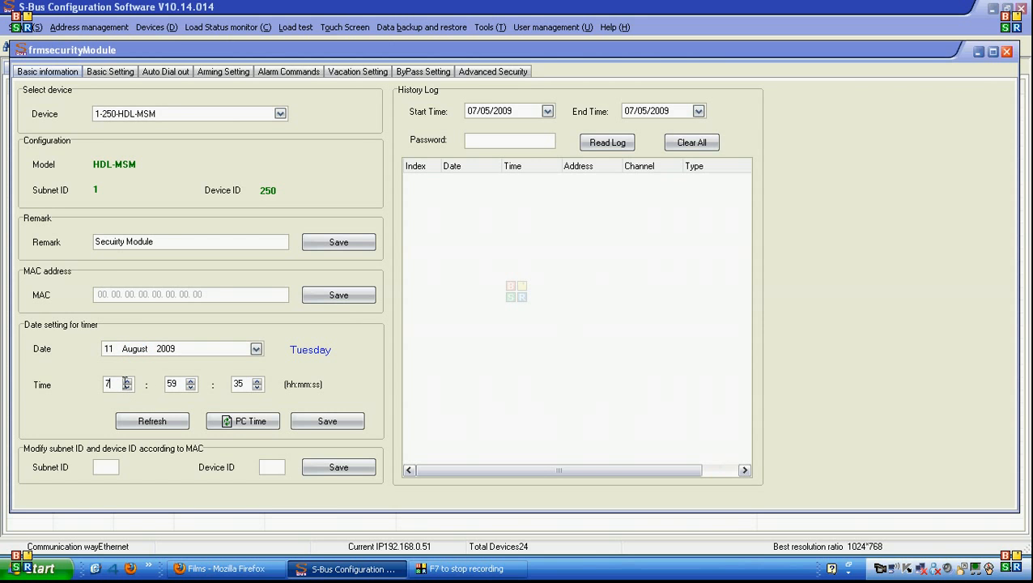
click(242, 420)
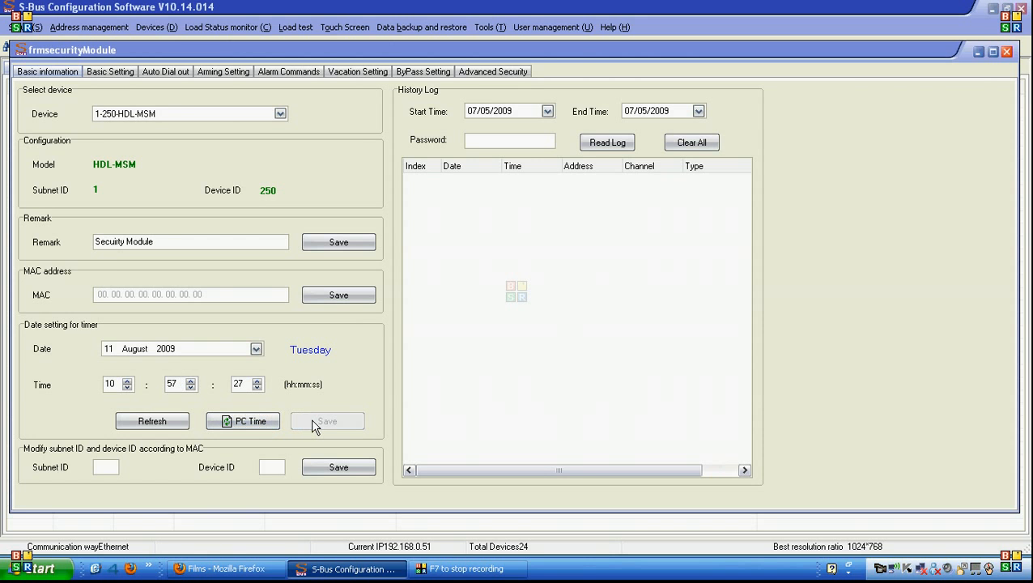
mouse_move(181, 257)
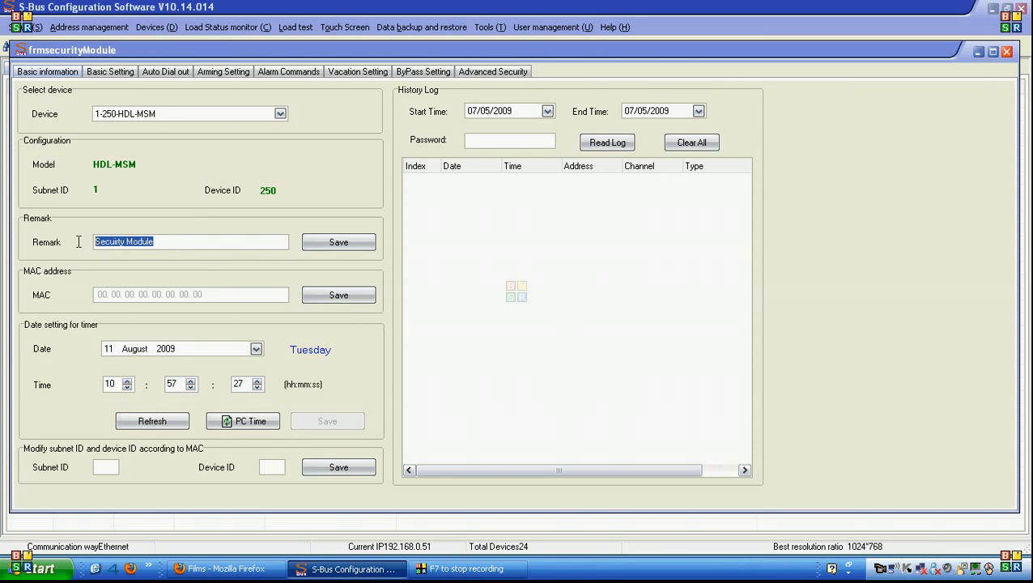
mouse_move(324, 235)
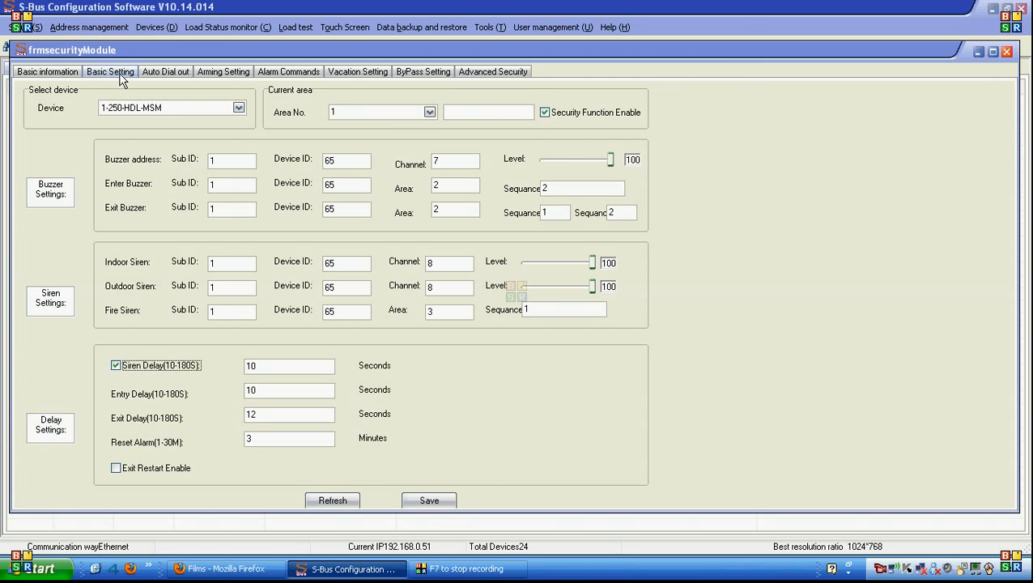
Step: Name security area 1 'Apartment 1'
click(429, 112)
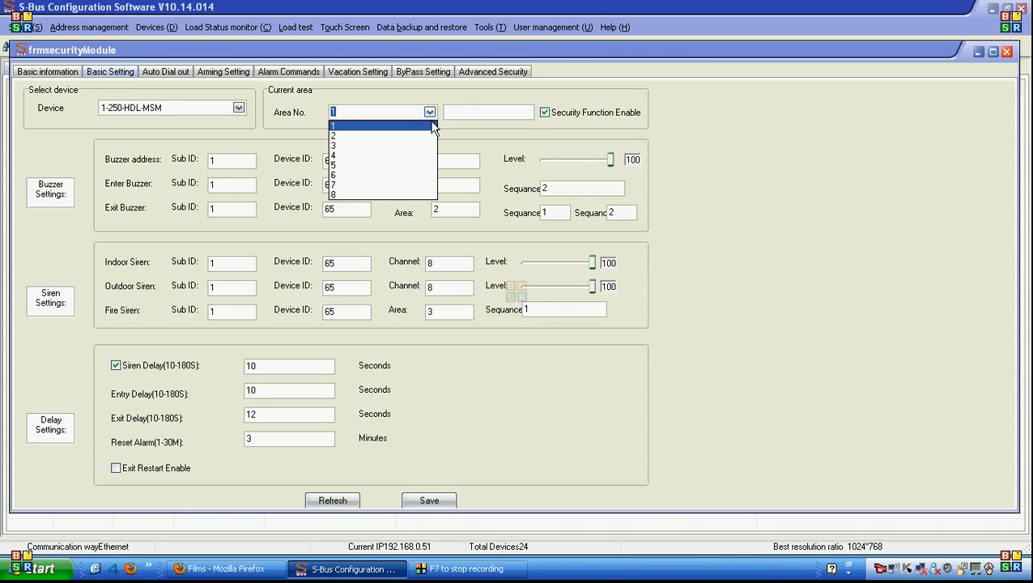
mouse_move(413, 130)
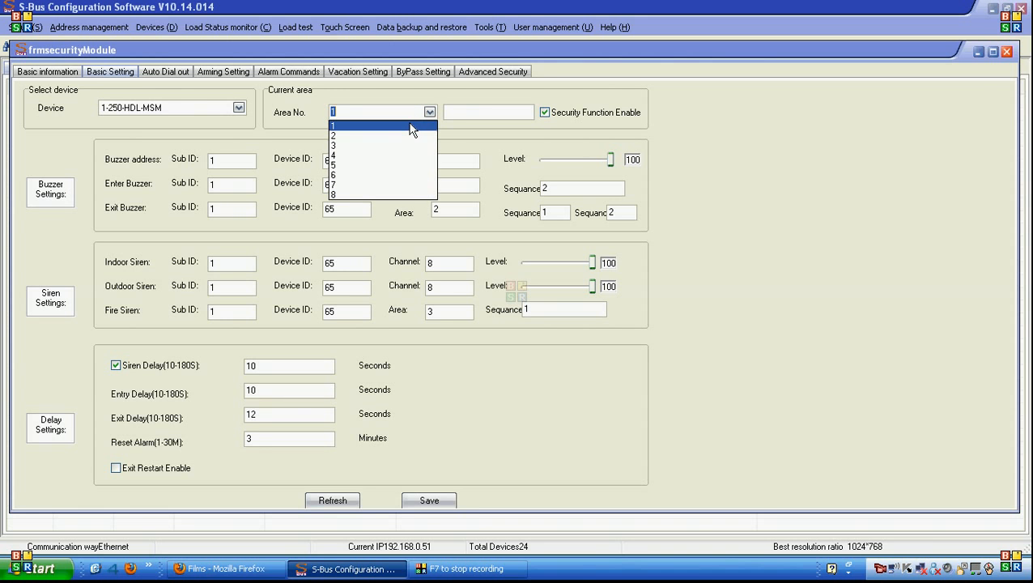
click(332, 124)
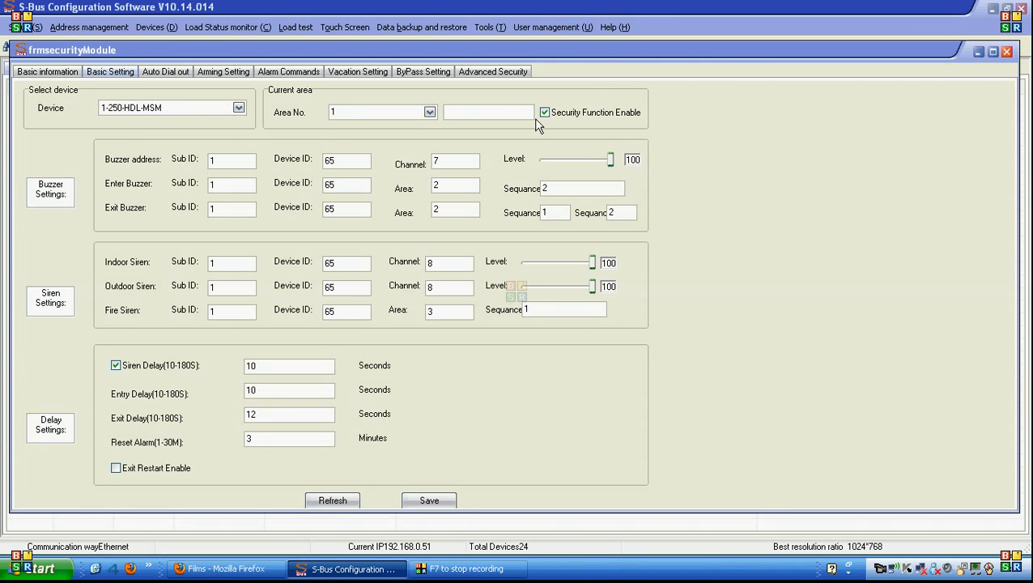
click(429, 112)
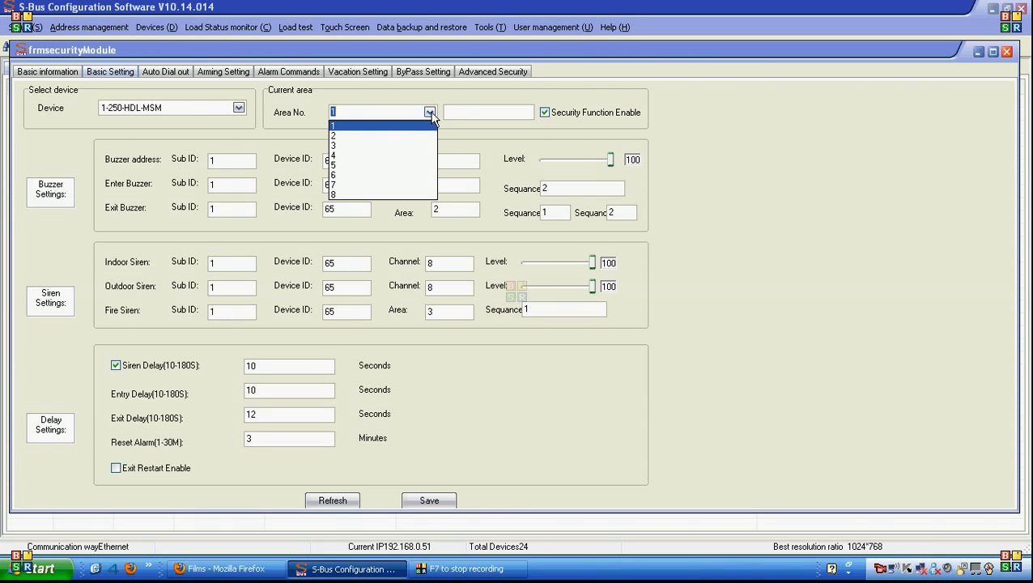
click(332, 126)
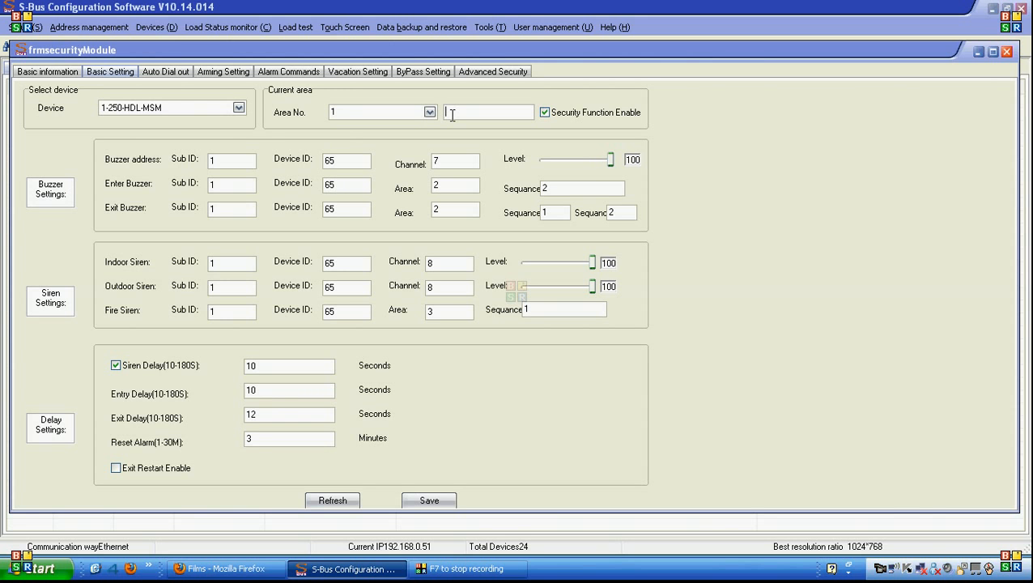
text(Apartment 1)
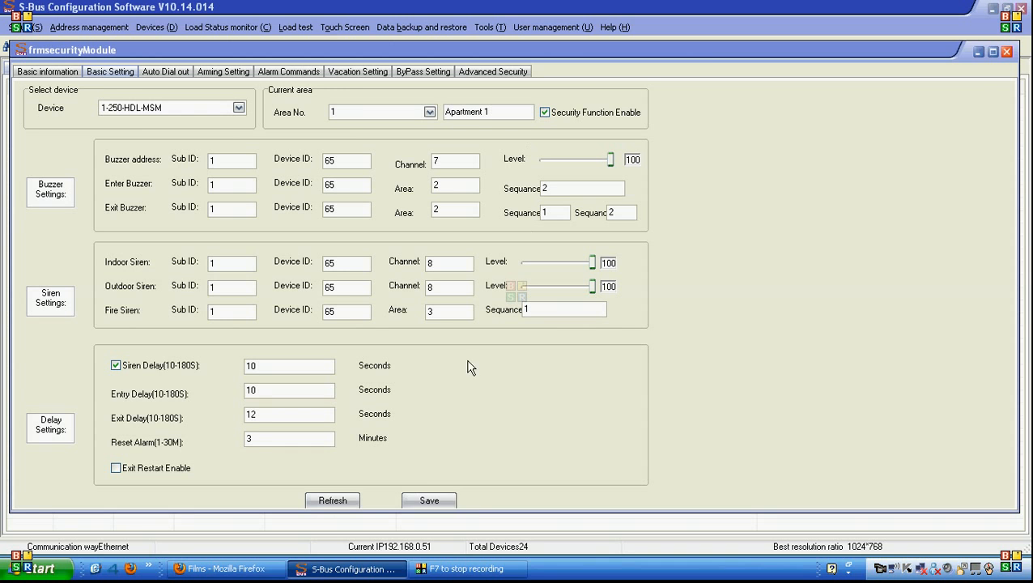
mouse_move(435, 158)
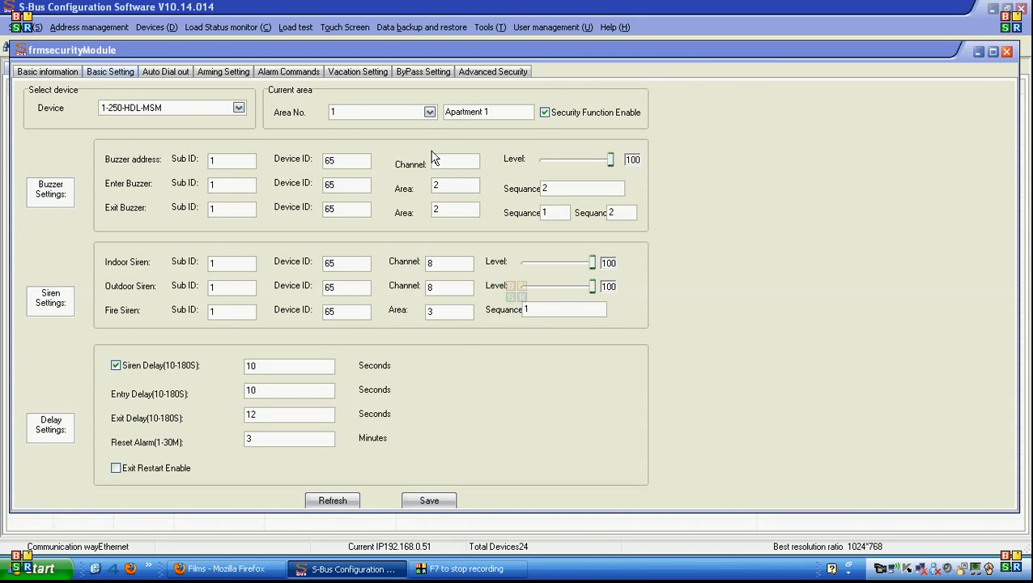
Step: Name security area 2 'Apartment 2'
click(429, 112)
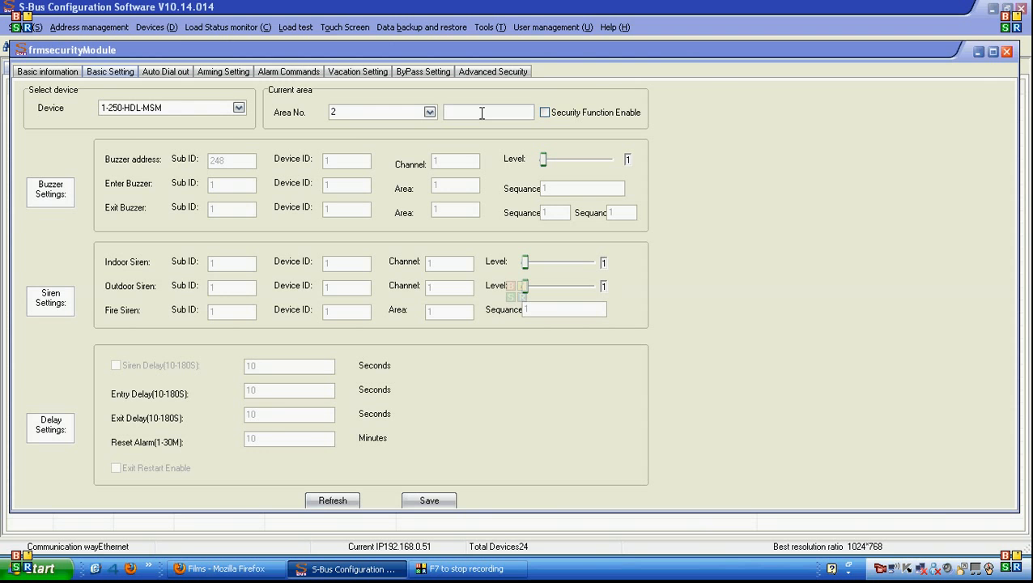
text(Apartment 2)
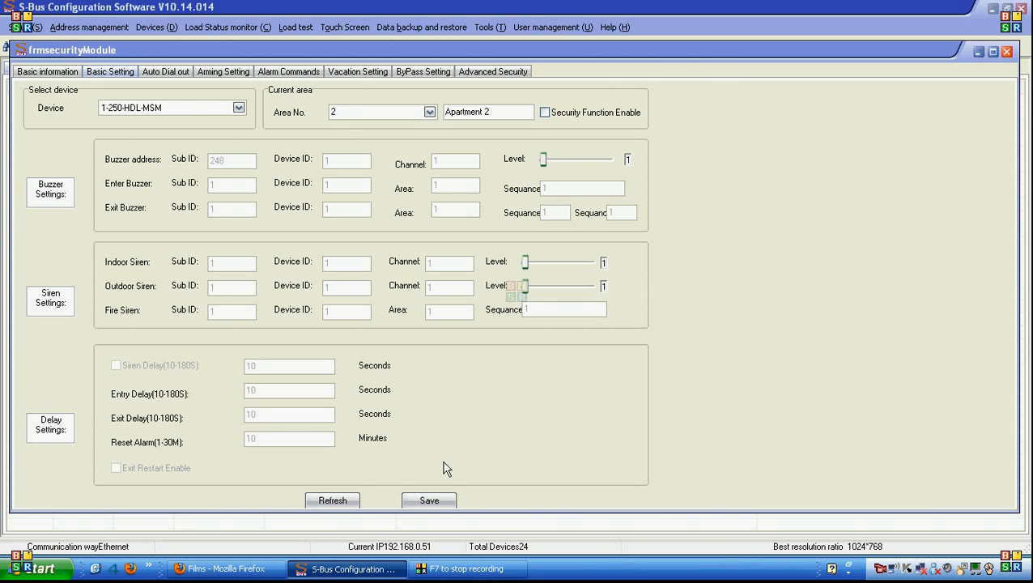
Step: Return to area 1 and review the buzzer address as device ID 65, channel 7
click(430, 111)
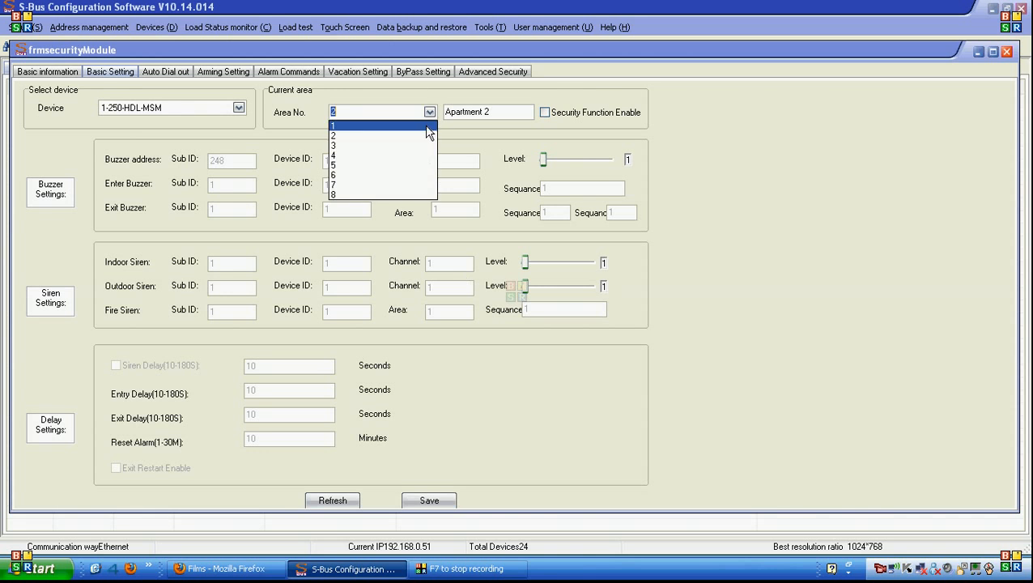
click(332, 125)
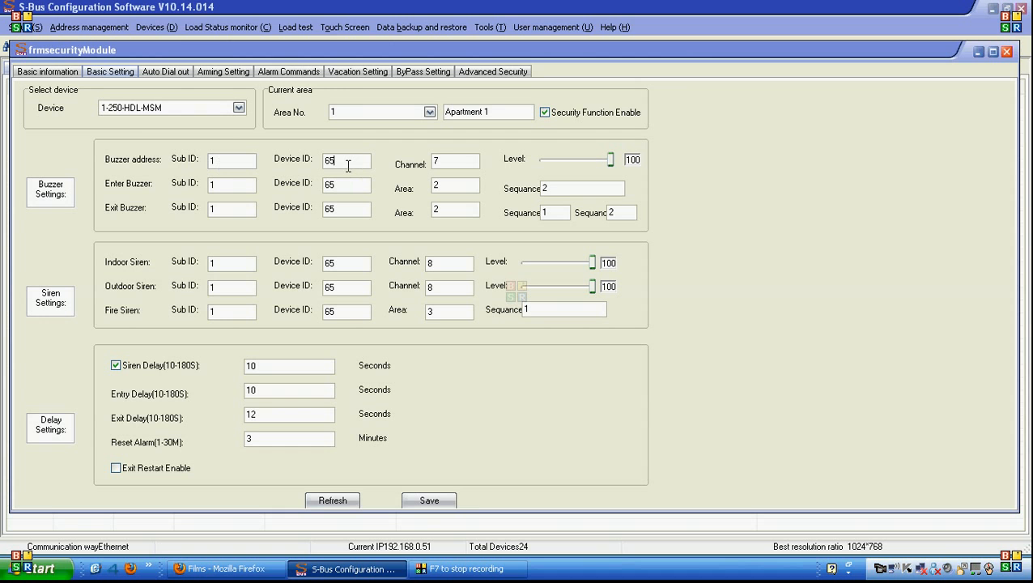
mouse_move(509, 158)
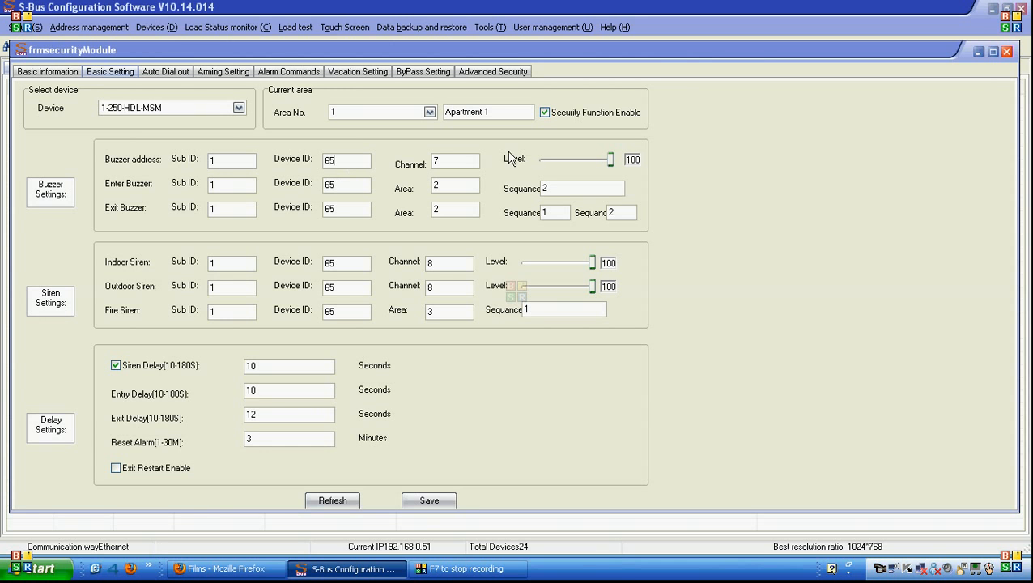
triple_click(347, 159)
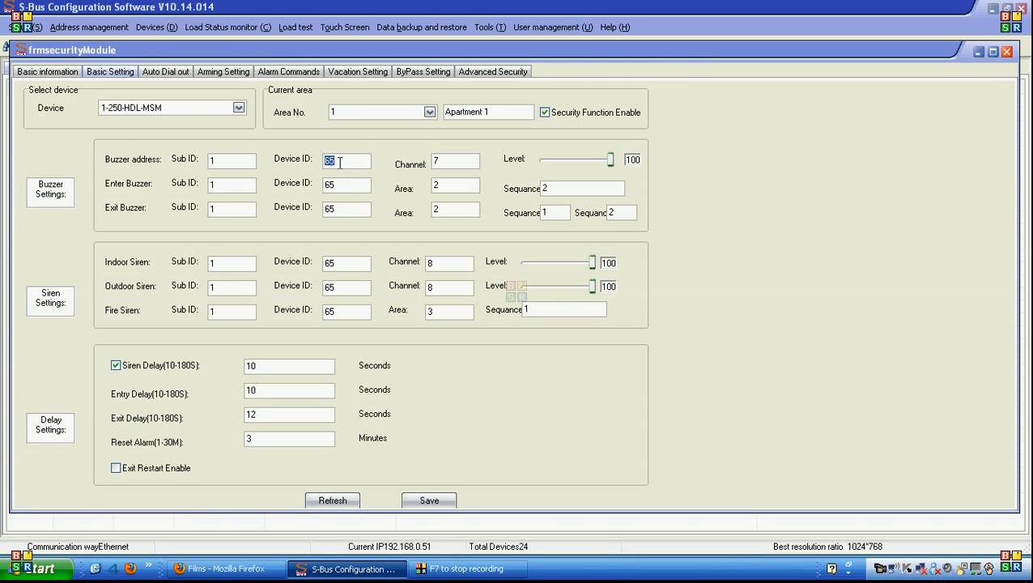
click(455, 159)
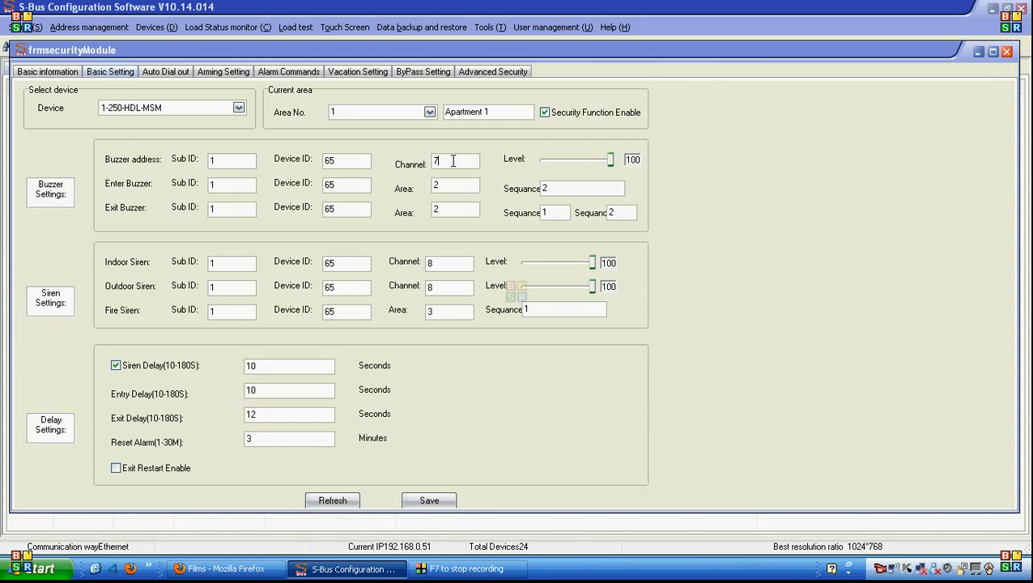
mouse_move(617, 166)
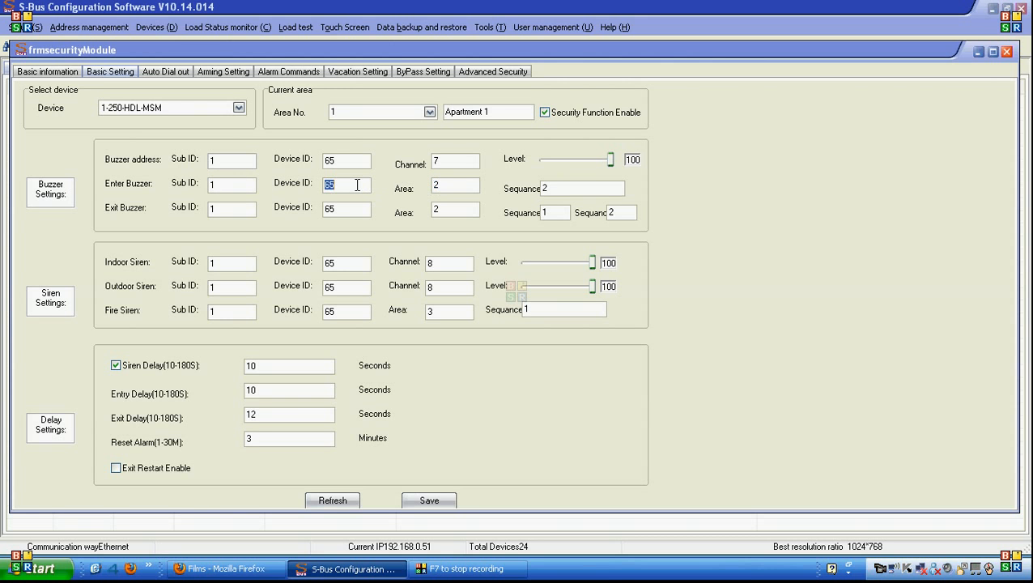
Step: Review the exit buzzer sequence and the fire siren subnet and device IDs
click(455, 185)
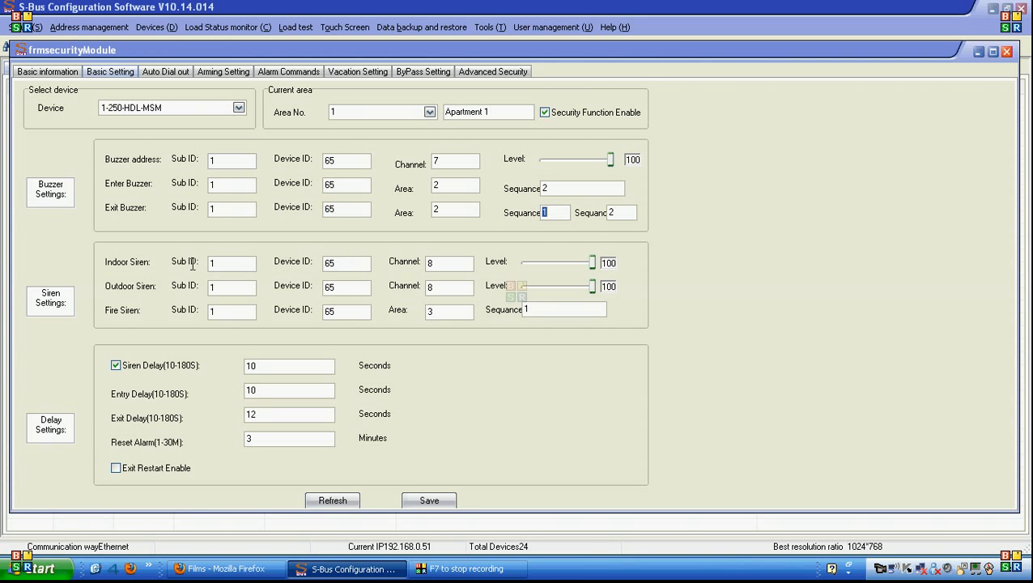
mouse_move(175, 211)
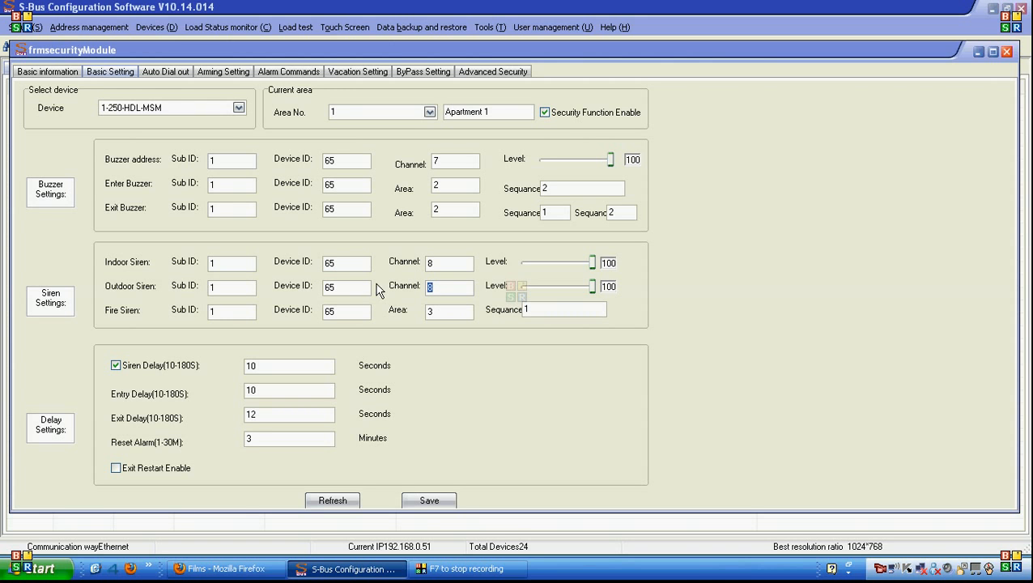
click(231, 311)
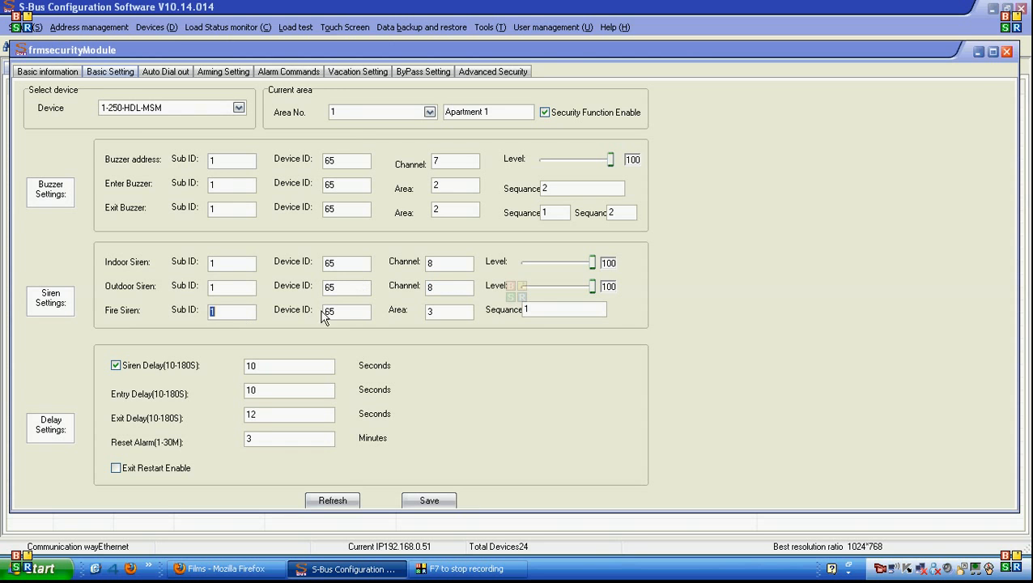
click(565, 309)
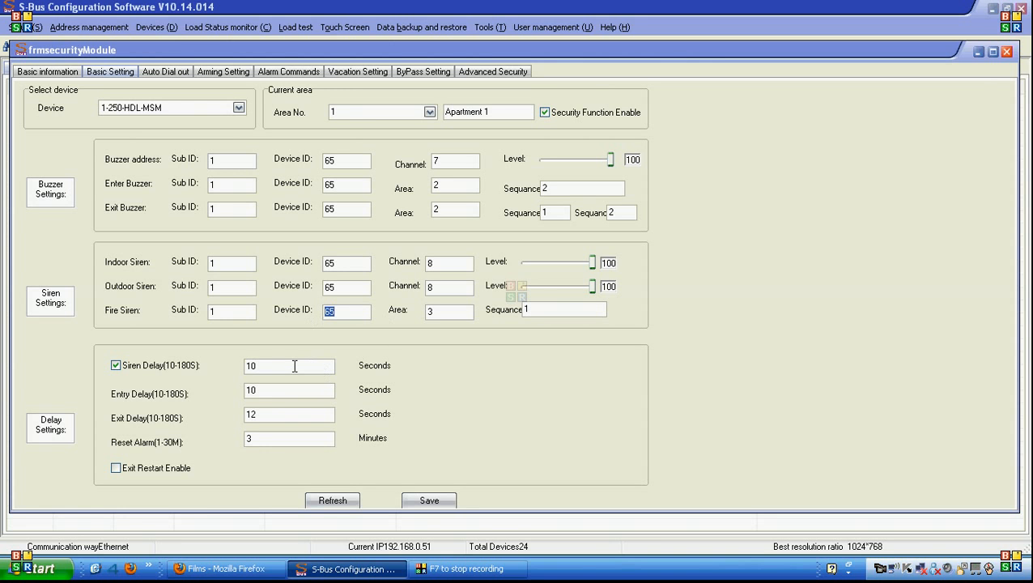
triple_click(288, 365)
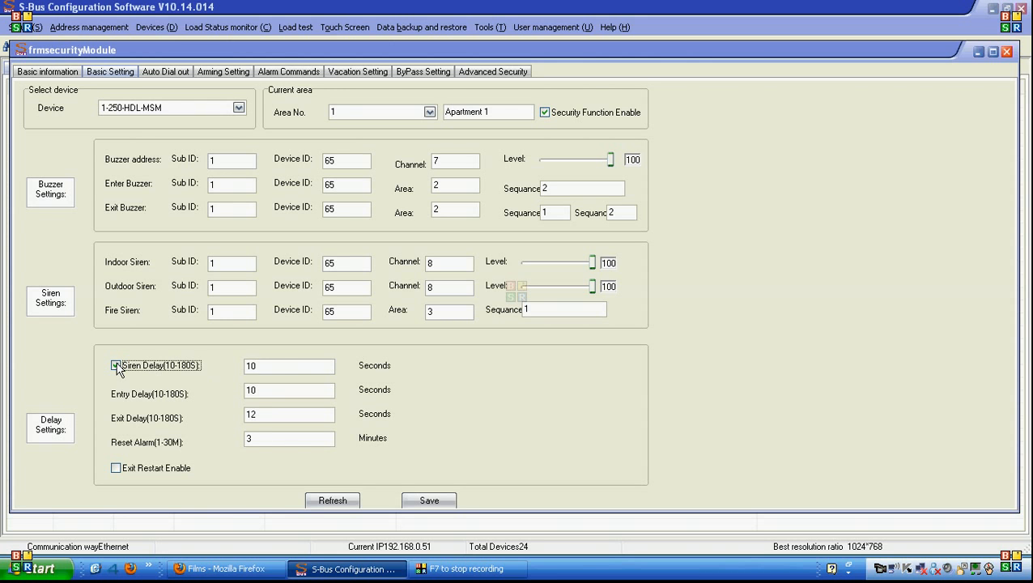
click(116, 366)
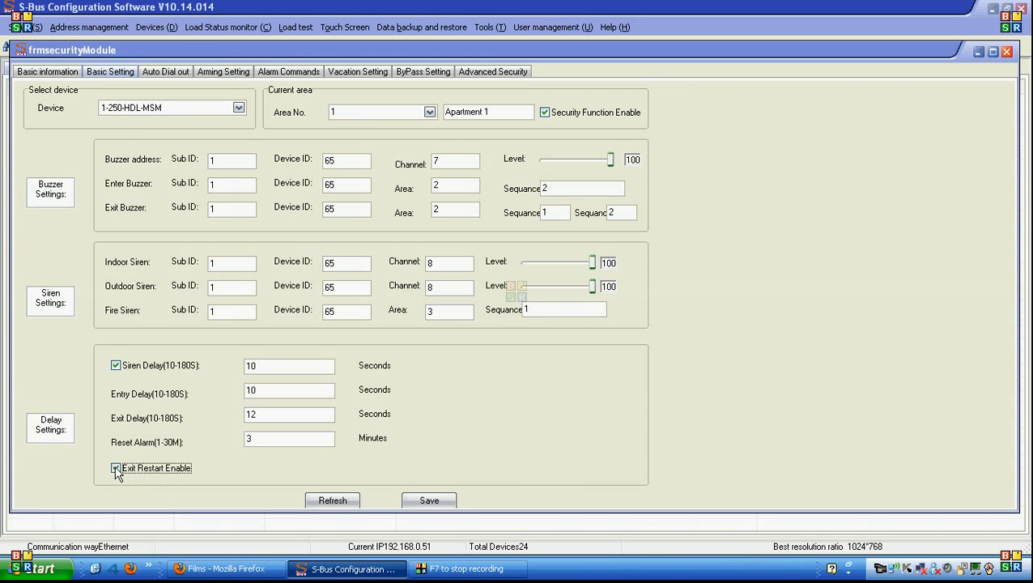
click(116, 468)
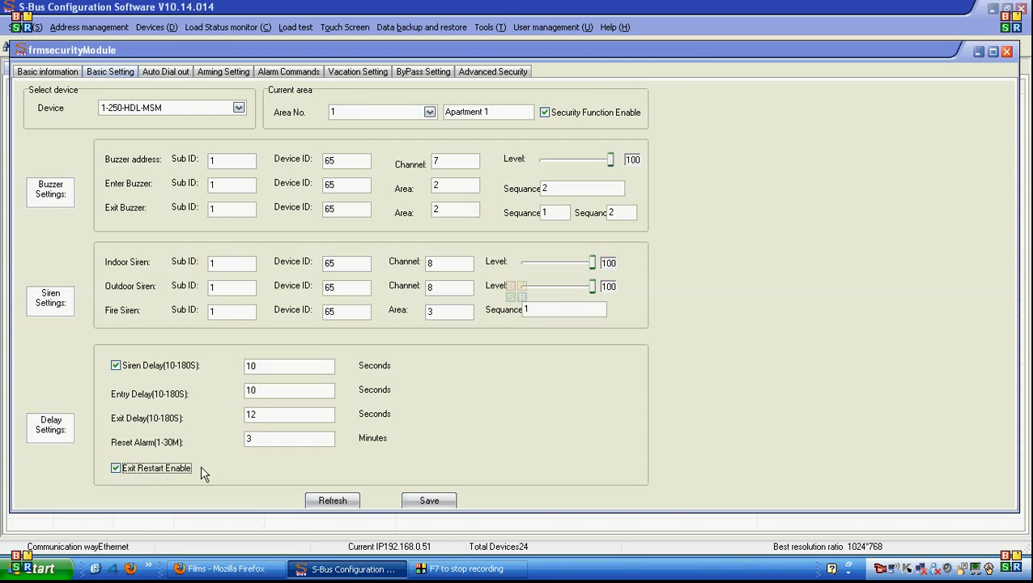
mouse_move(211, 471)
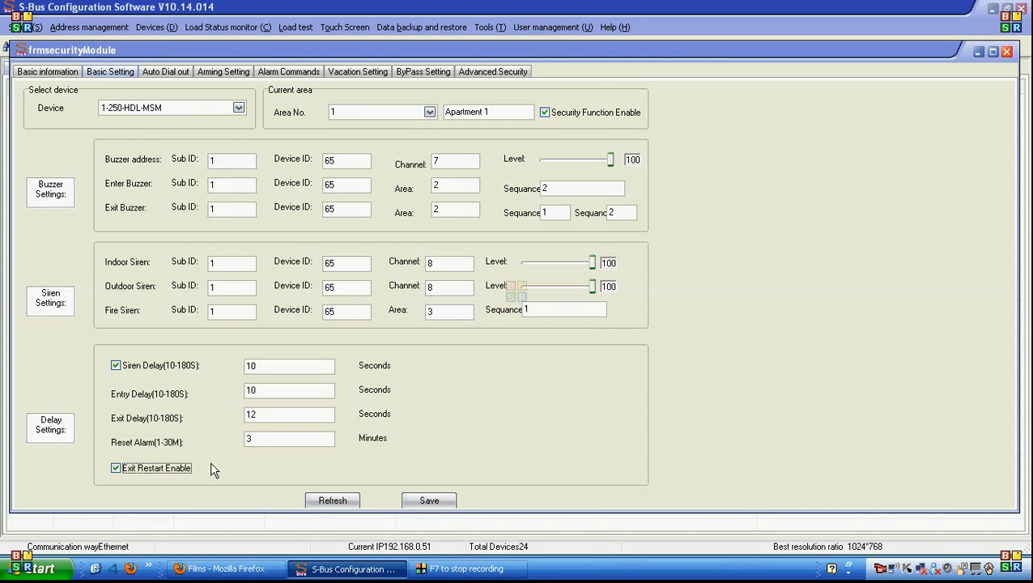
click(116, 468)
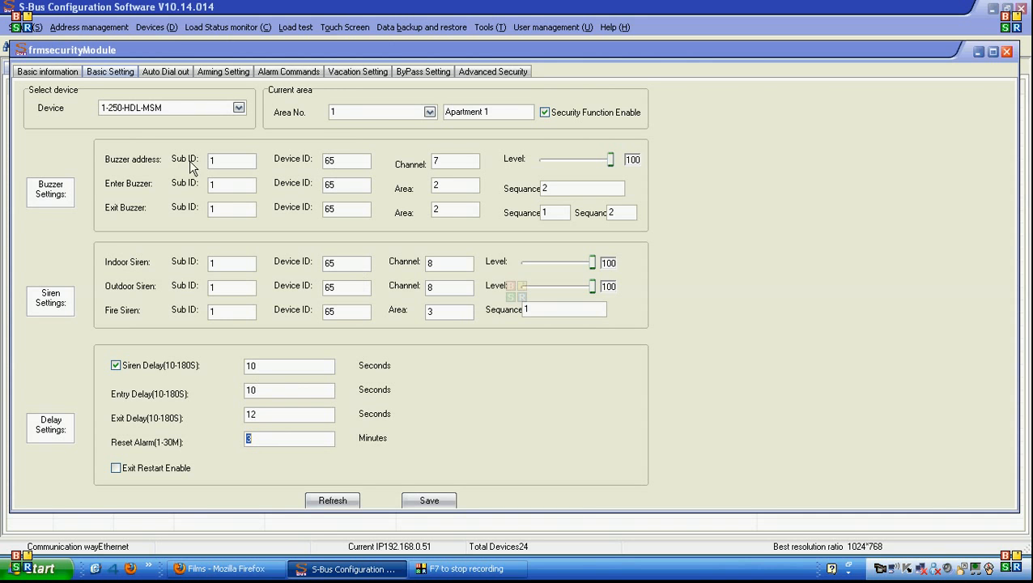
mouse_move(272, 126)
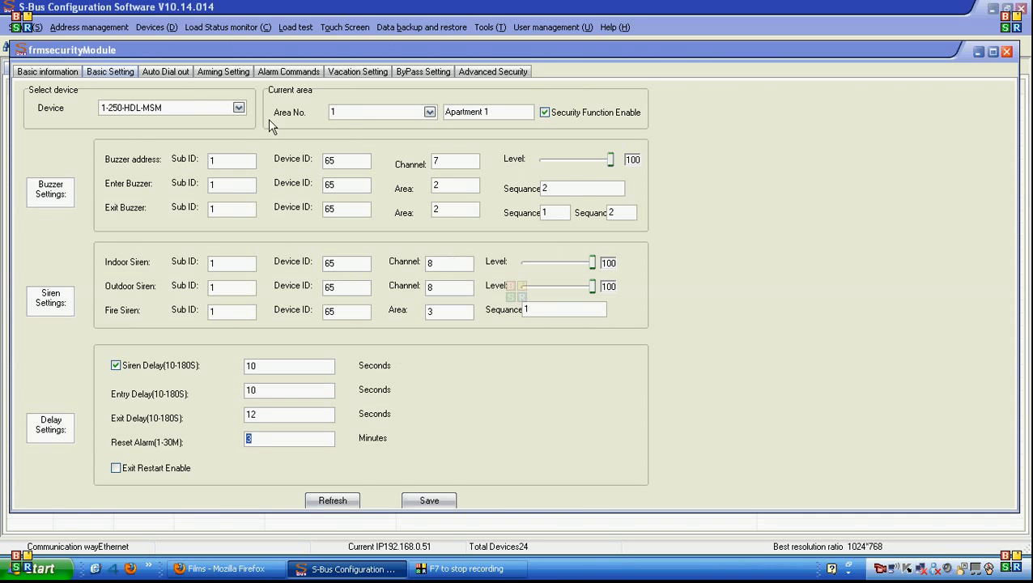
Step: Set the dialout module device ID to 65 with a 10 s dialout delay
click(165, 71)
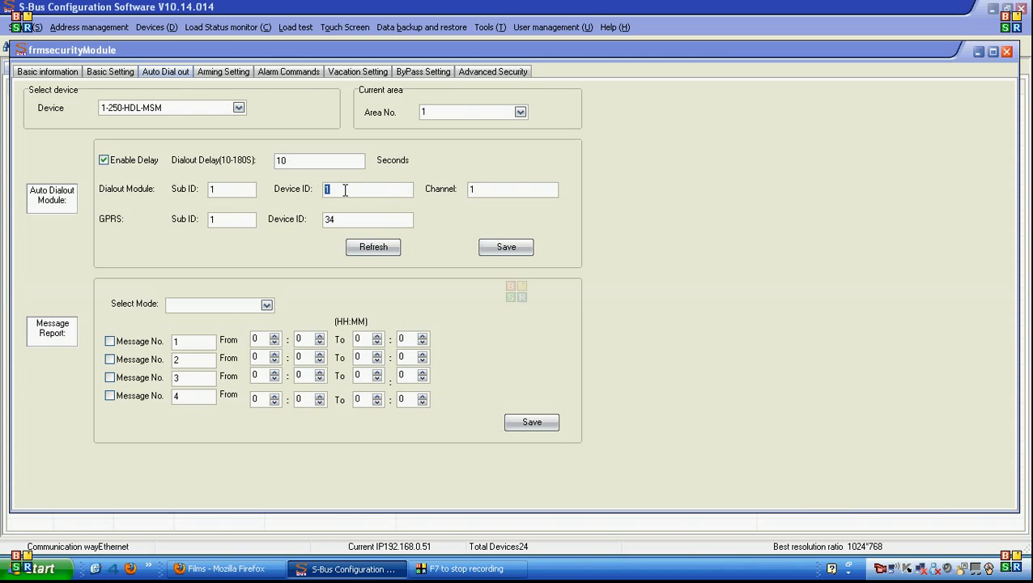
text(65)
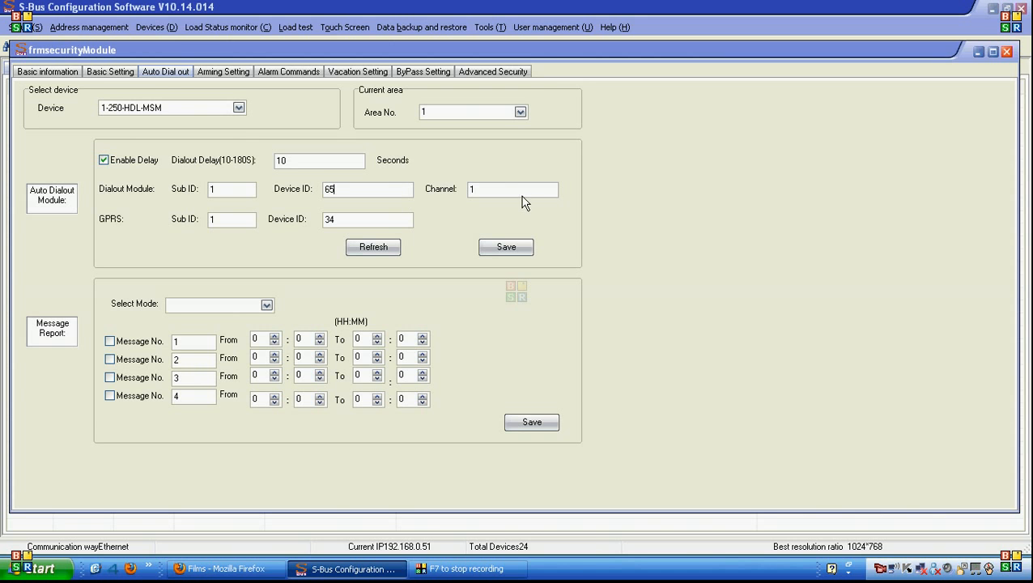
triple_click(368, 189)
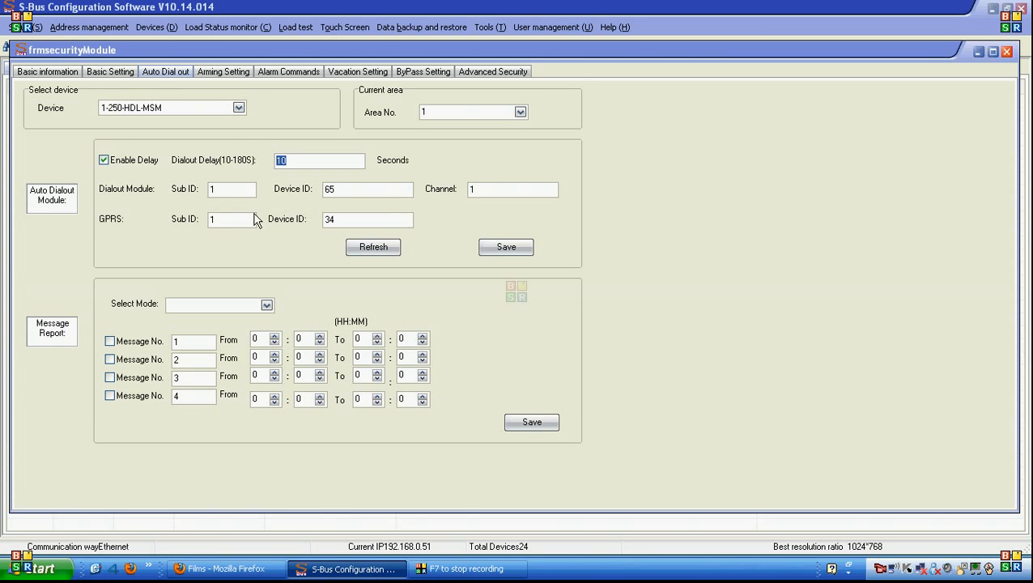
Step: Switch the message report mode to Fire and enable message number 1
click(231, 220)
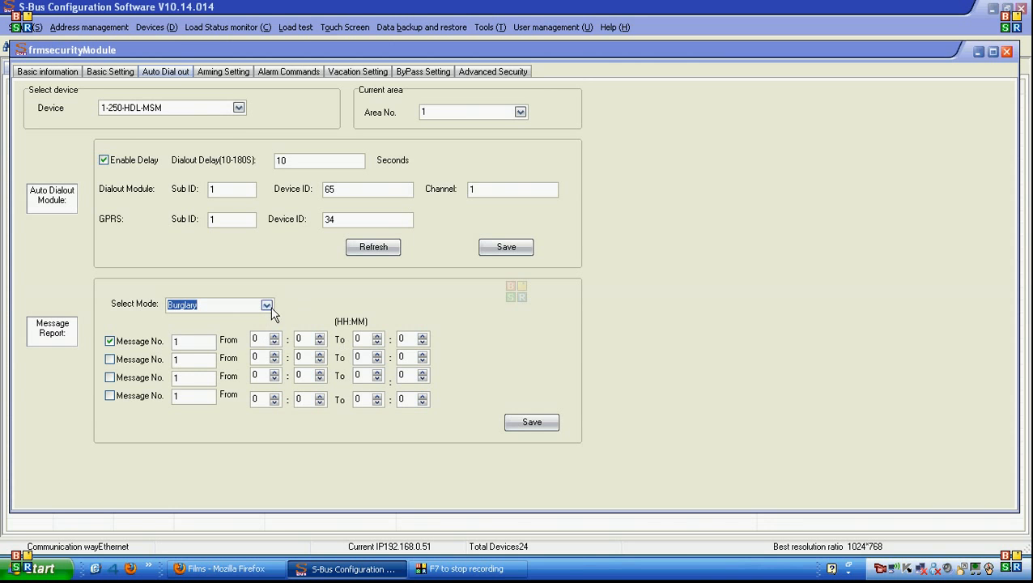
click(268, 304)
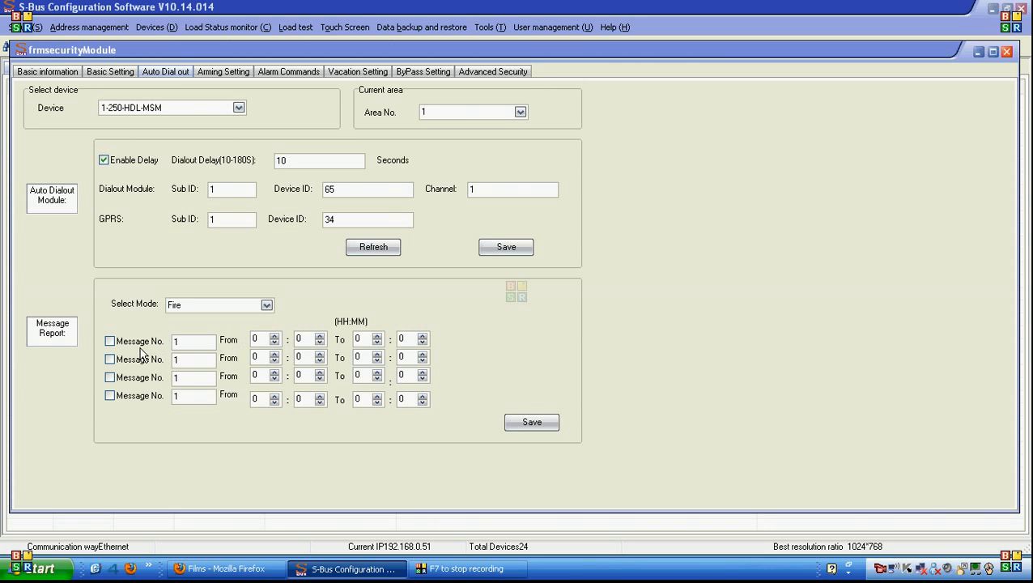
click(110, 341)
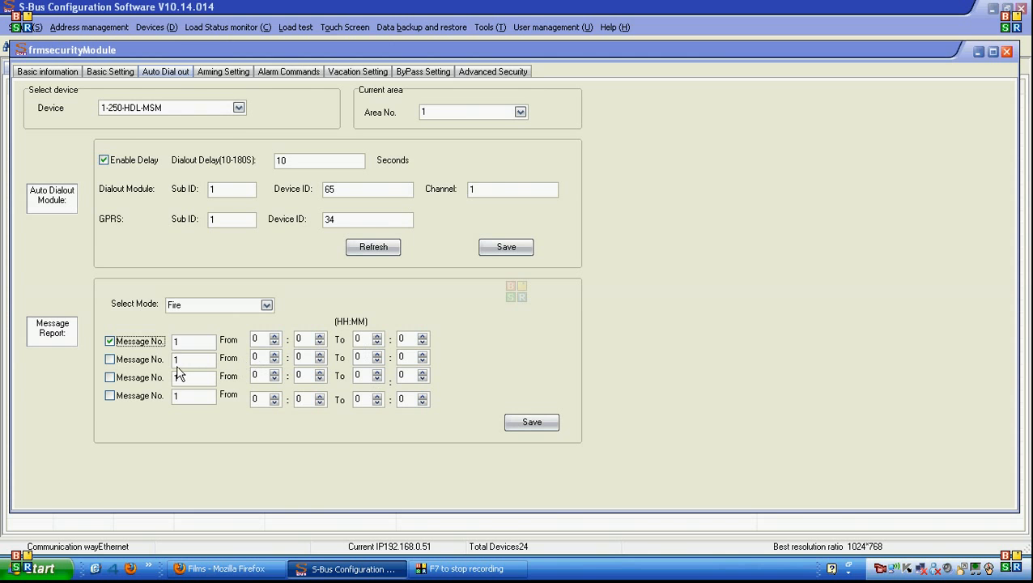
mouse_move(239, 375)
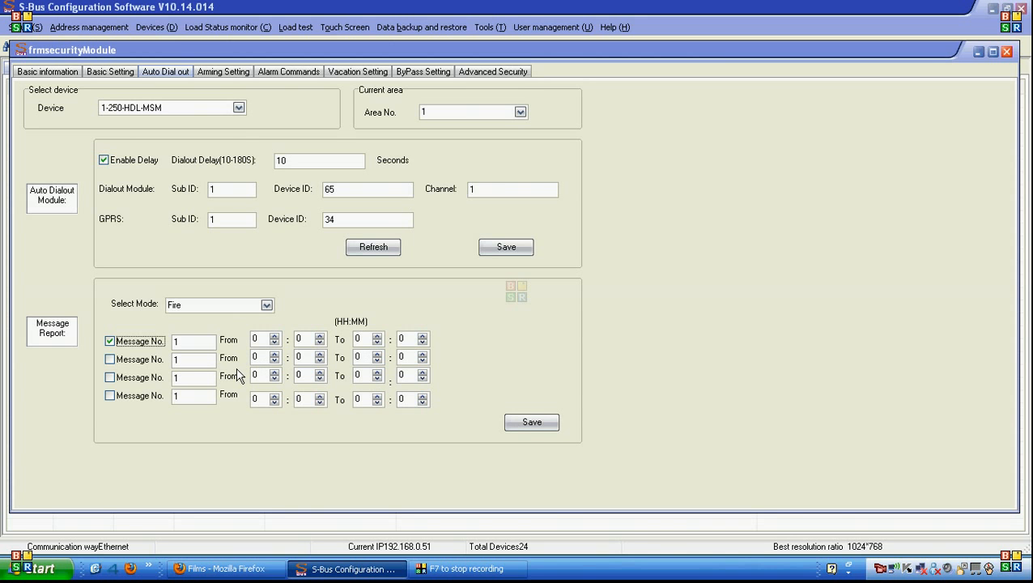
mouse_move(164, 321)
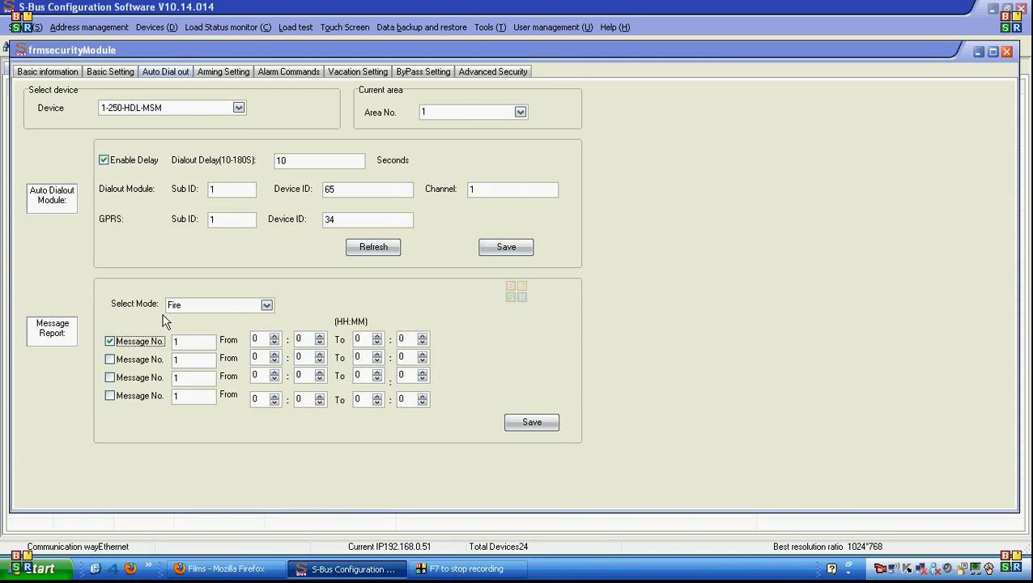
mouse_move(251, 144)
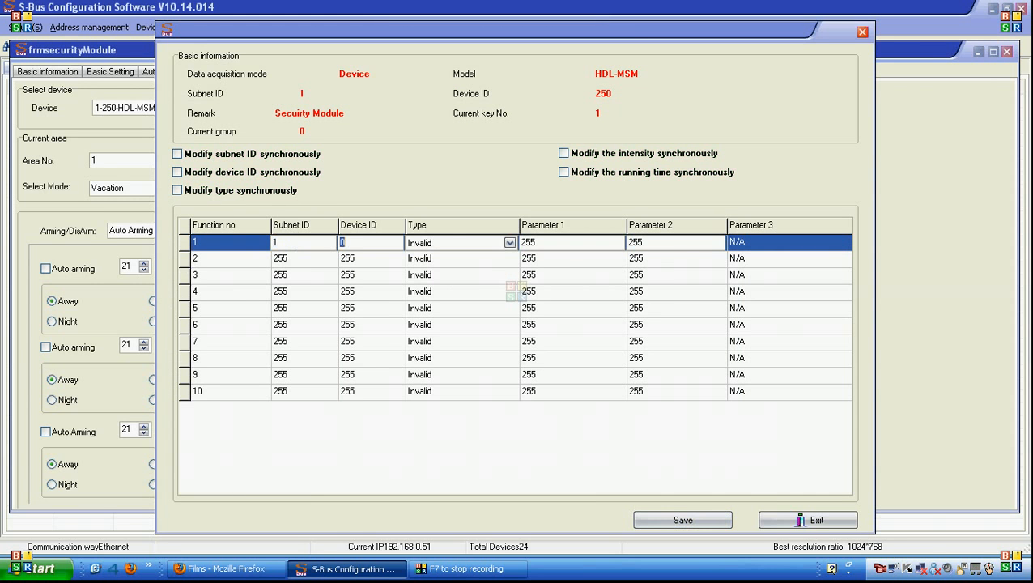
Step: Make vacation command 1 a broadcast channel command for area 1
click(509, 242)
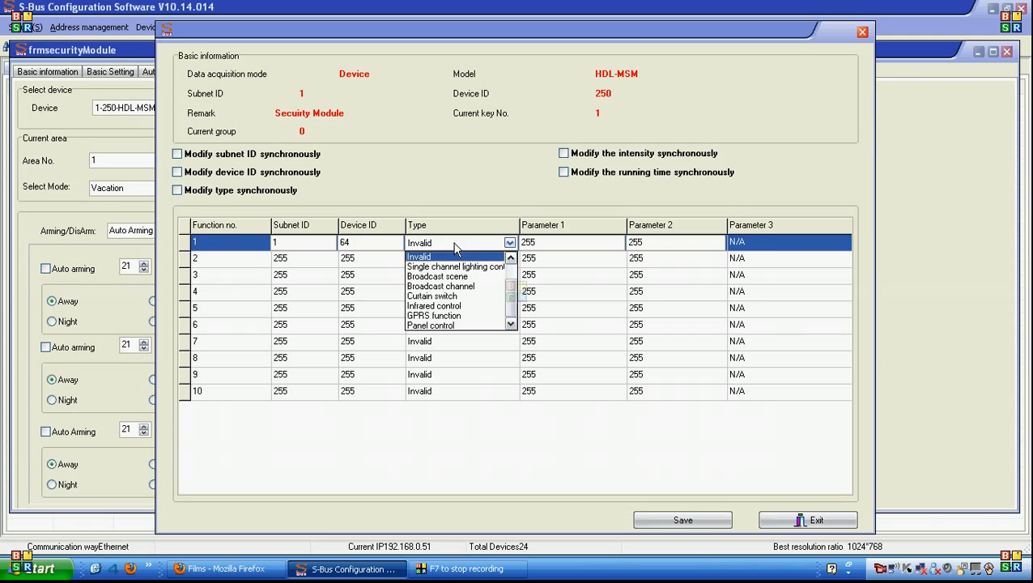
click(440, 286)
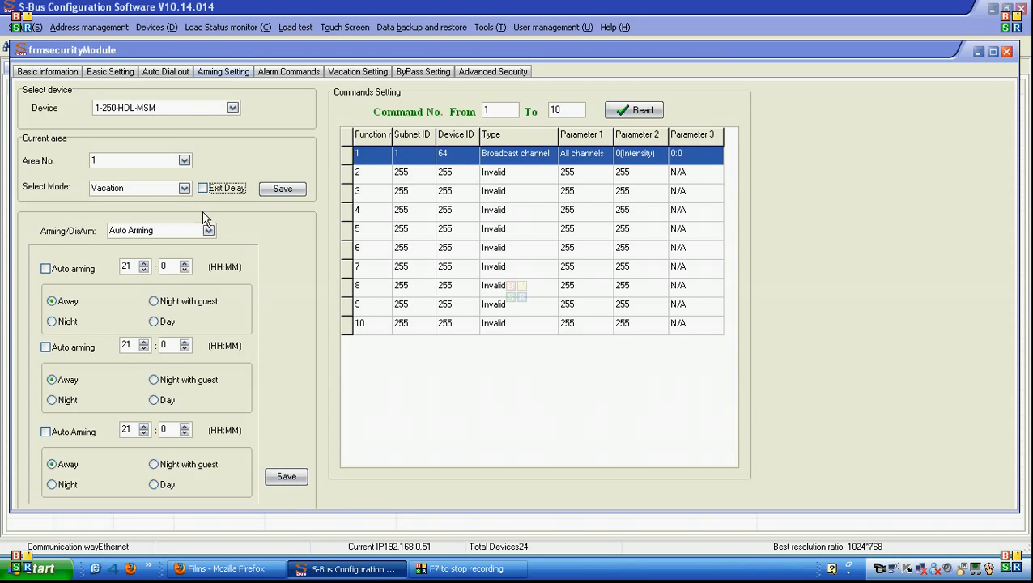
click(208, 231)
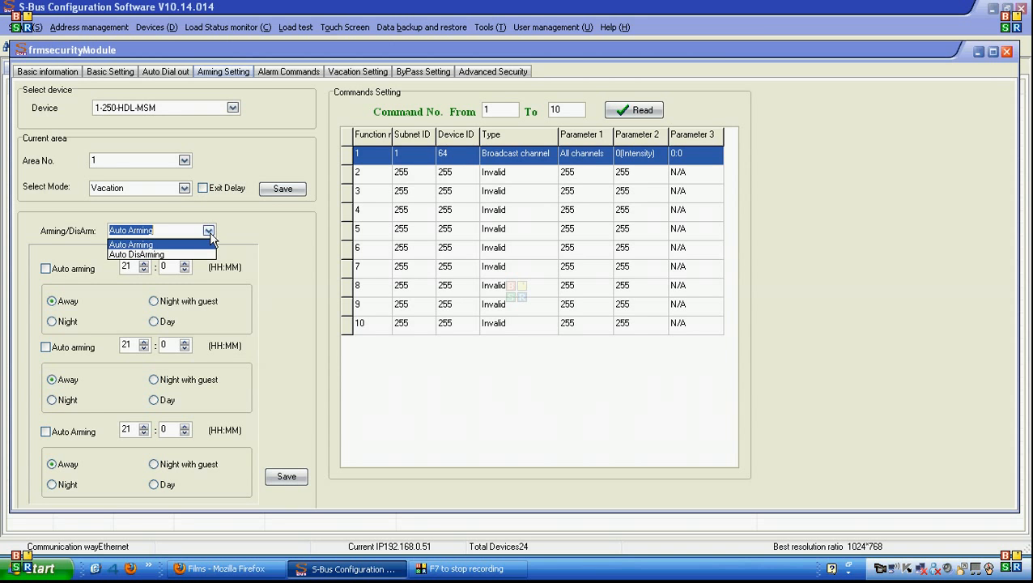
Step: Choose Auto DisArming at 6:30, leaving away mode out of the auto disarm
click(130, 245)
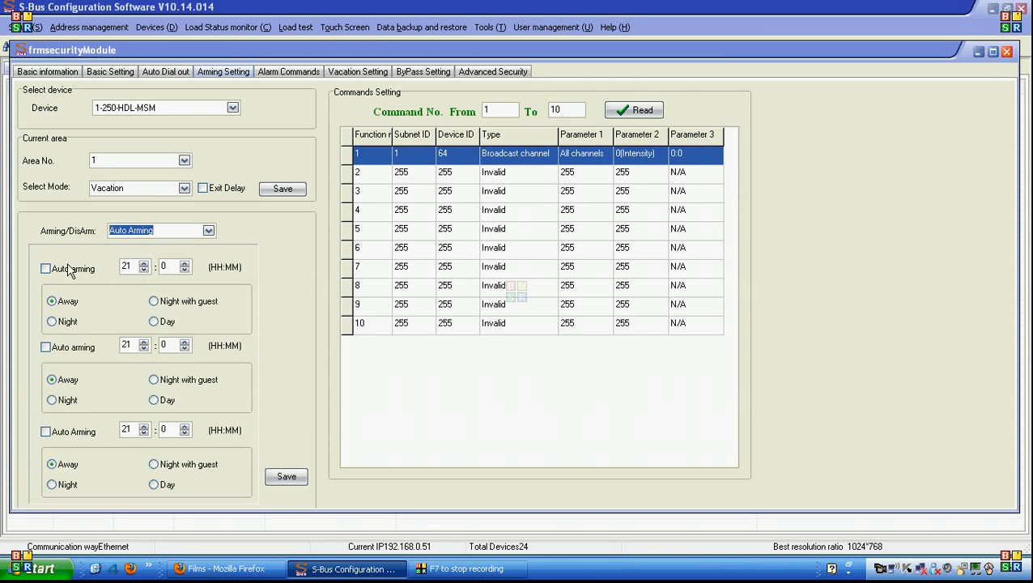
mouse_move(221, 334)
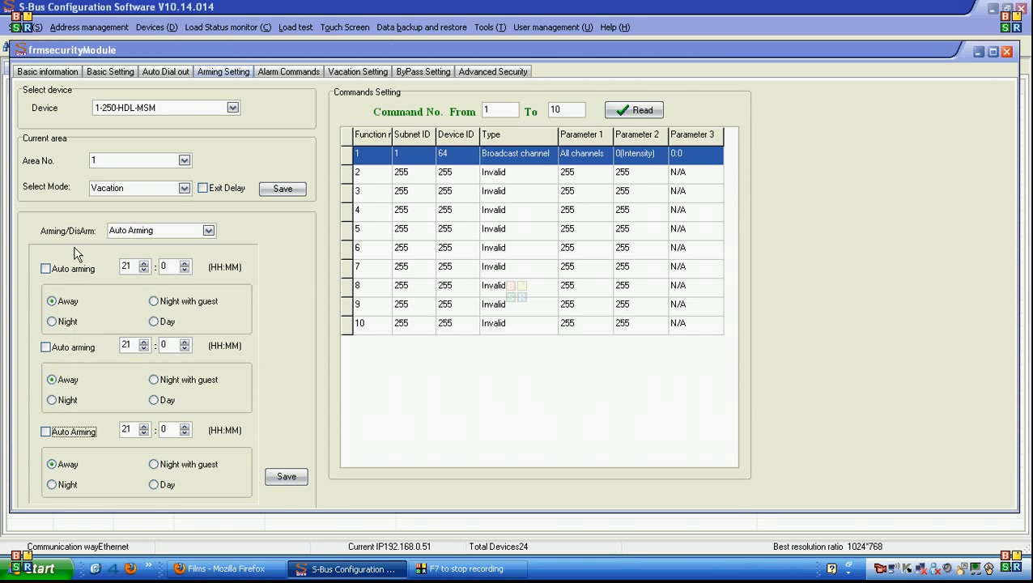
click(160, 230)
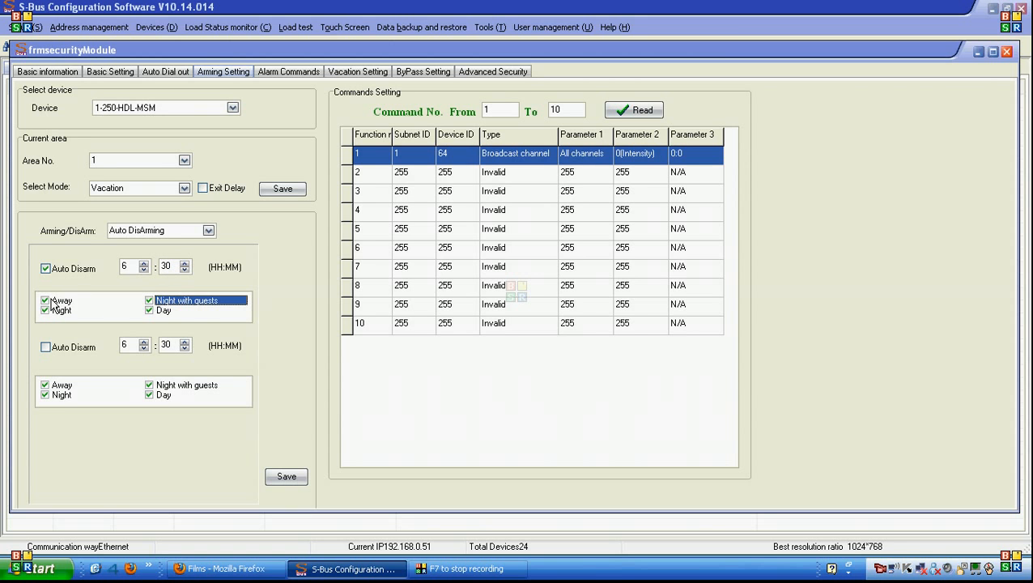
click(46, 300)
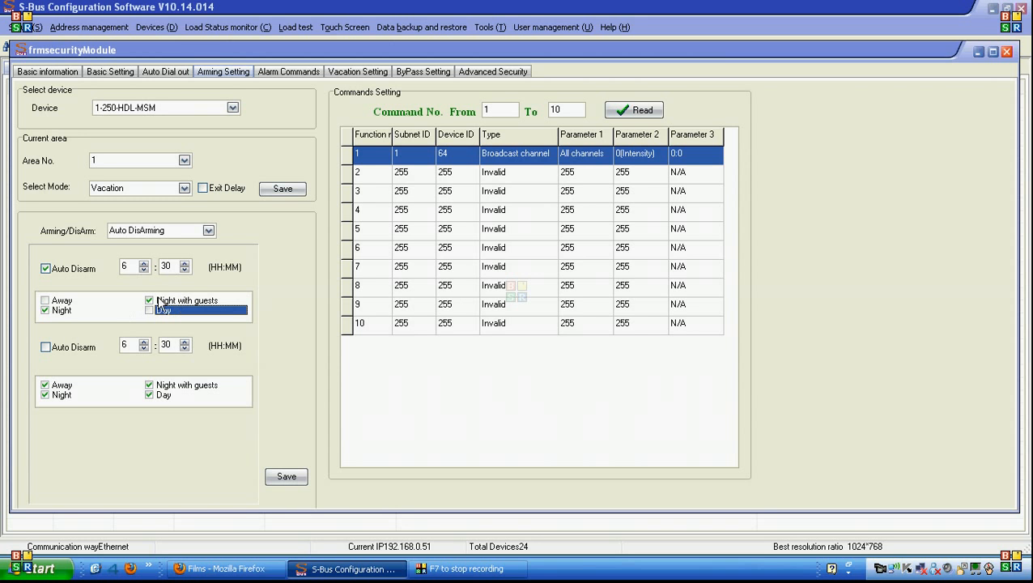
mouse_move(262, 265)
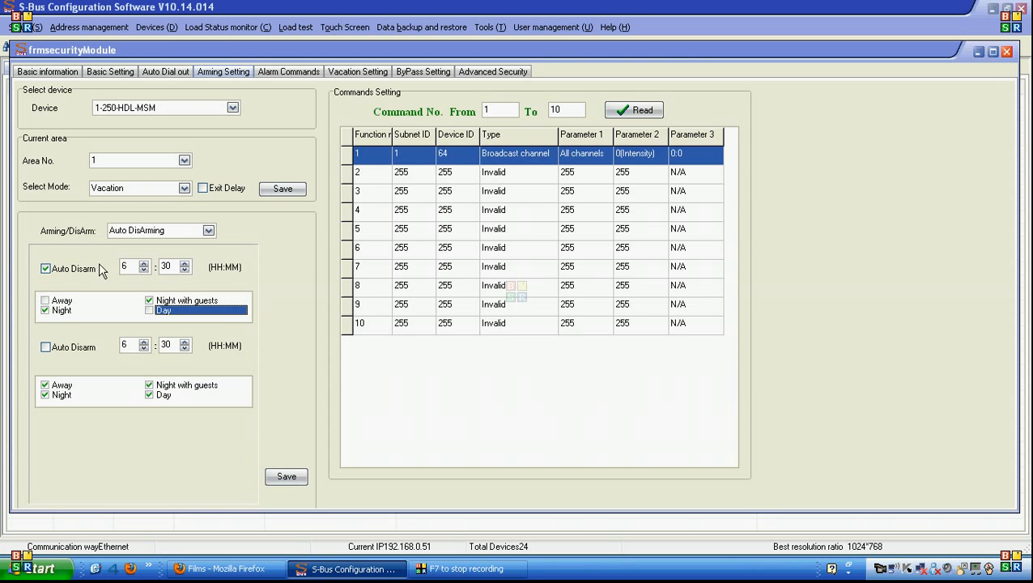
mouse_move(66, 265)
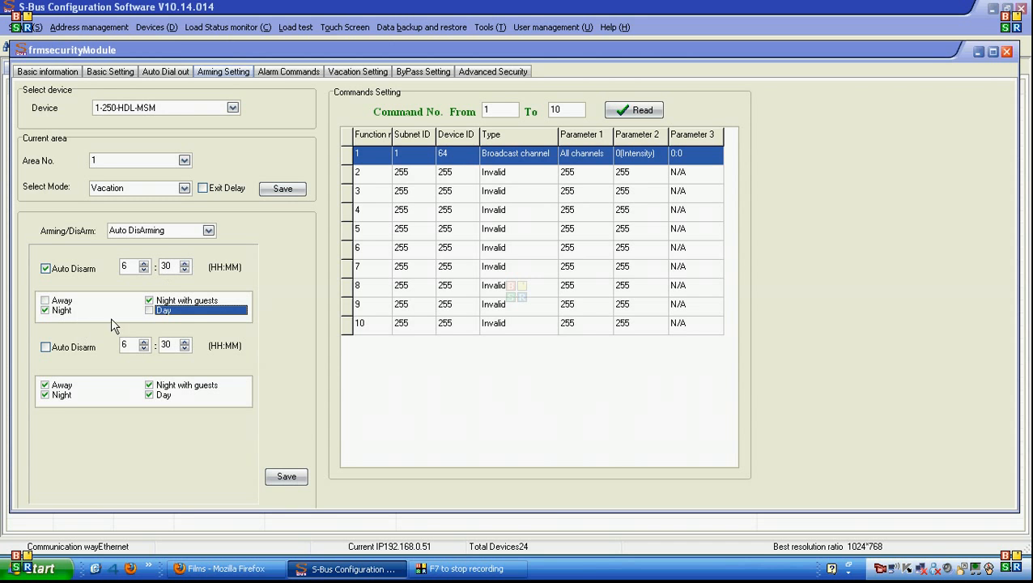
mouse_move(182, 286)
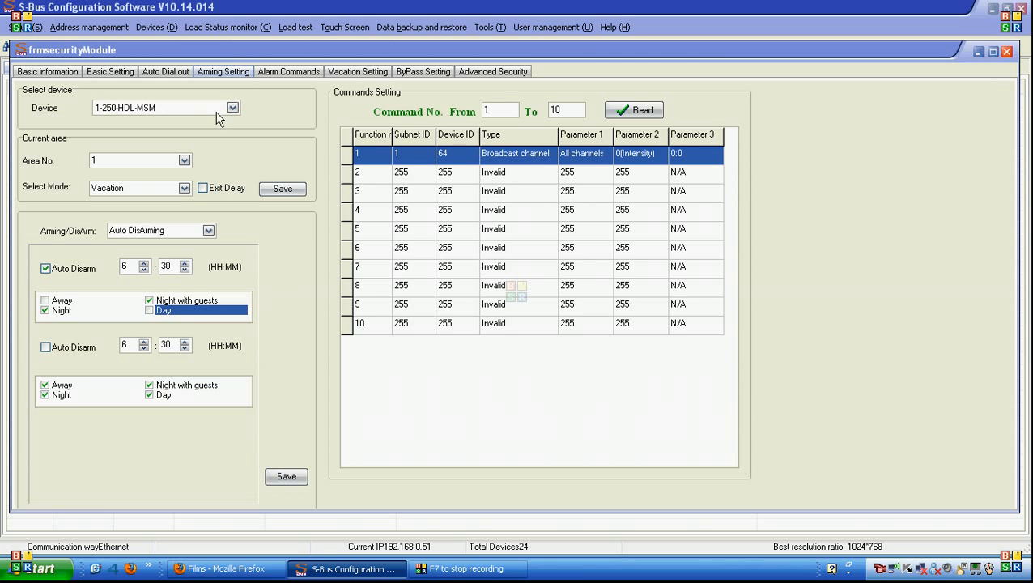
mouse_move(341, 98)
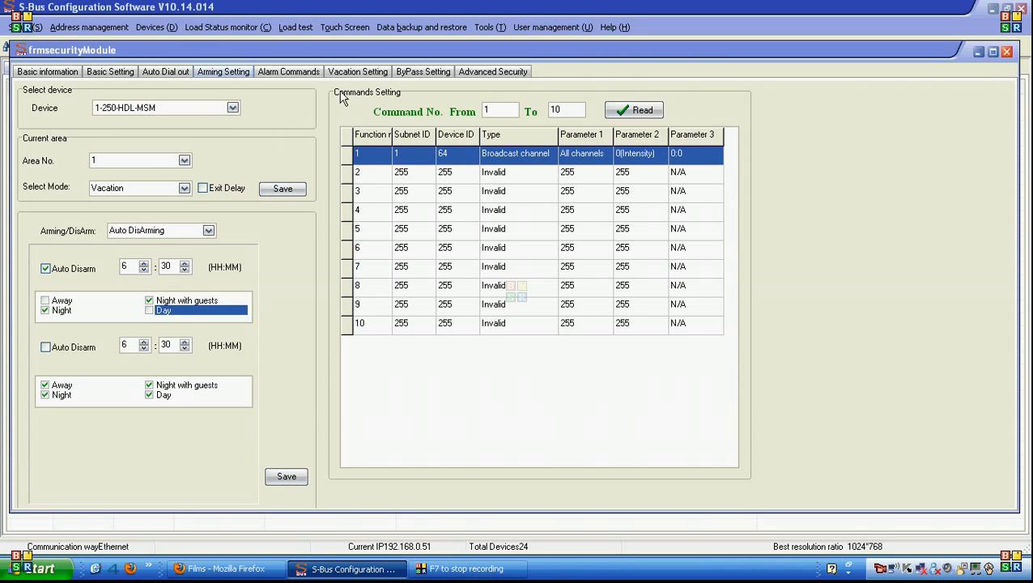
Step: In Alarm Commands, pick the Vacation alarm mode
click(287, 71)
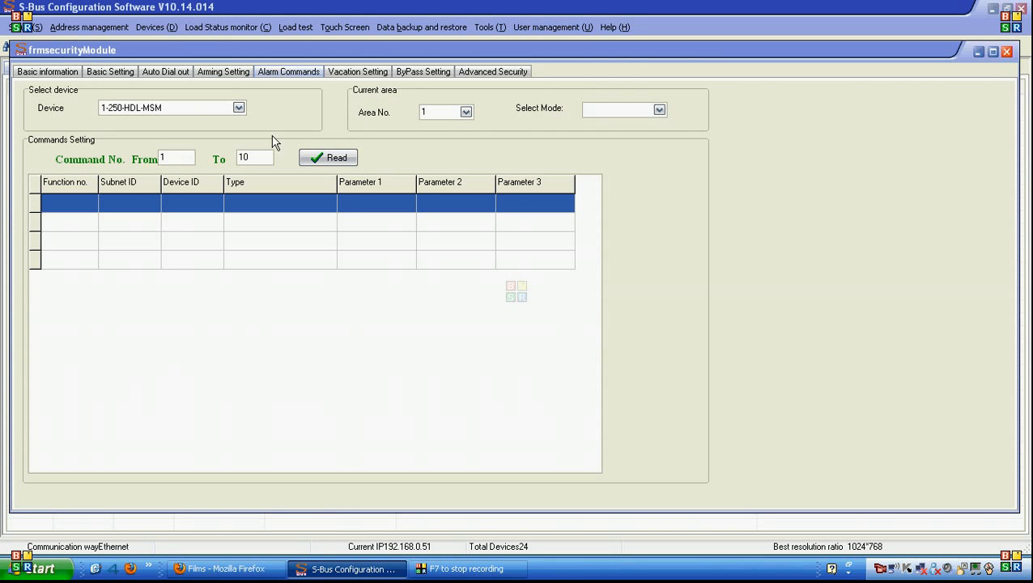
click(660, 109)
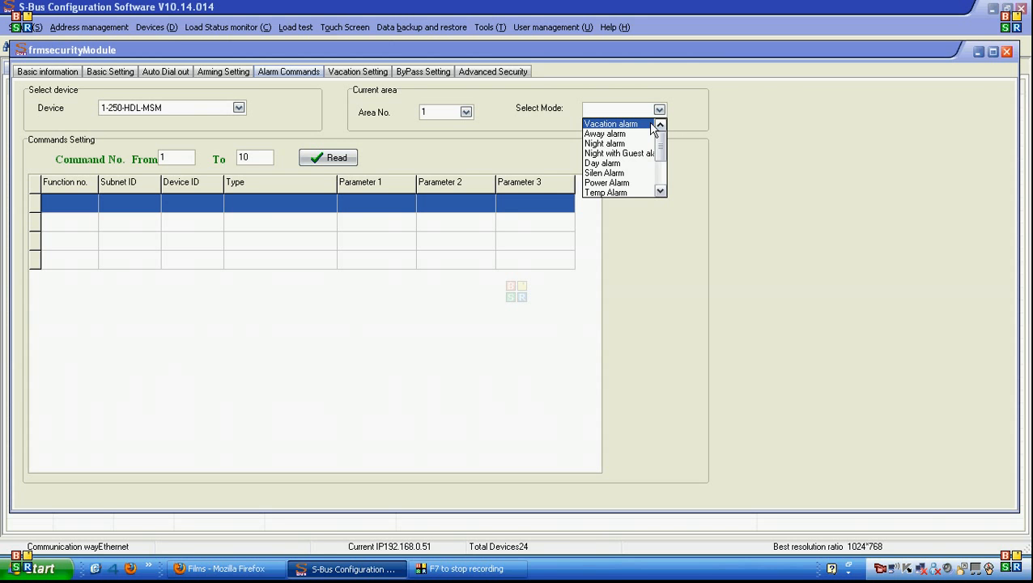
mouse_move(636, 133)
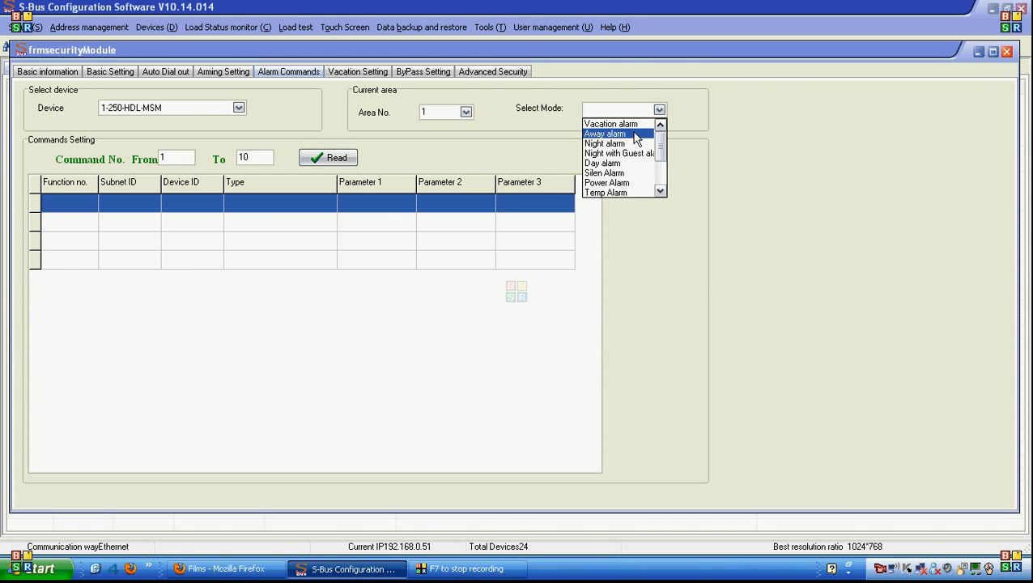
click(610, 123)
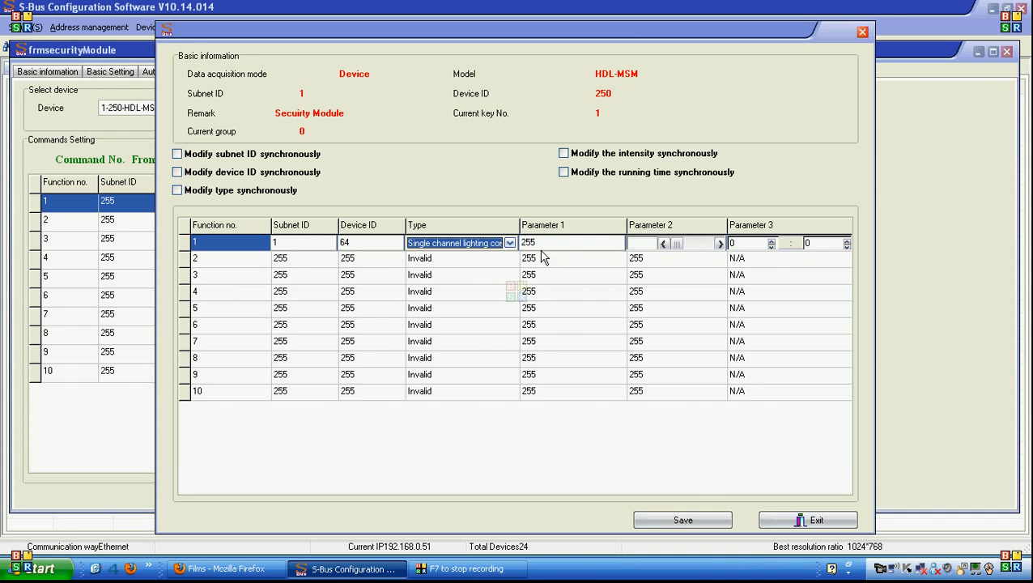
Step: Save vacation alarm command 1 as Broadcast channel to all channels, then view the Night alarm commands
click(511, 243)
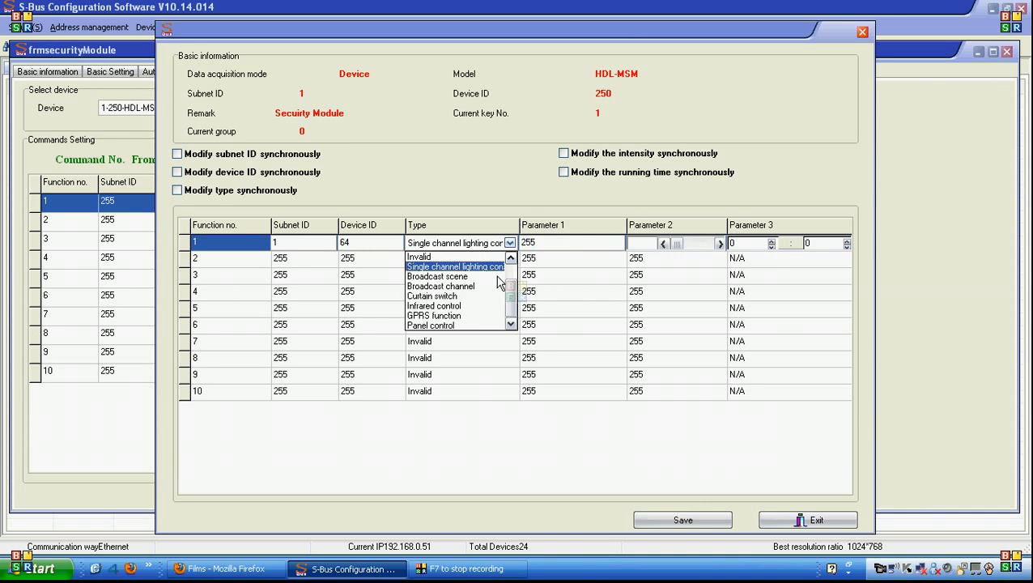
click(440, 286)
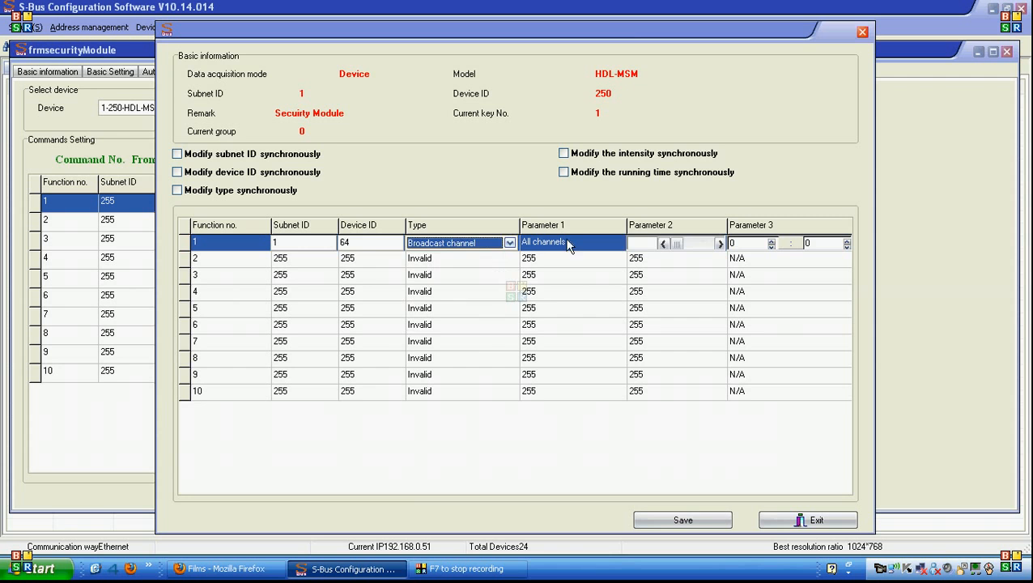
click(682, 520)
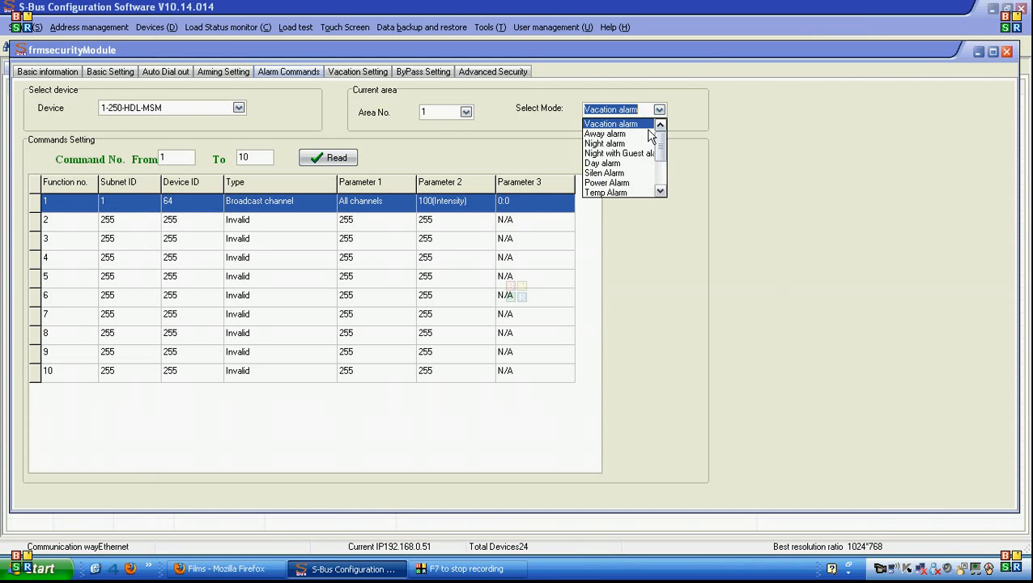
click(605, 143)
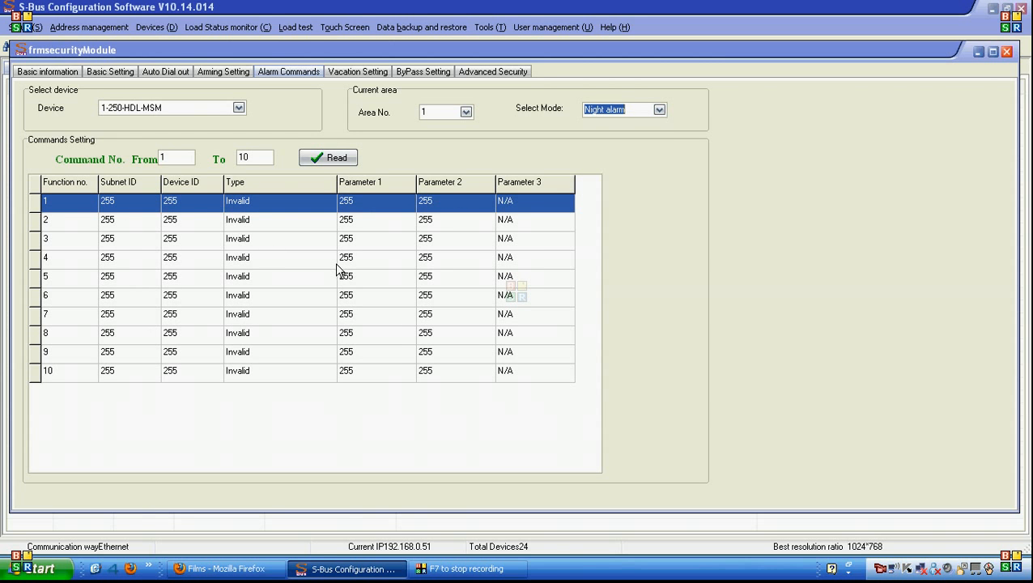
mouse_move(285, 135)
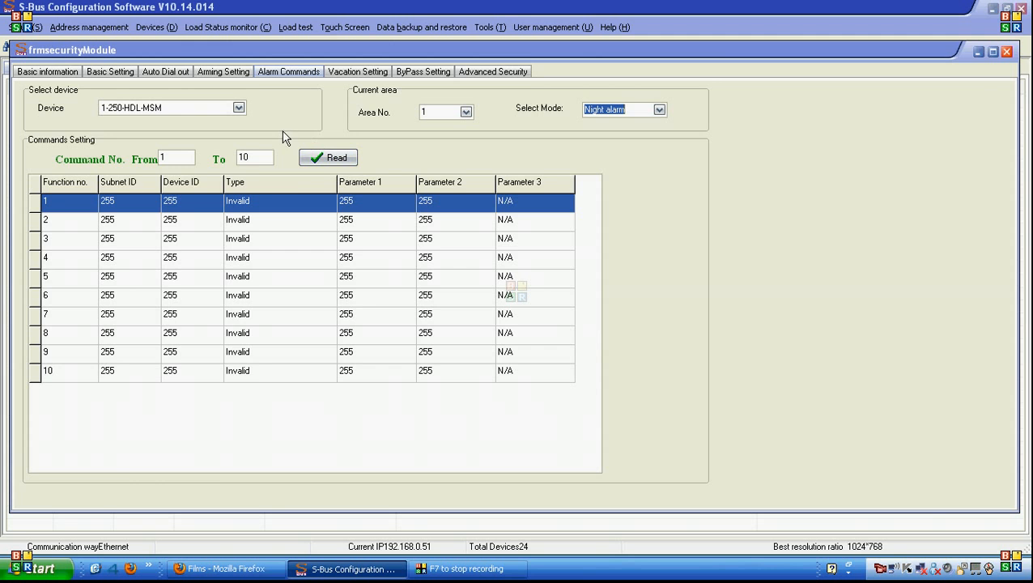
click(358, 72)
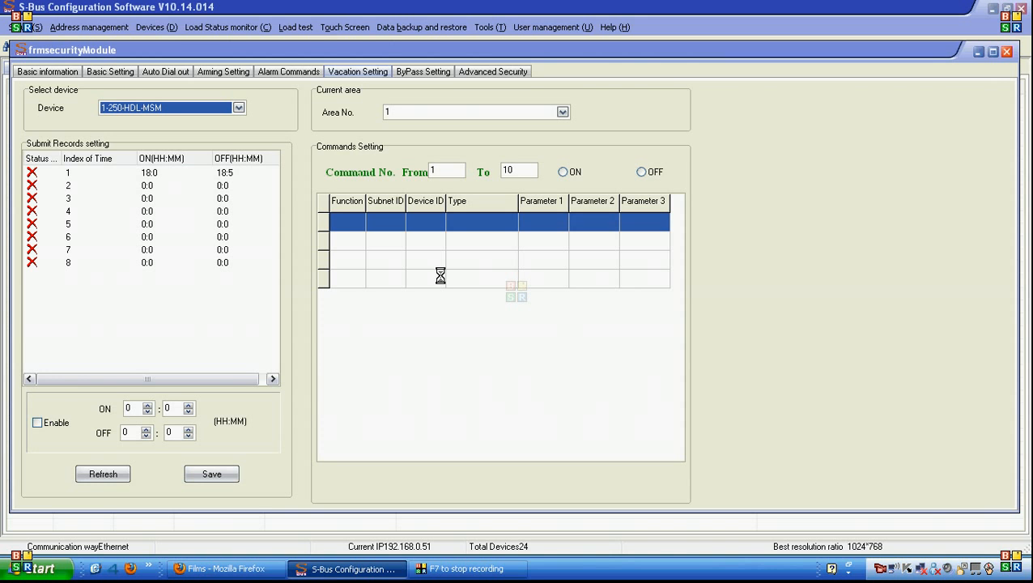
Step: Enable vacation record 7 from 4:00 to 4:30 and save, showing its OFF commands
click(562, 172)
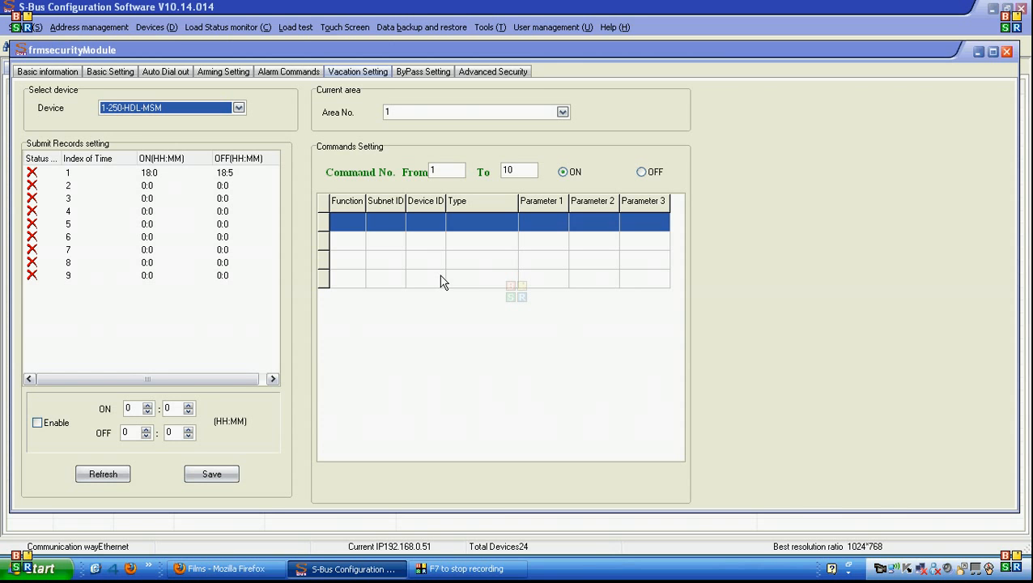
mouse_move(239, 178)
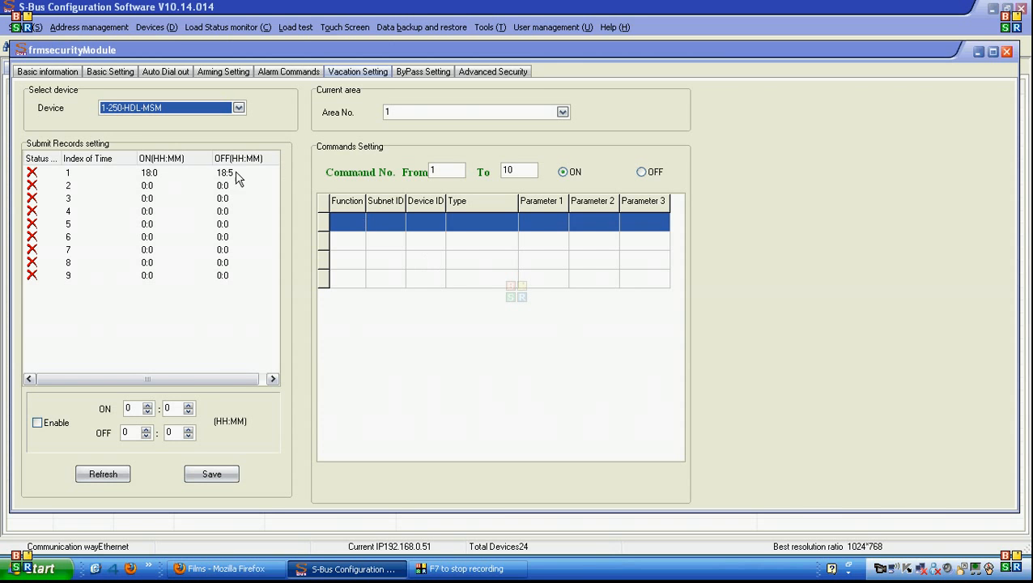
click(68, 173)
text(30)
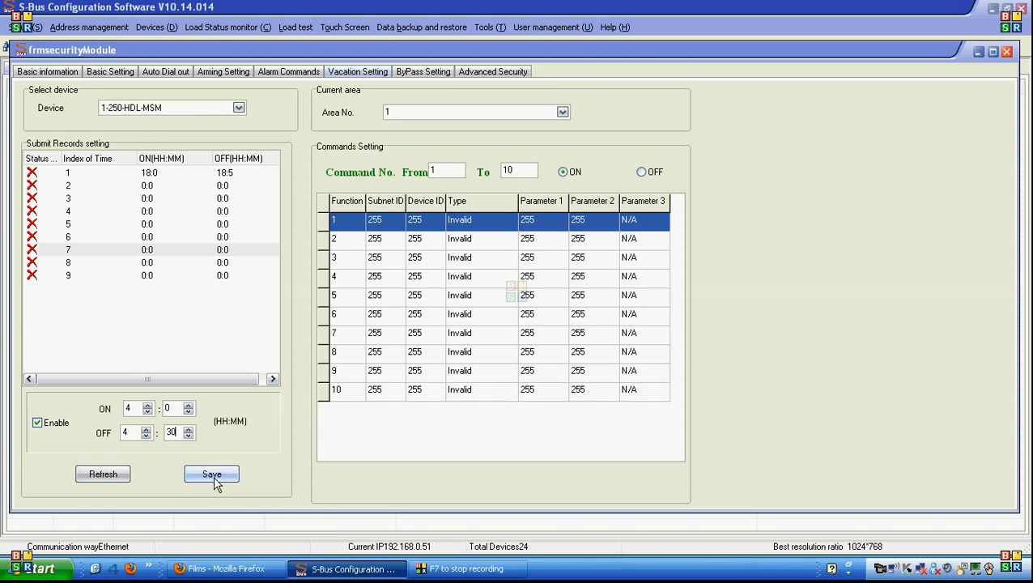
click(211, 474)
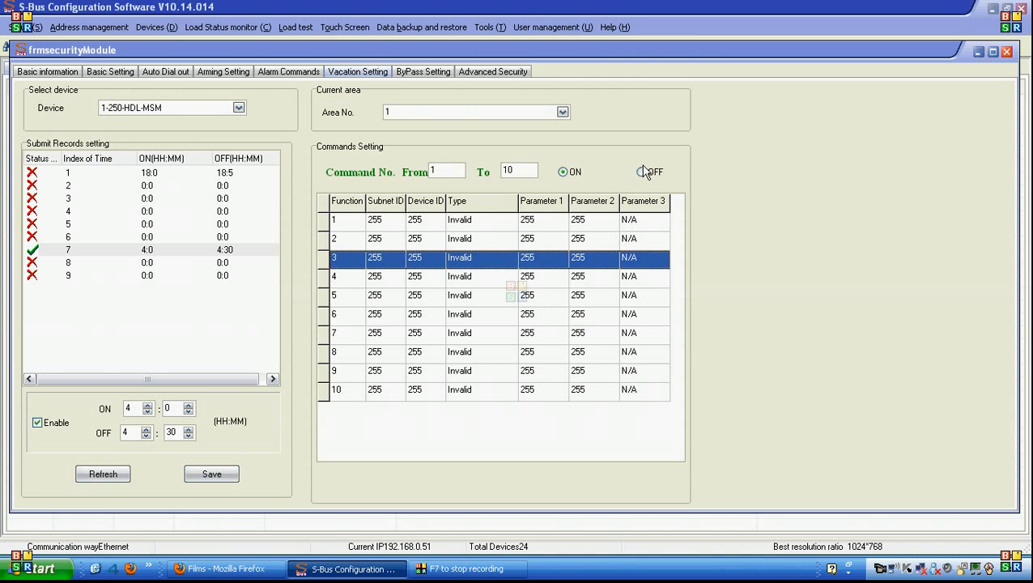
click(642, 172)
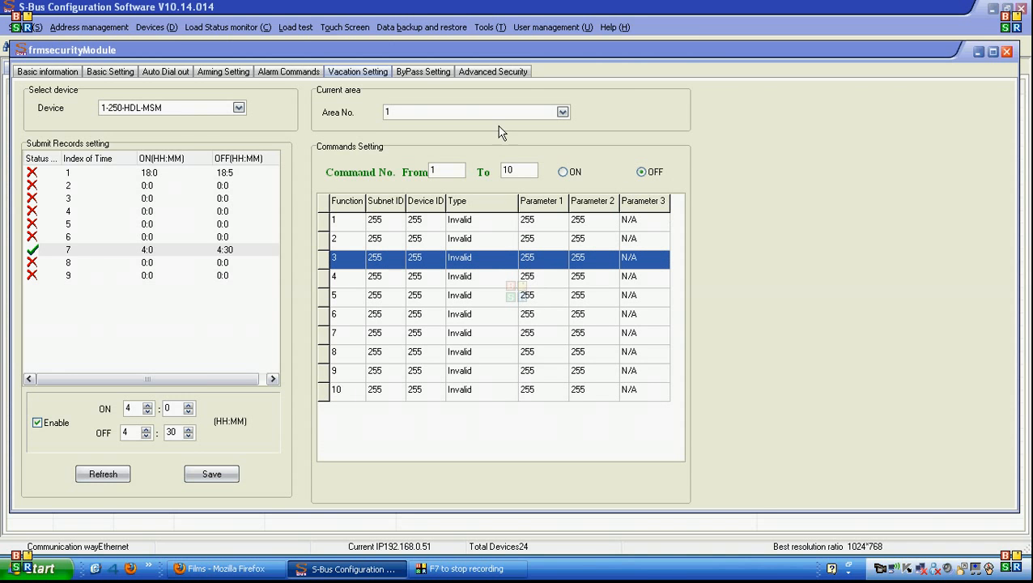
click(423, 72)
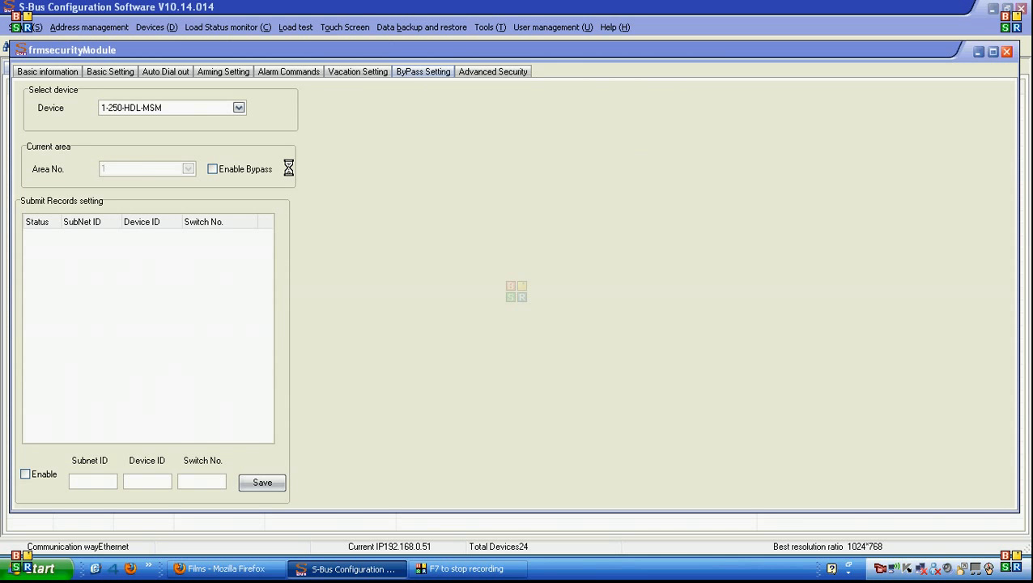
Step: Enable bypass for area 1 and pick the first bypass record, dismissing the range warning
click(212, 169)
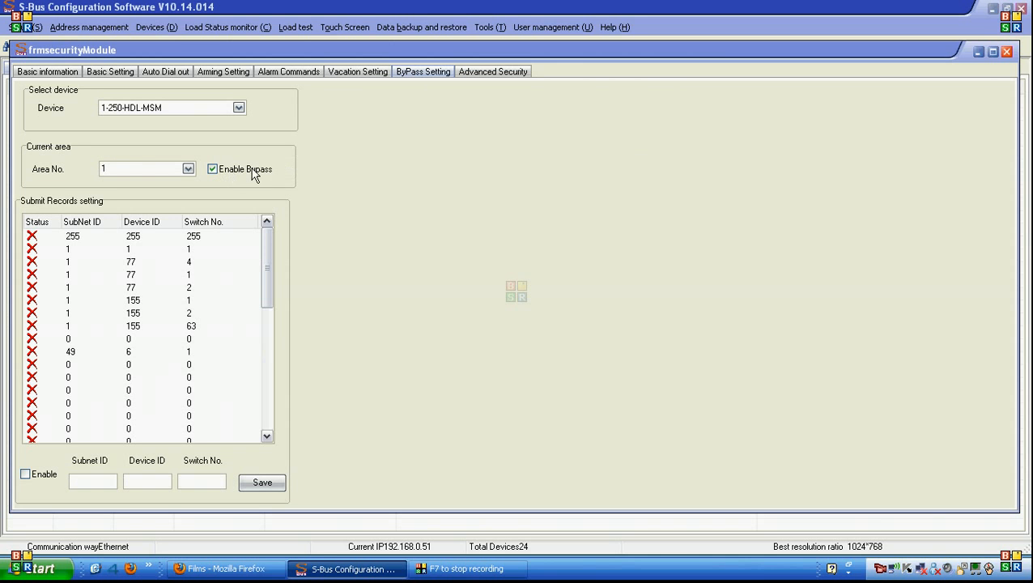
mouse_move(306, 181)
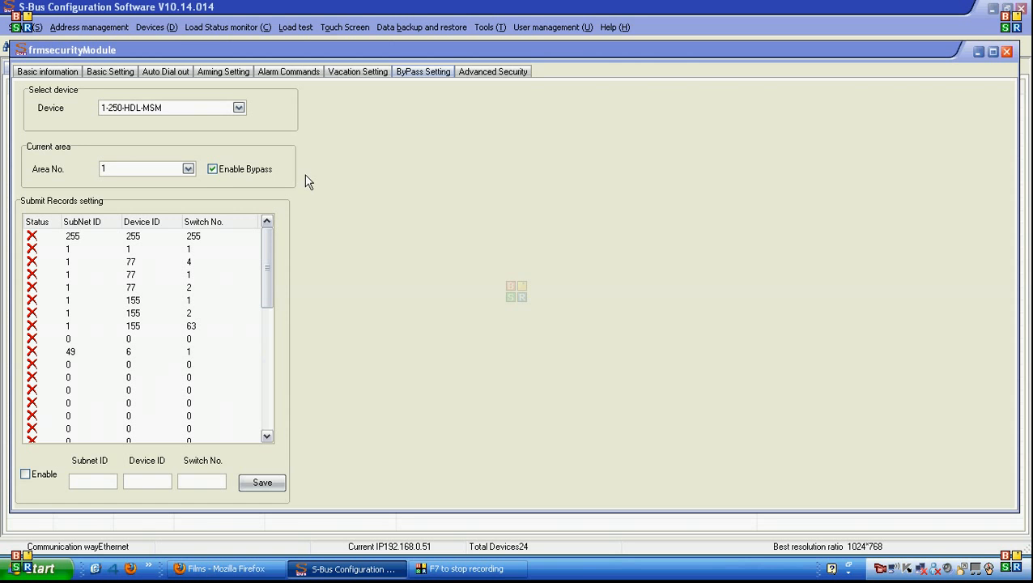
click(213, 168)
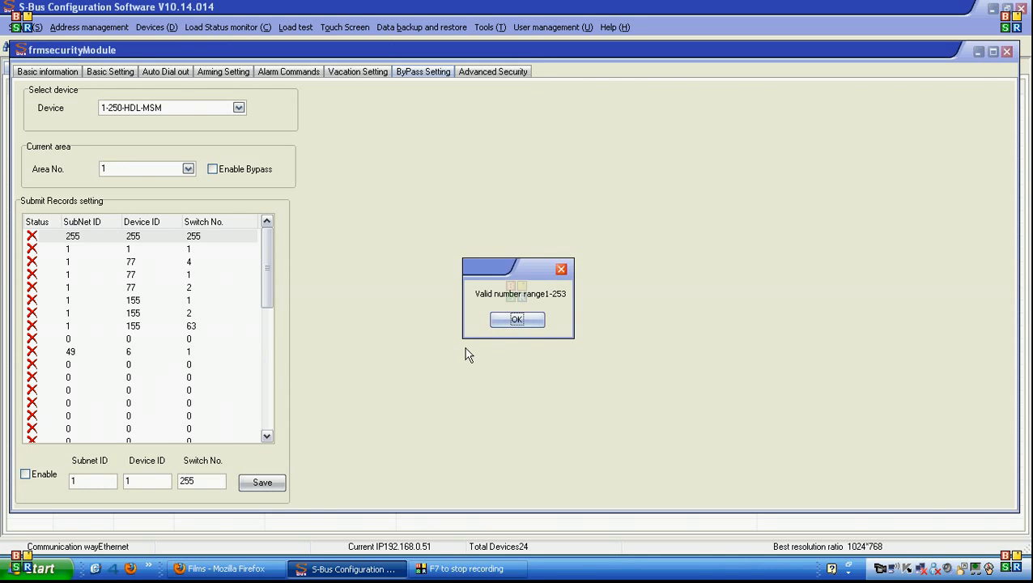
click(516, 318)
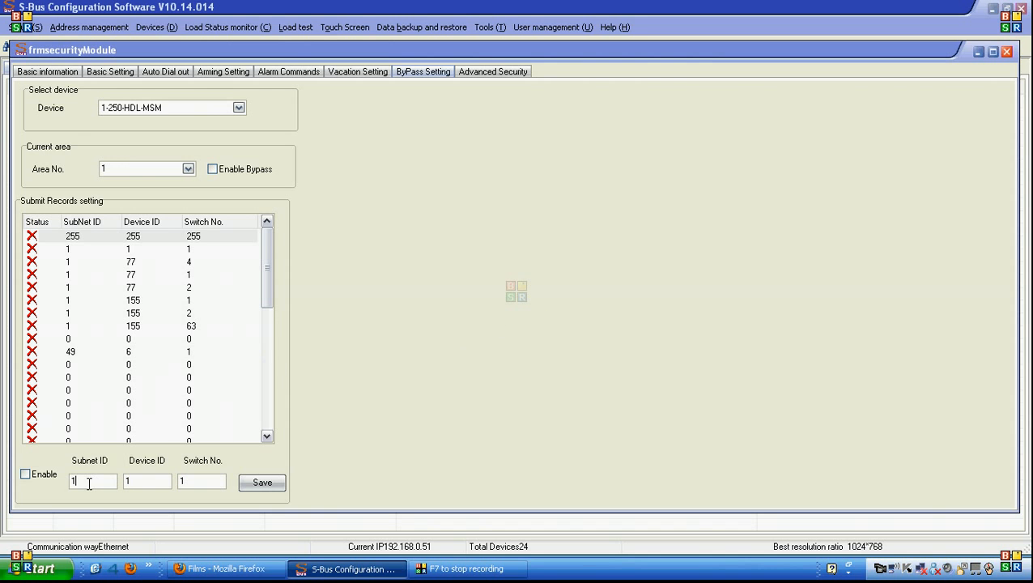
Step: Enter the bypass record as subnet 1, device 40, switch 1
text(2)
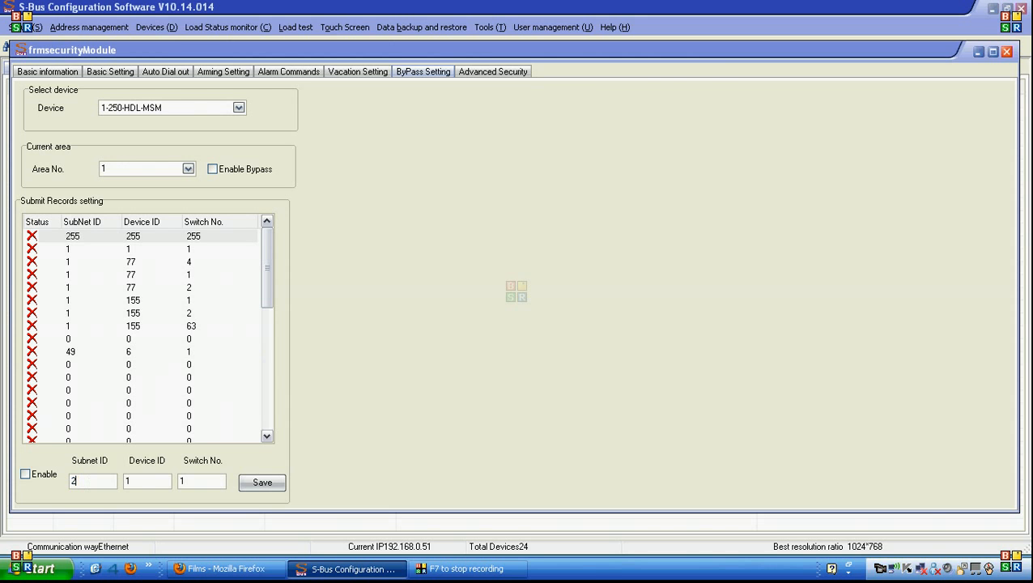
text(7)
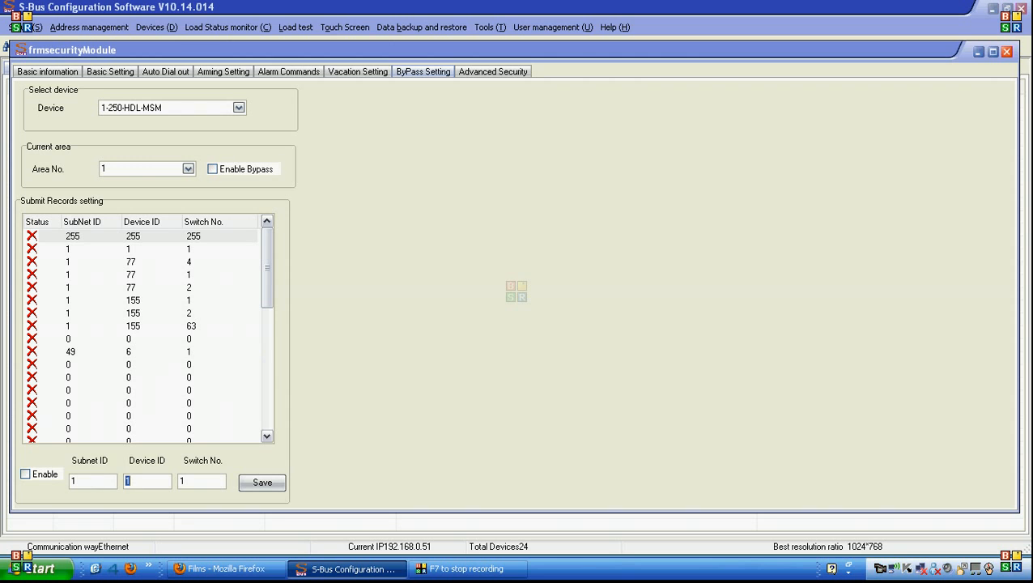
text(40)
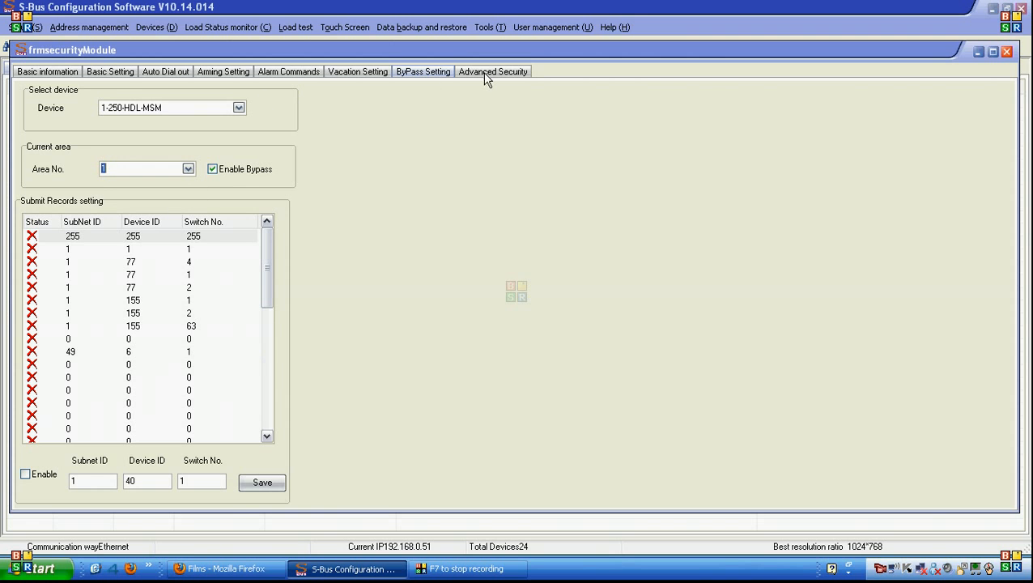
Step: On Advanced Security, tick Night for the 9th line of defence, select command 4, and close the module settings
click(492, 71)
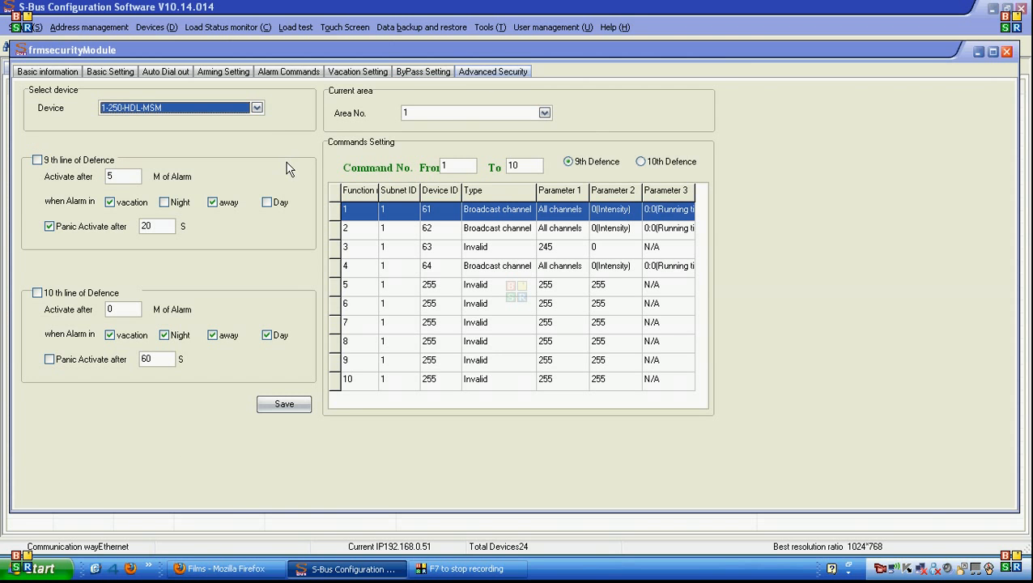
mouse_move(66, 160)
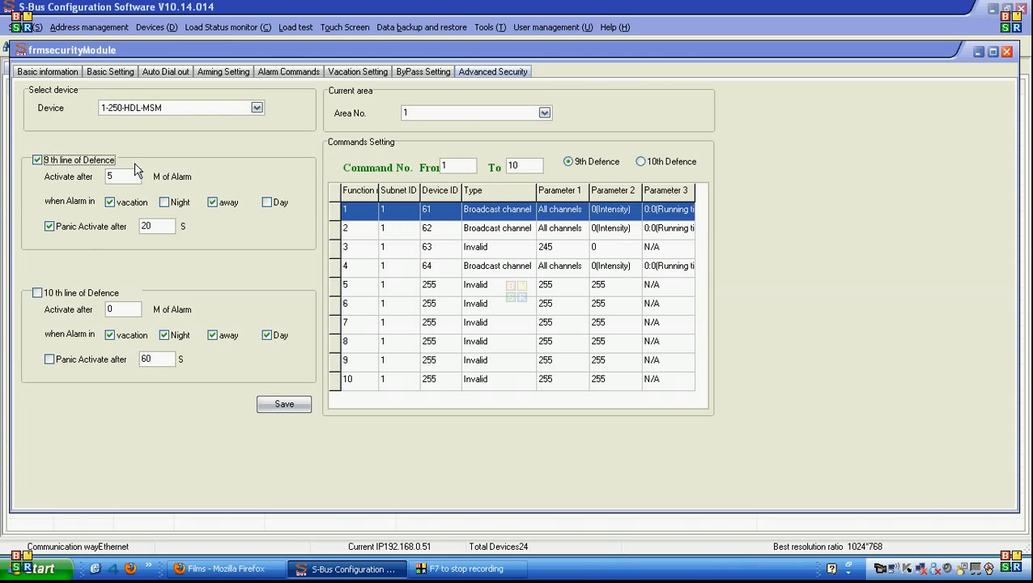
click(37, 292)
text(3)
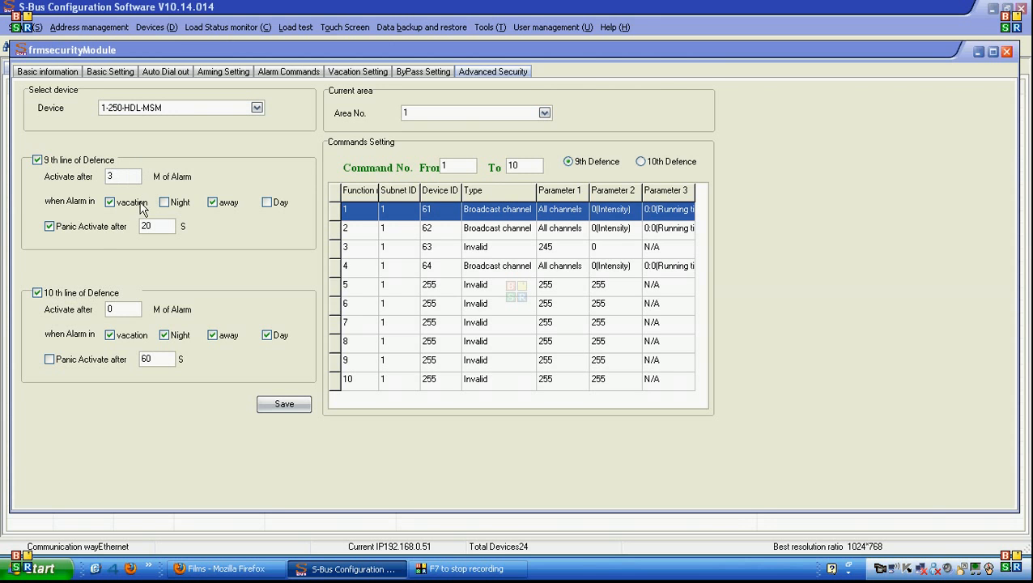
click(164, 202)
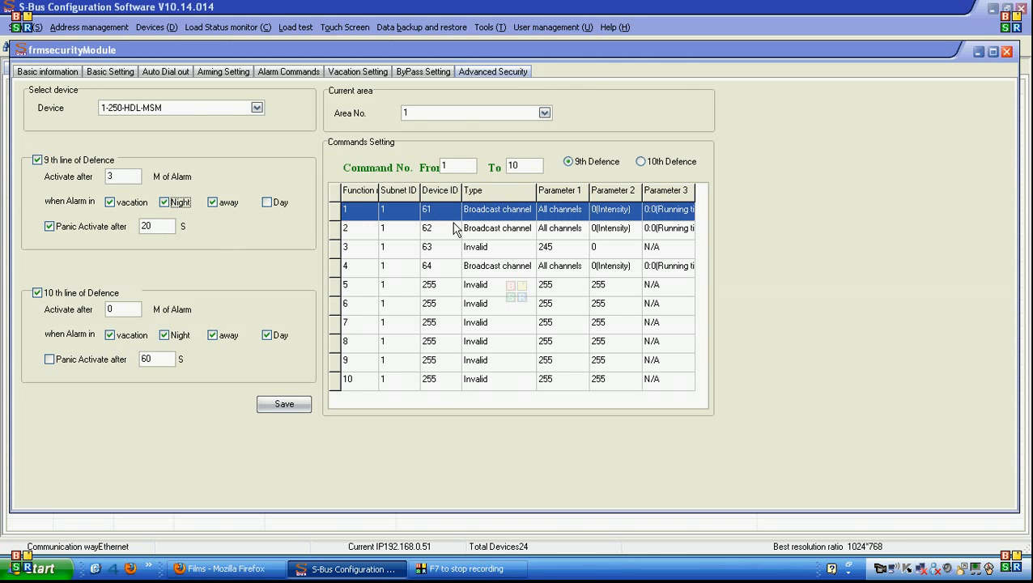
mouse_move(498, 278)
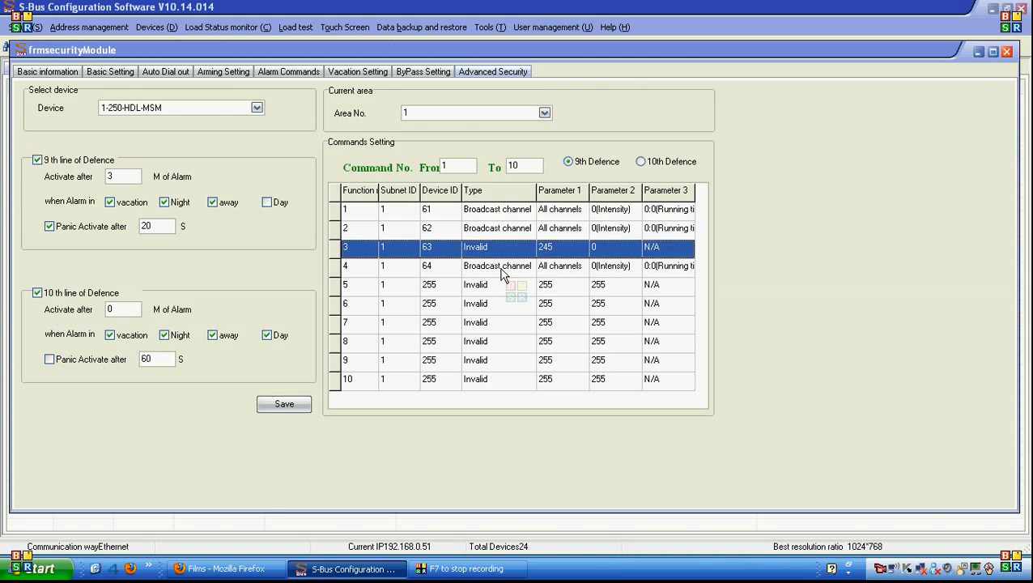
click(497, 265)
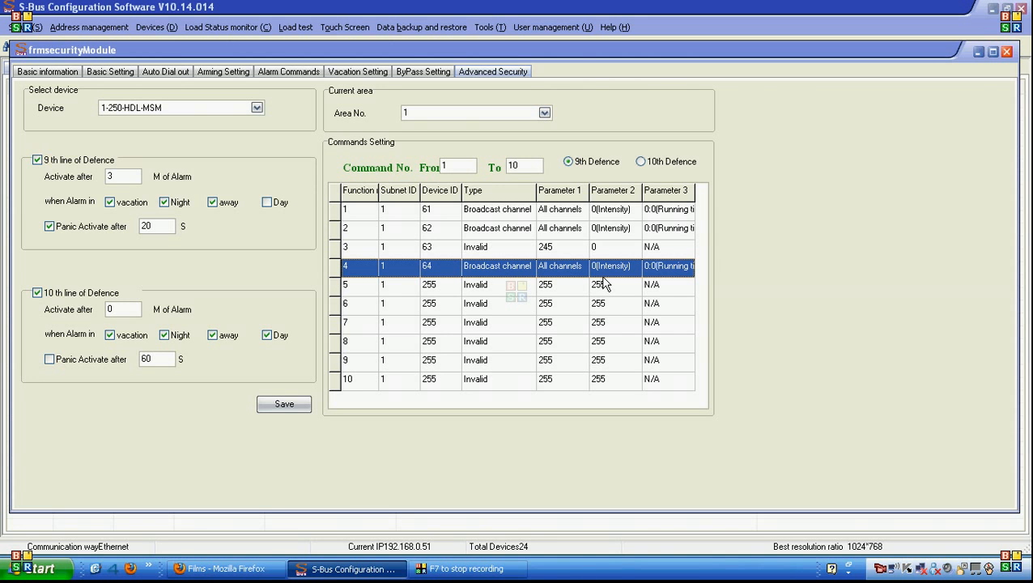
mouse_move(550, 179)
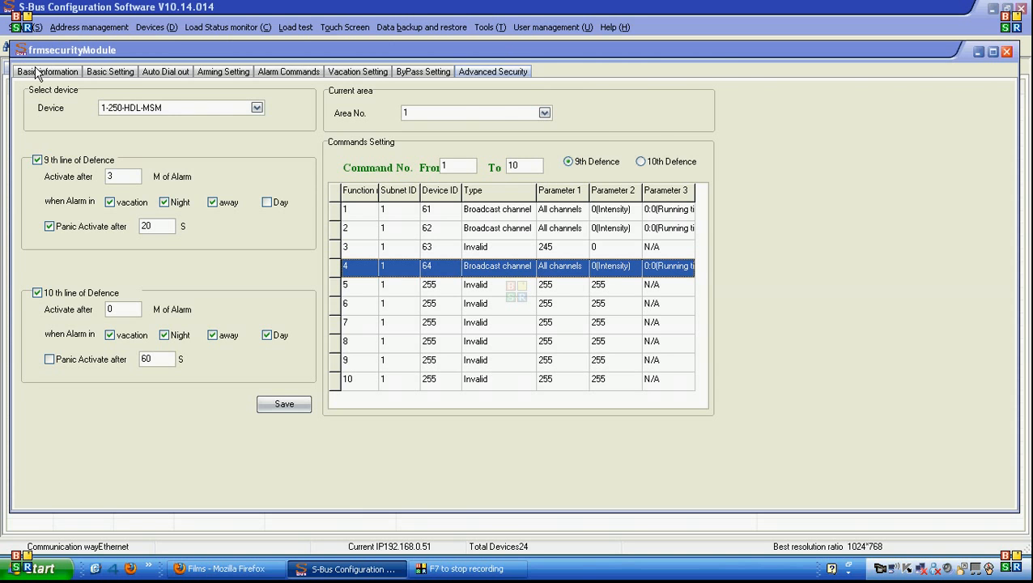
click(47, 71)
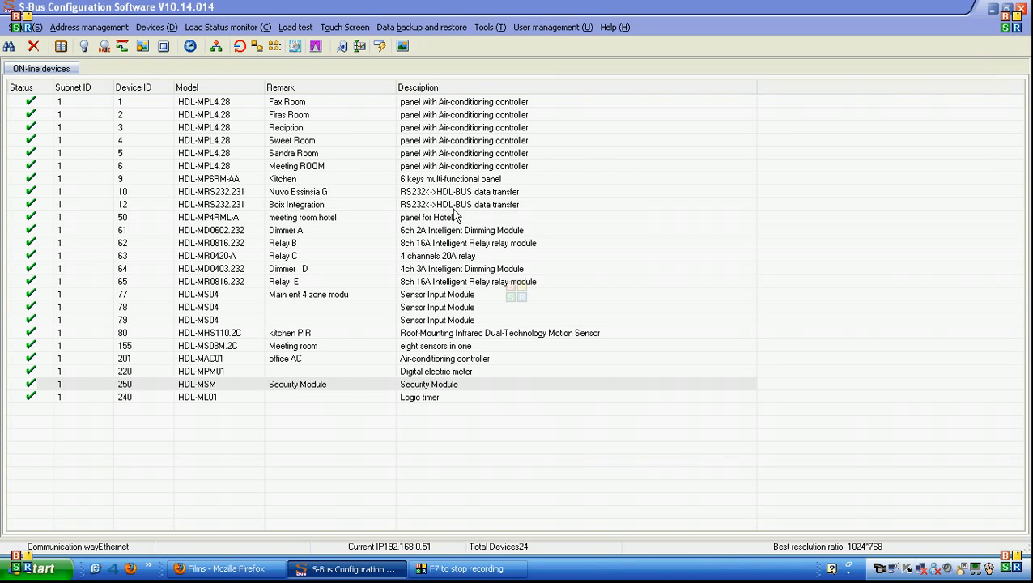
mouse_move(382, 148)
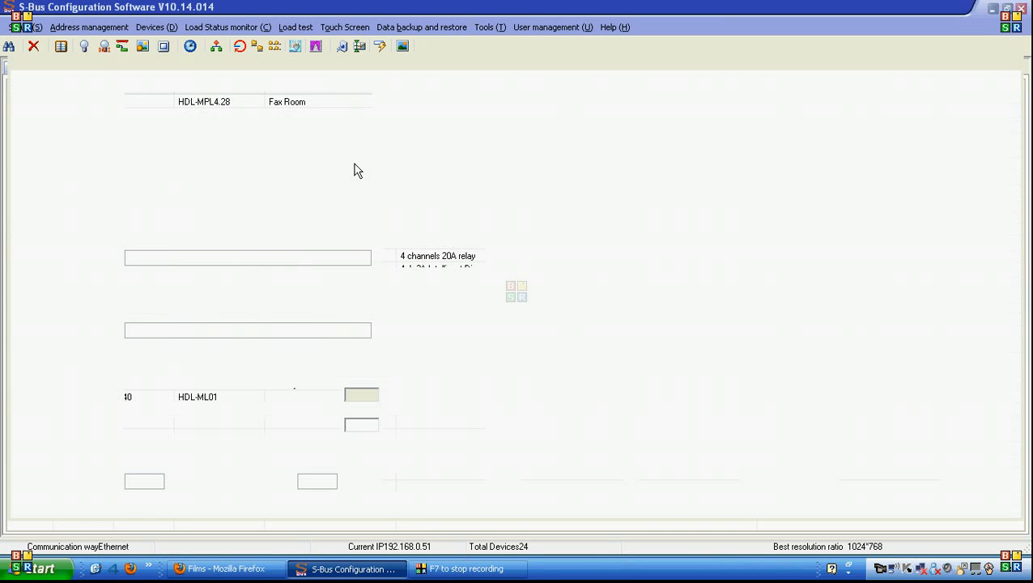
Step: Open the Meeting ROOM panel settings on key page 4 and start changing key modes
double_click(204, 101)
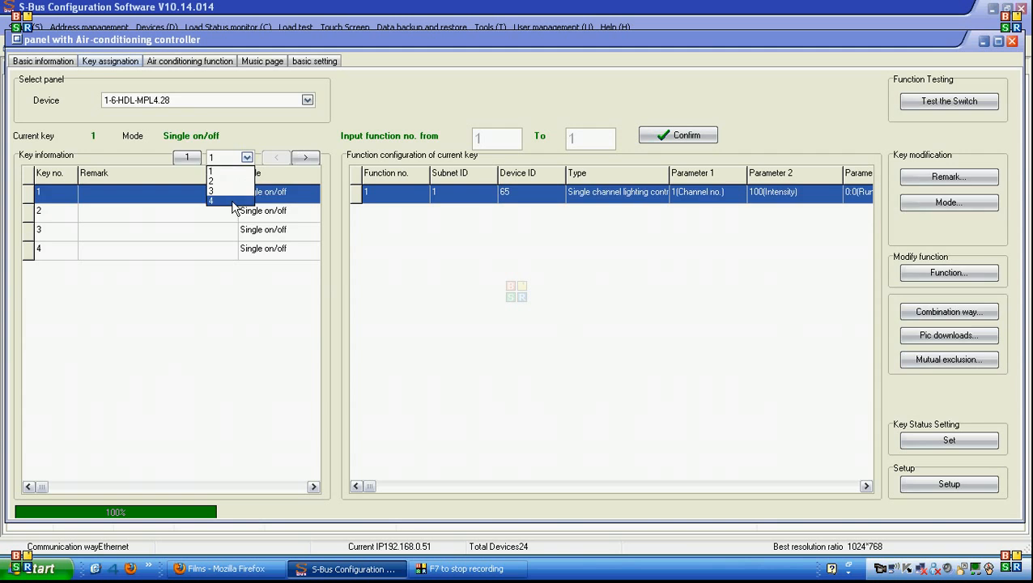
click(210, 200)
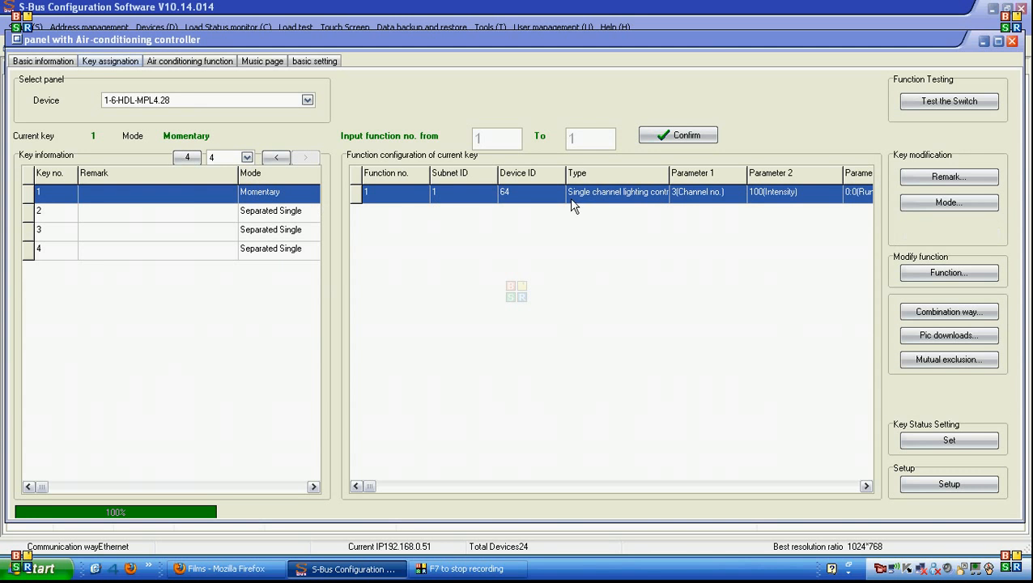
click(949, 202)
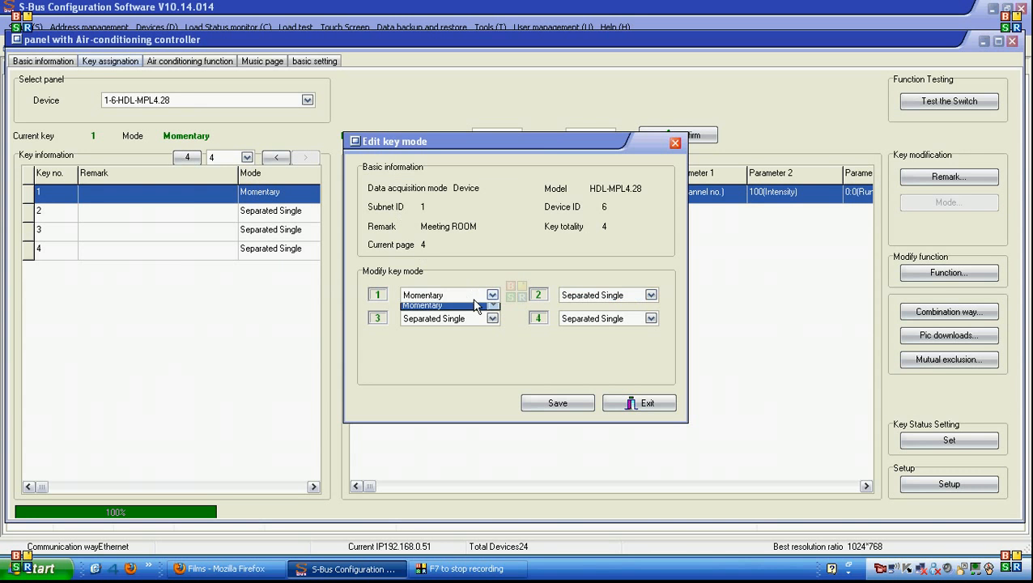
Step: Set keys 1, 2 and 3 to Single on
click(421, 295)
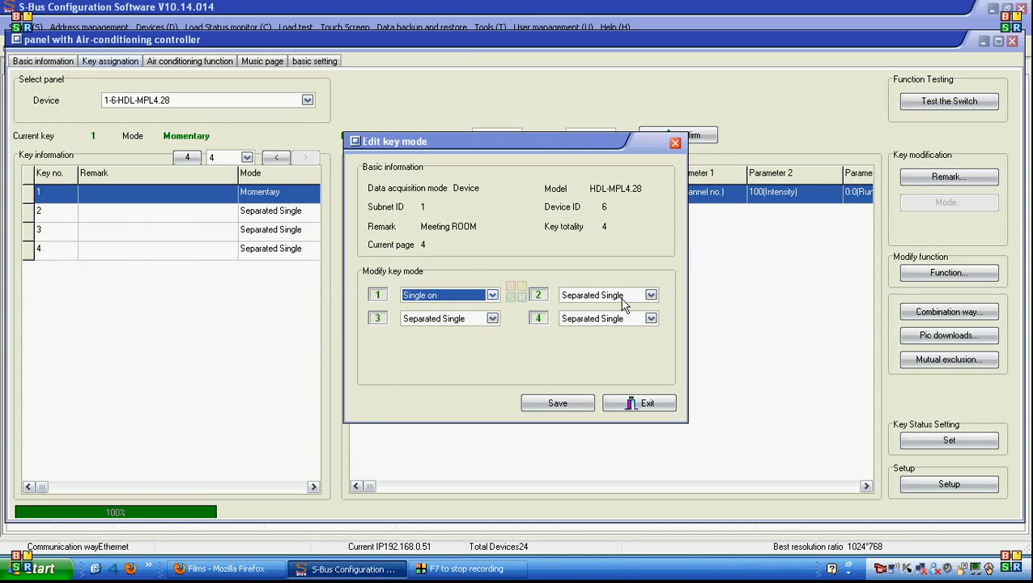
click(651, 294)
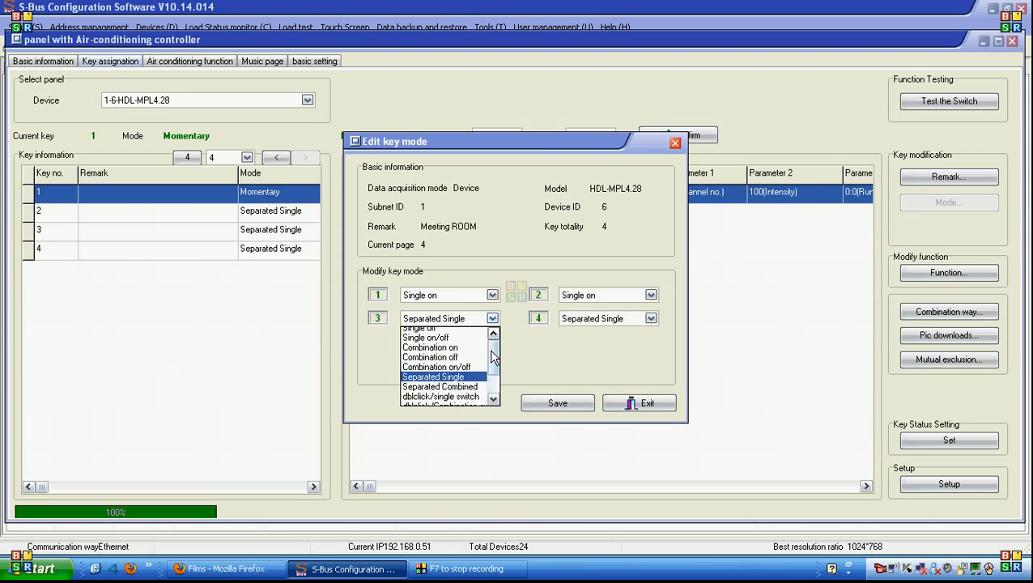
click(650, 319)
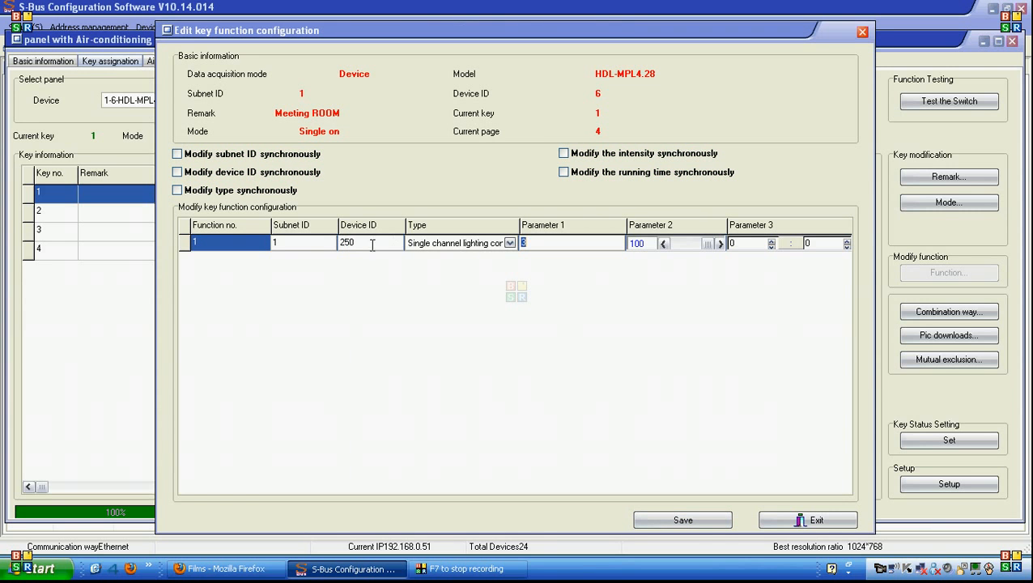
Step: Make key 1 arm the security module in Away and key 3 trigger Panic
click(509, 243)
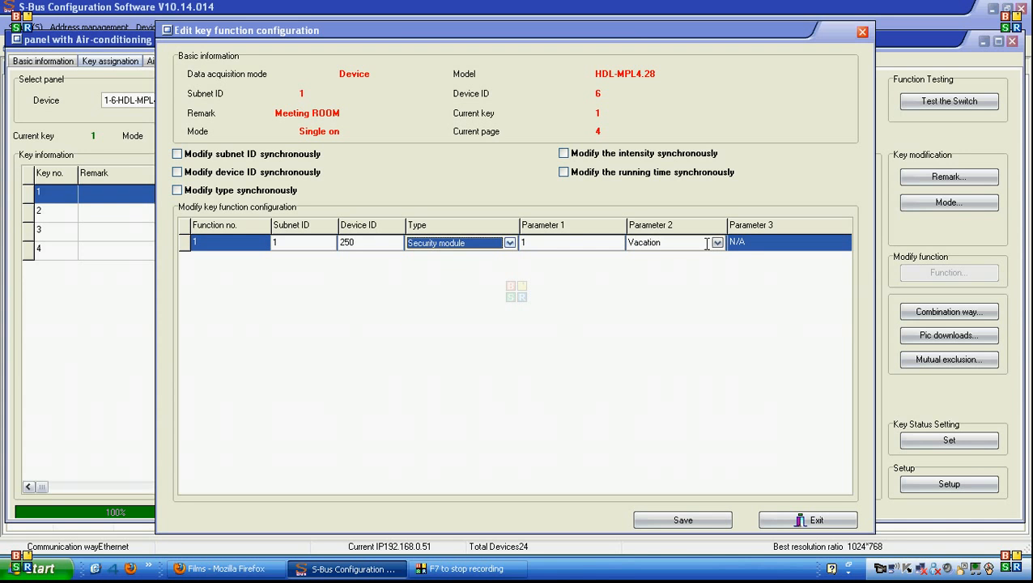
click(717, 243)
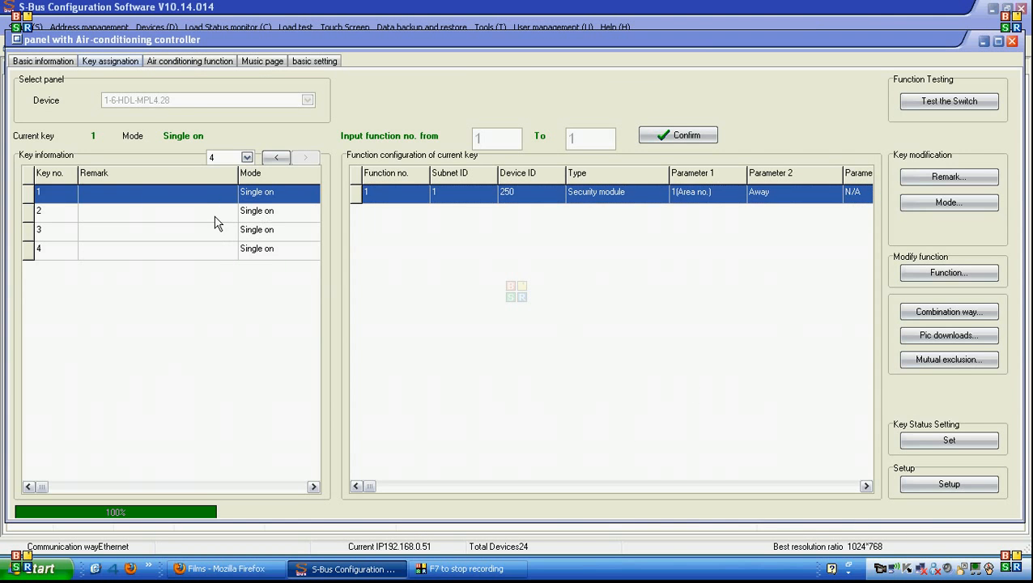
click(38, 229)
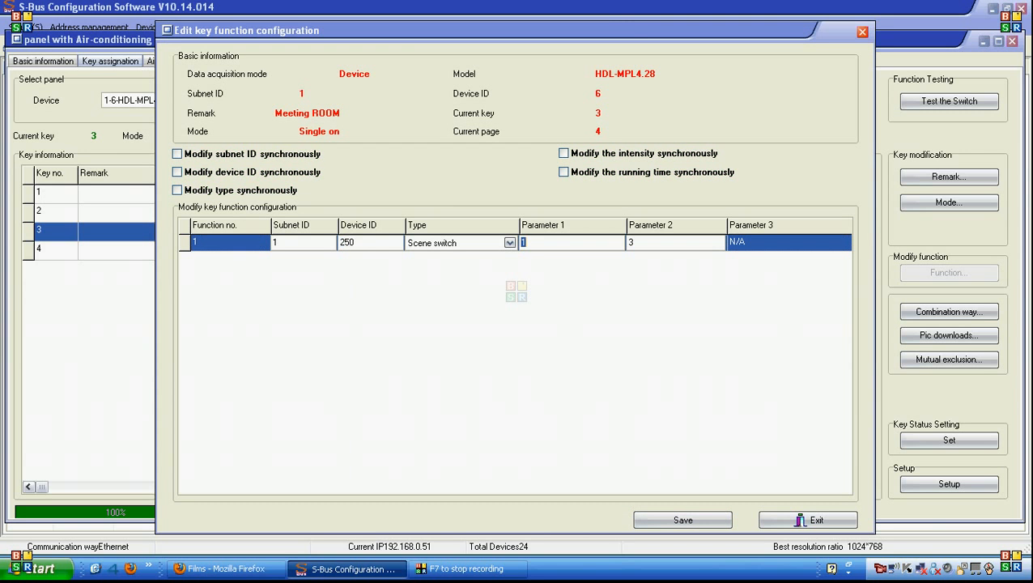
click(509, 242)
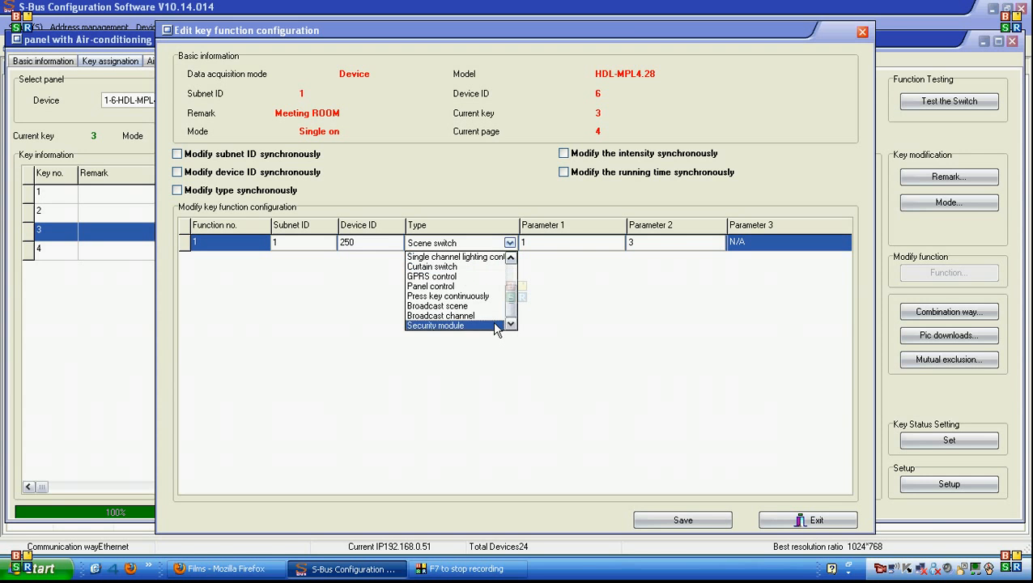
click(436, 324)
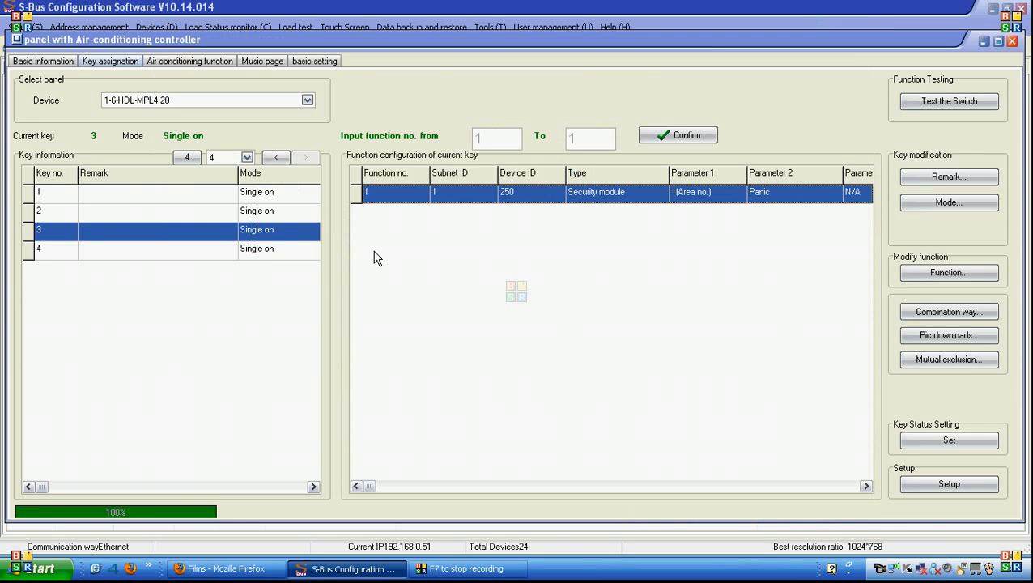
Step: Make key 4 disarm the security module and save its function
click(38, 249)
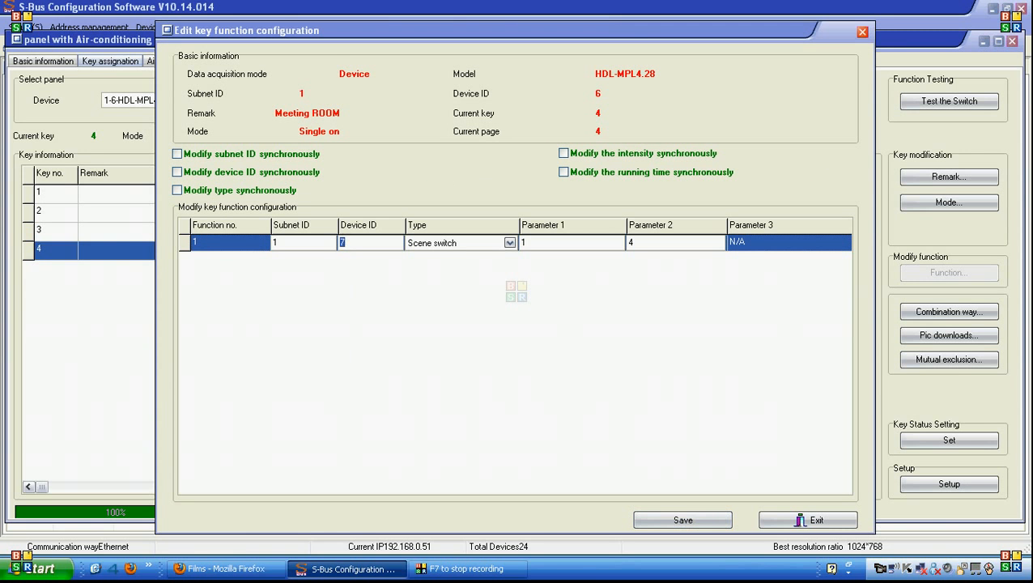
click(509, 242)
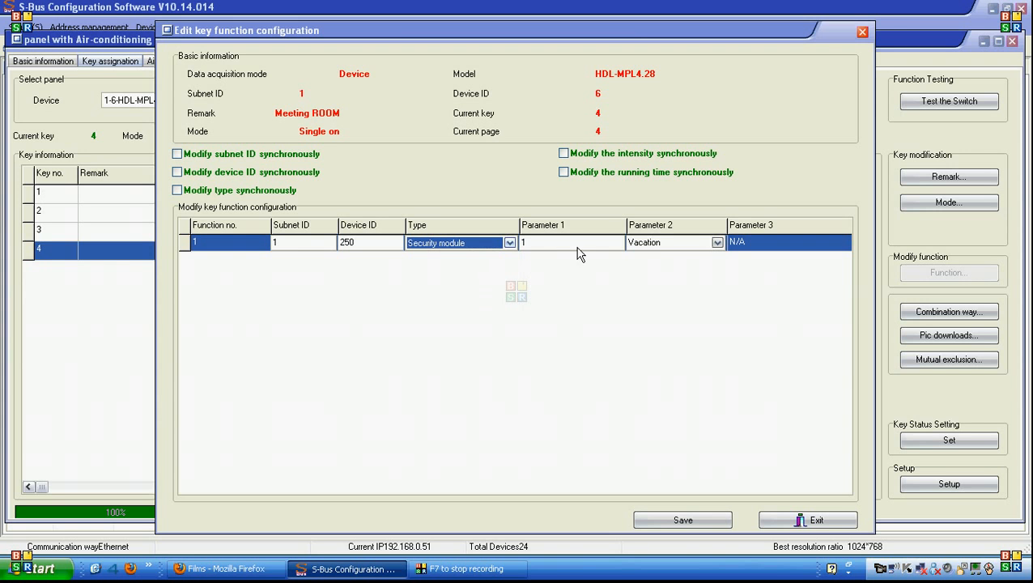
click(715, 242)
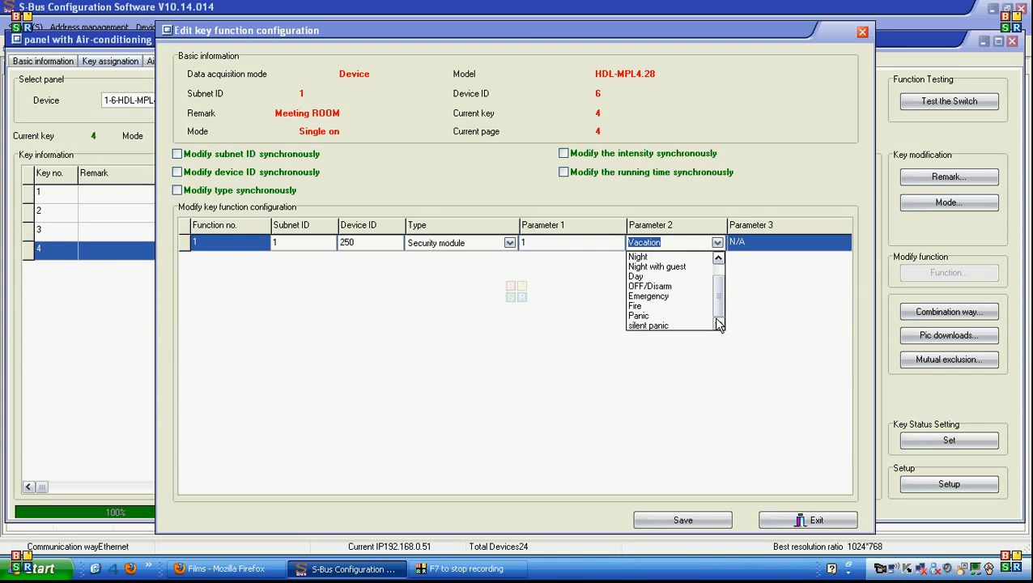
click(650, 286)
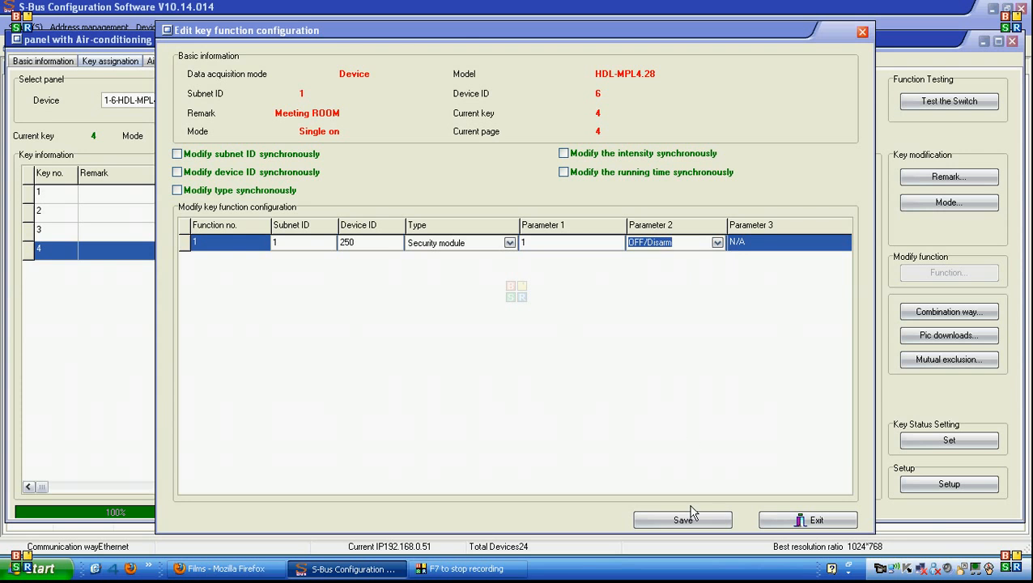
click(683, 519)
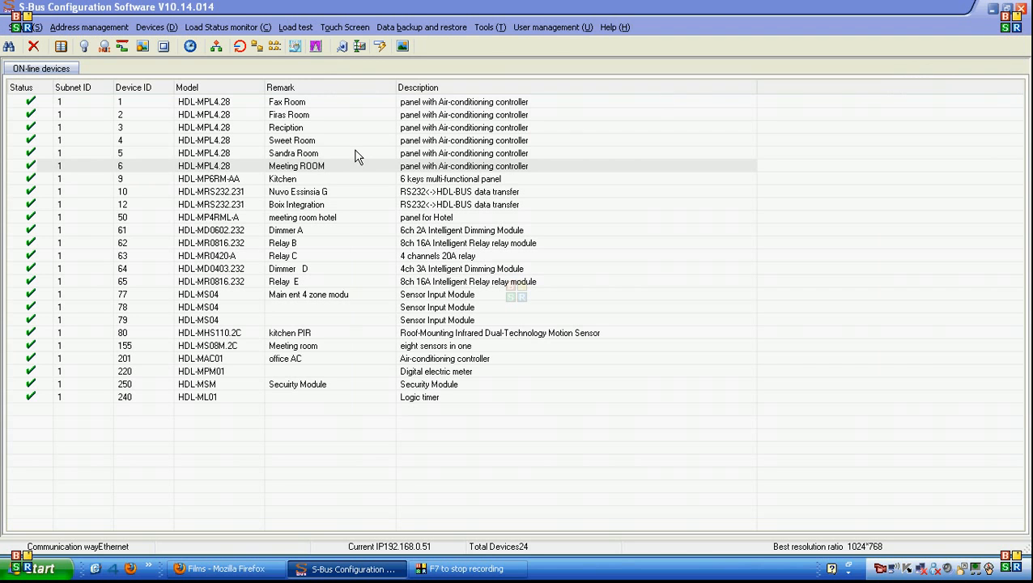
mouse_move(431, 351)
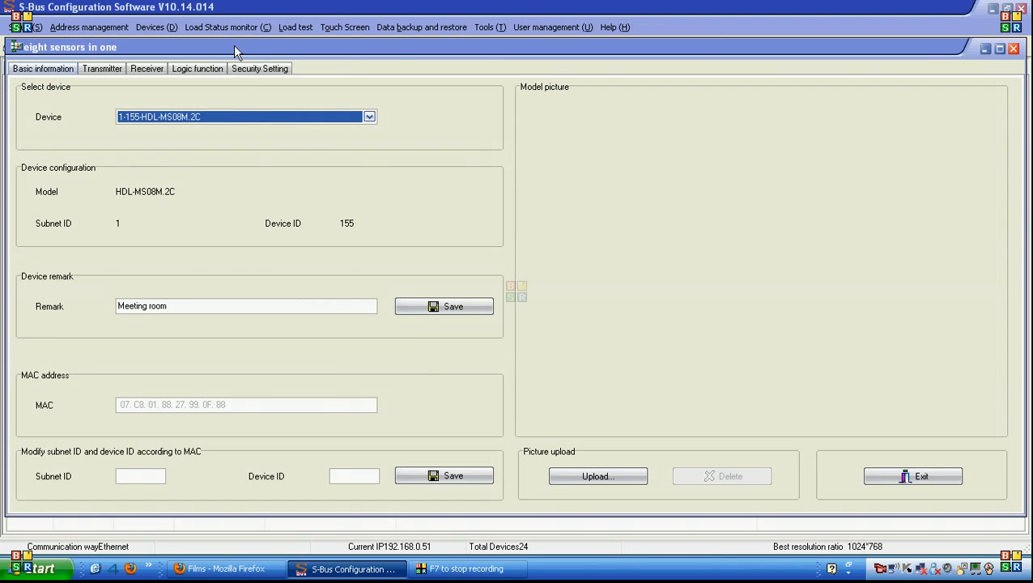
Step: Label Dry contact 1 'Kitchen', link it to device ID 250 as a 24-hour Fire zone
click(259, 68)
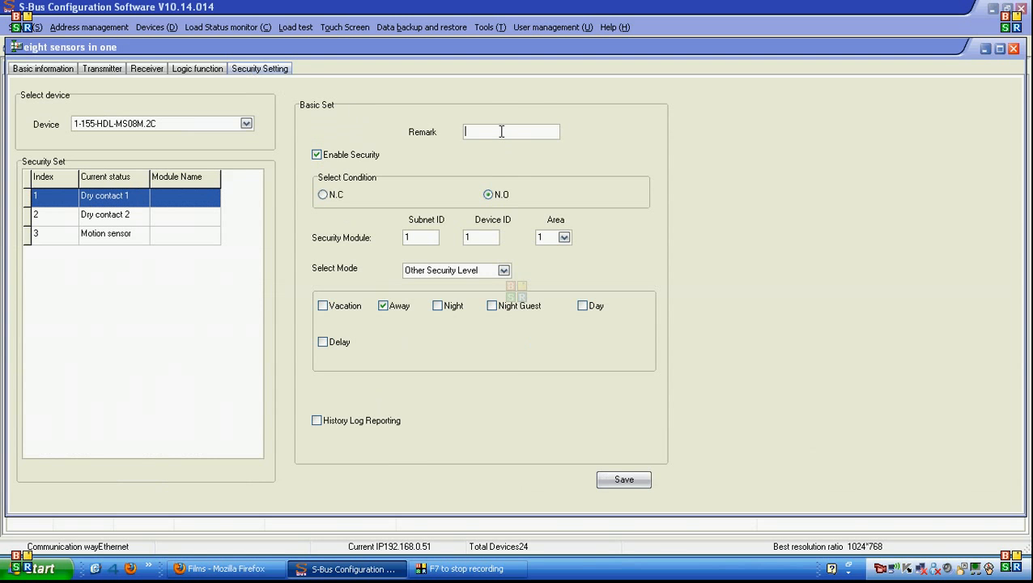
text(Kitc)
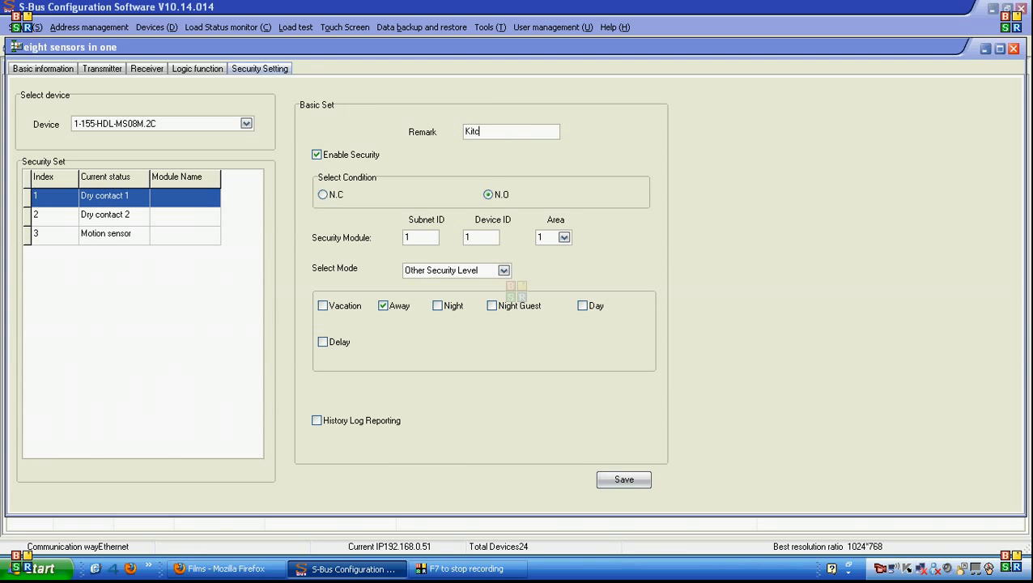
text(hen)
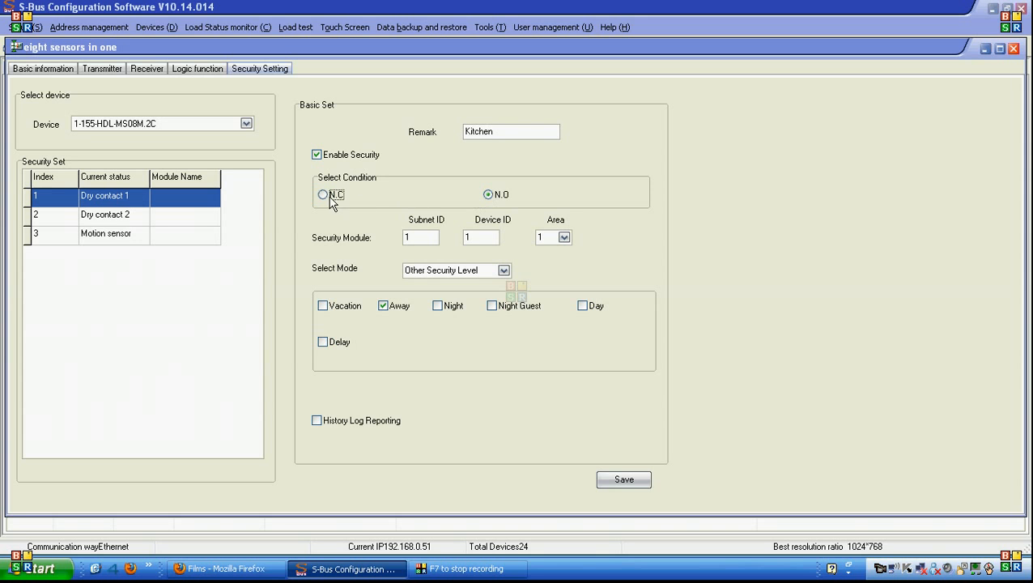
click(323, 194)
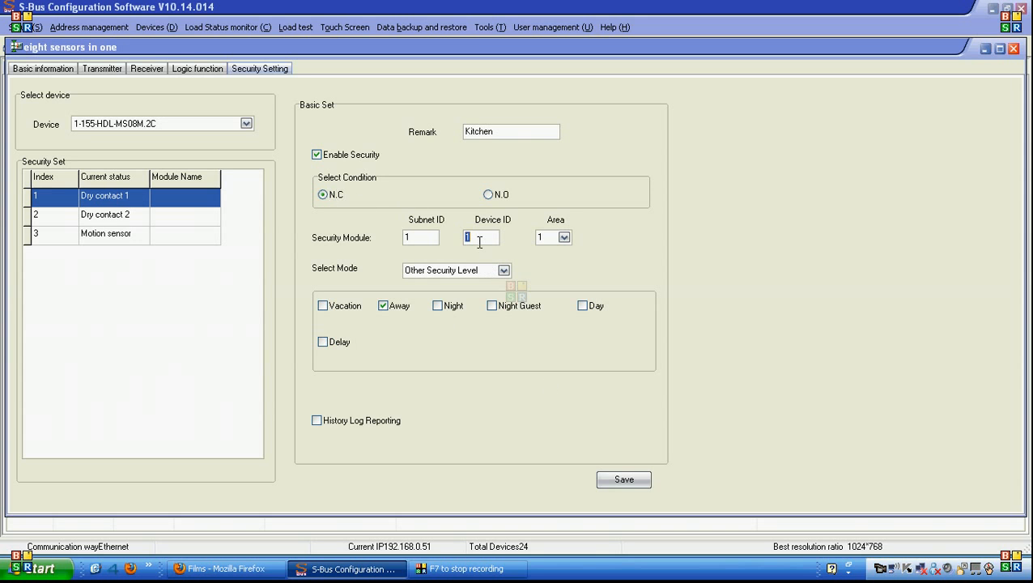
text(250)
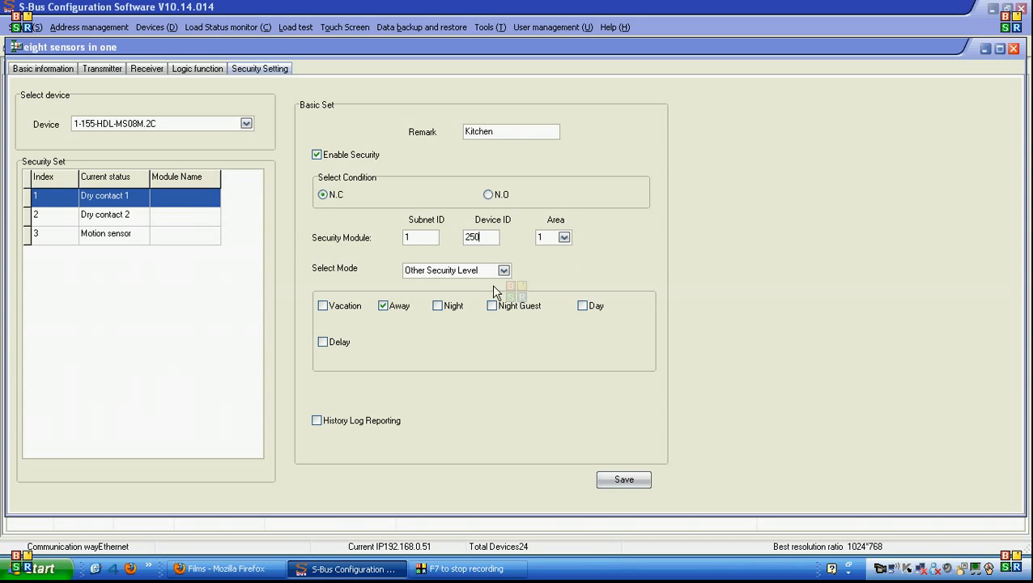
mouse_move(387, 309)
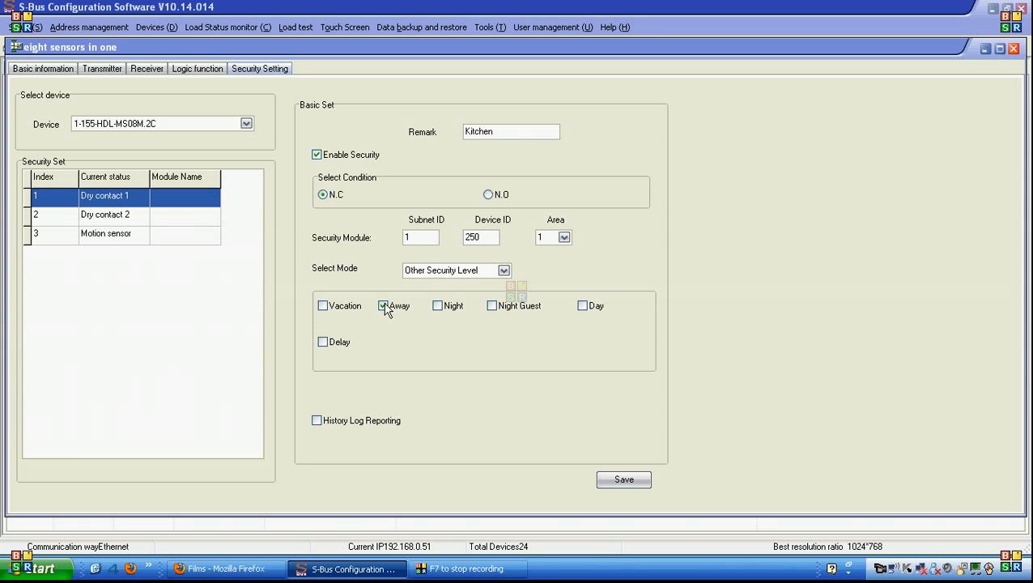
click(503, 270)
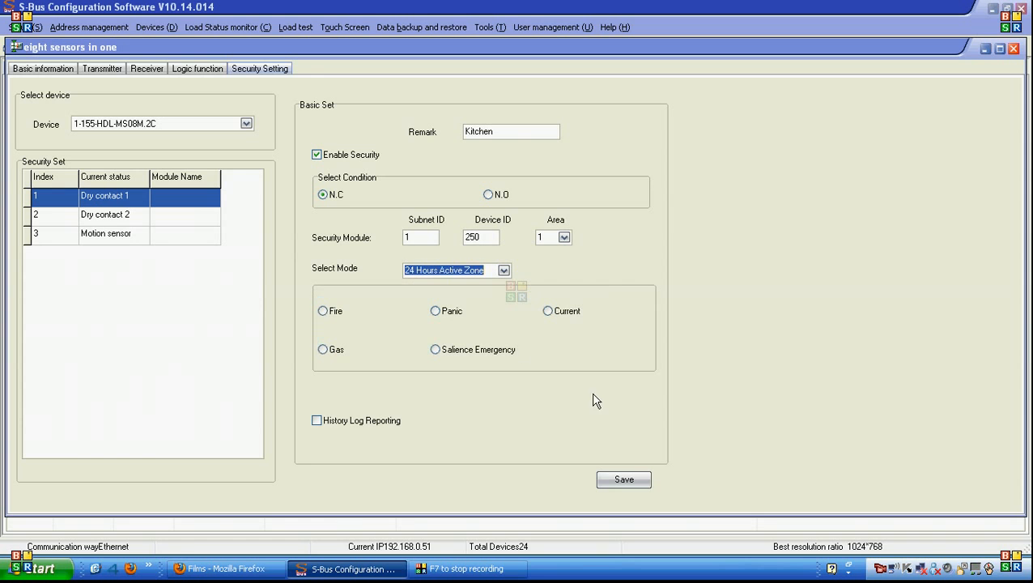
mouse_move(430, 331)
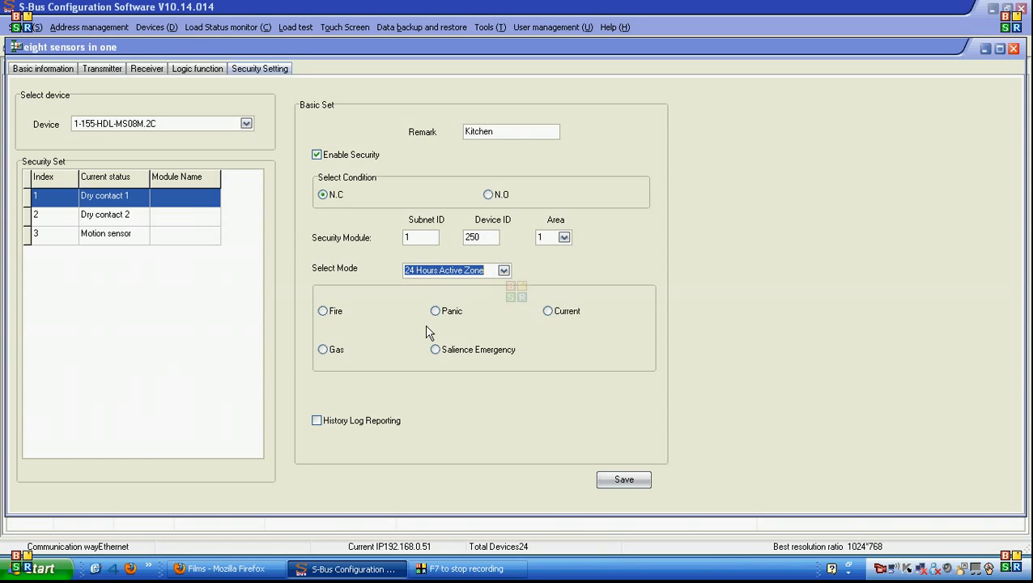
click(323, 310)
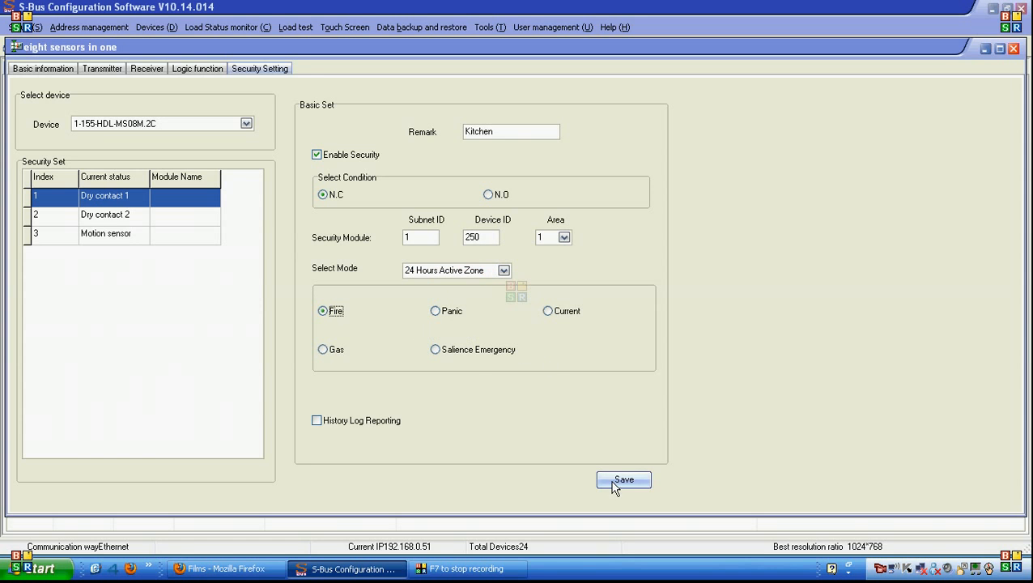
Step: Label Dry contact 2 'Entry door', normally closed, on security device 250
click(103, 215)
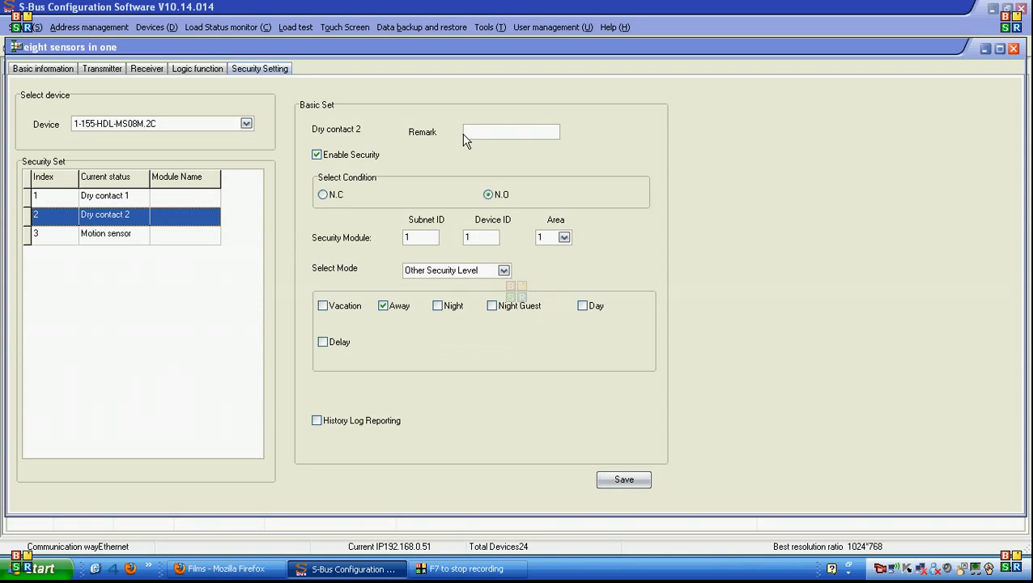
text(Enl)
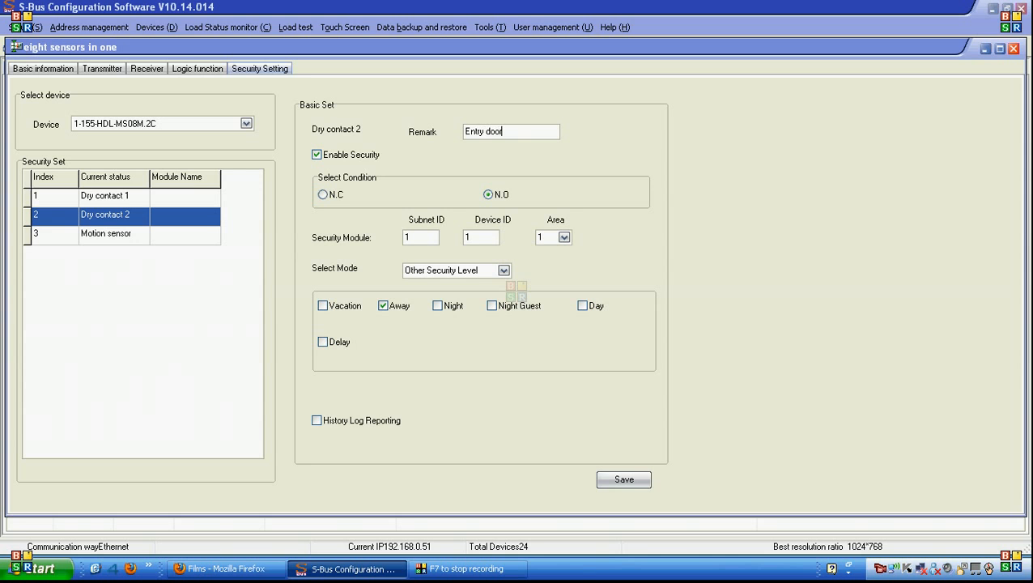
click(324, 194)
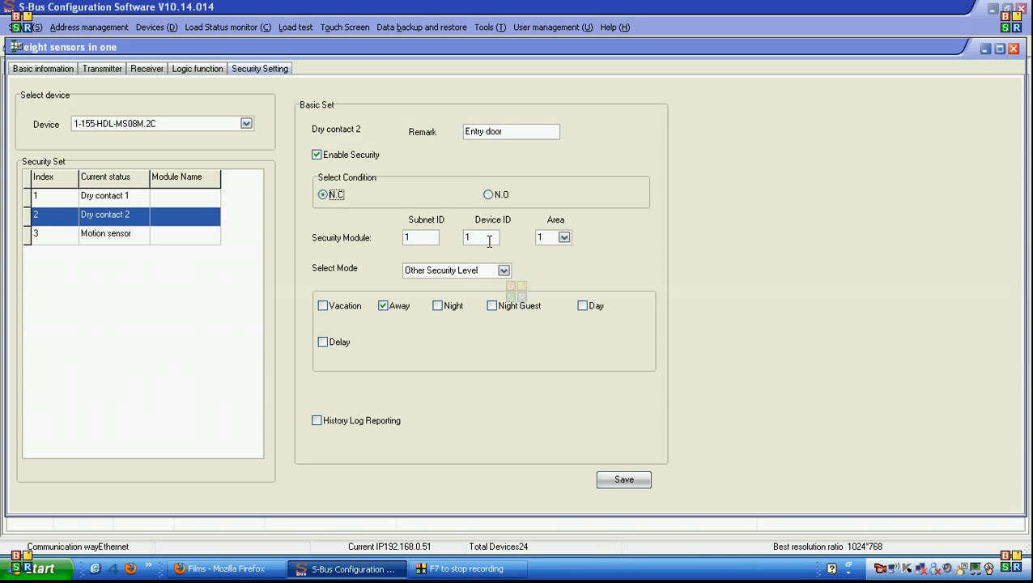
text(250)
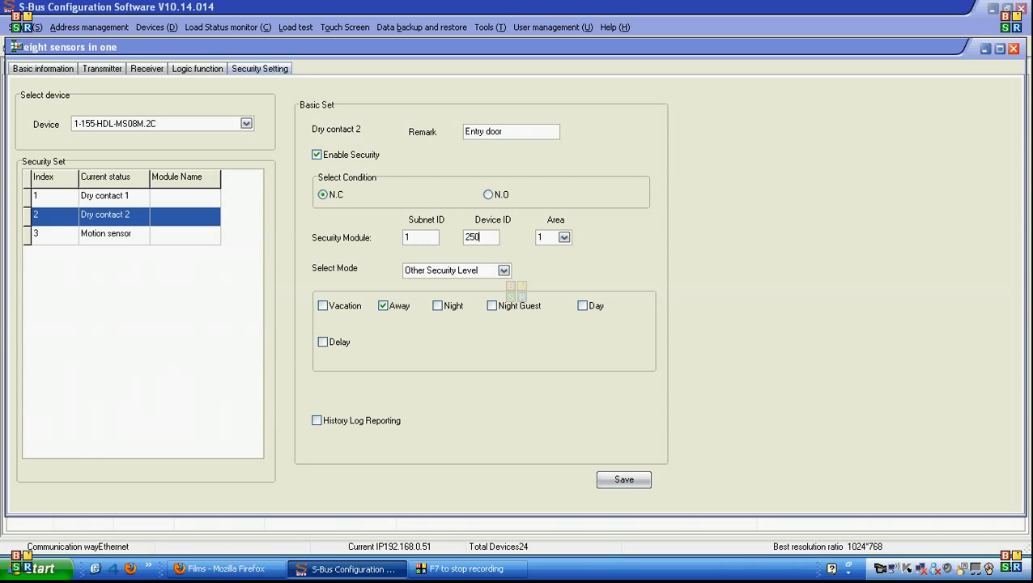
Step: Arm the Entry door zone in Vacation and Night with 1X delay and save it
click(322, 305)
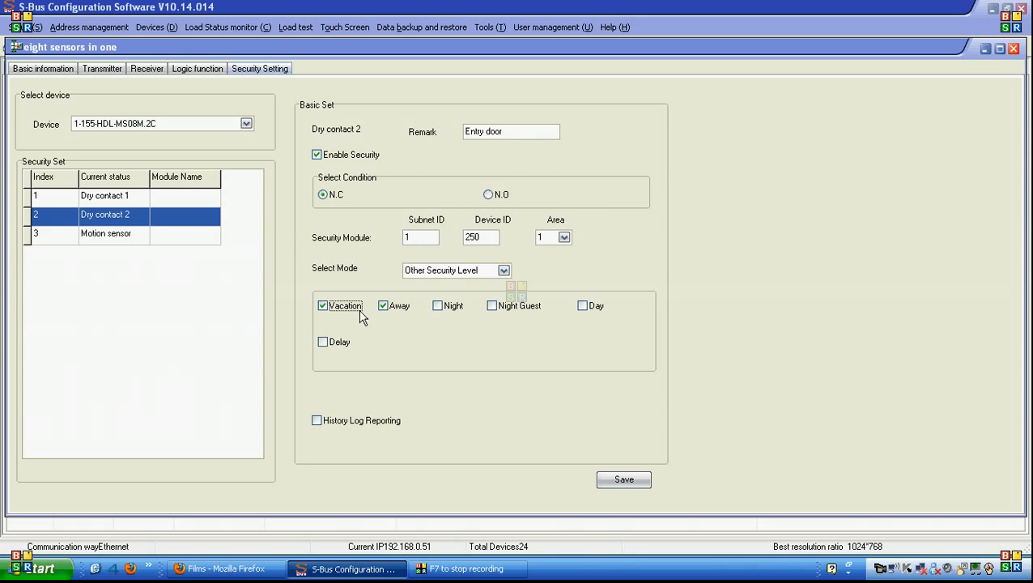
mouse_move(466, 314)
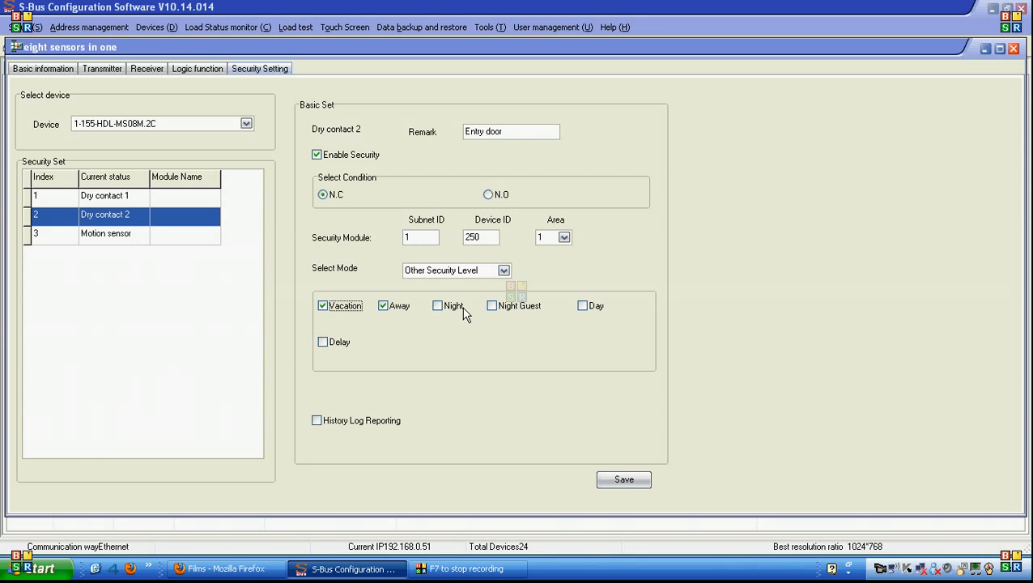
click(437, 305)
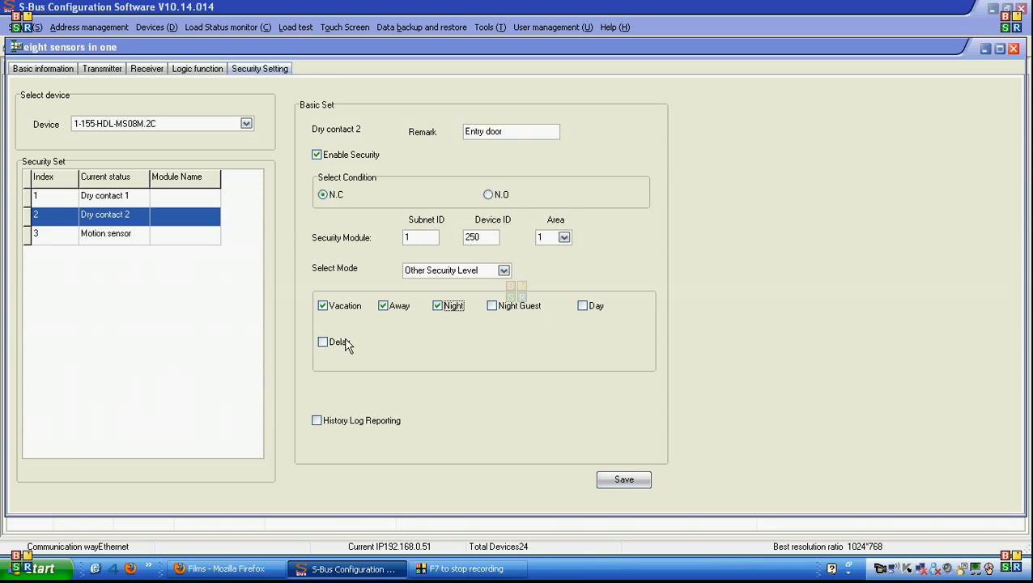
click(323, 341)
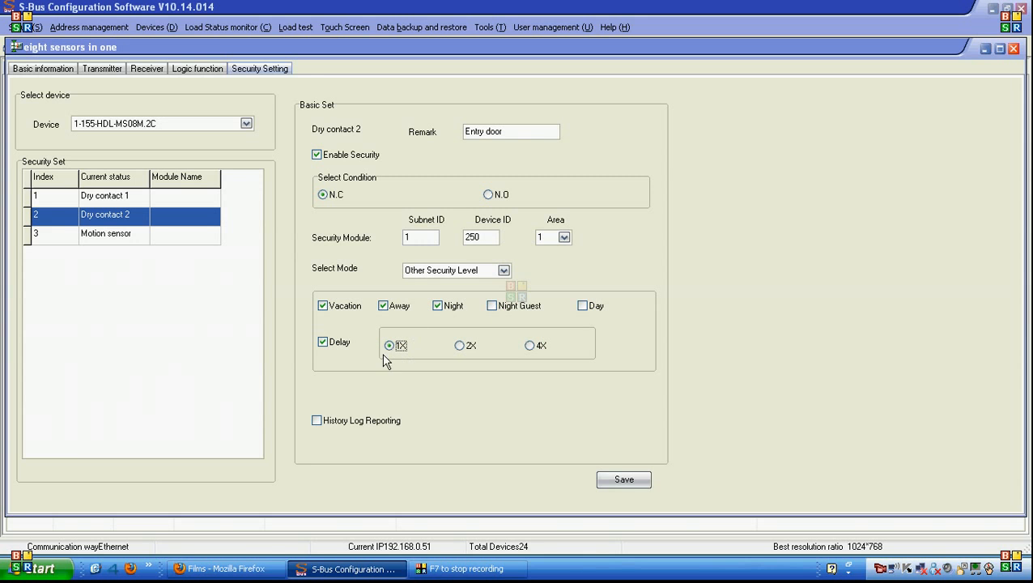
mouse_move(483, 346)
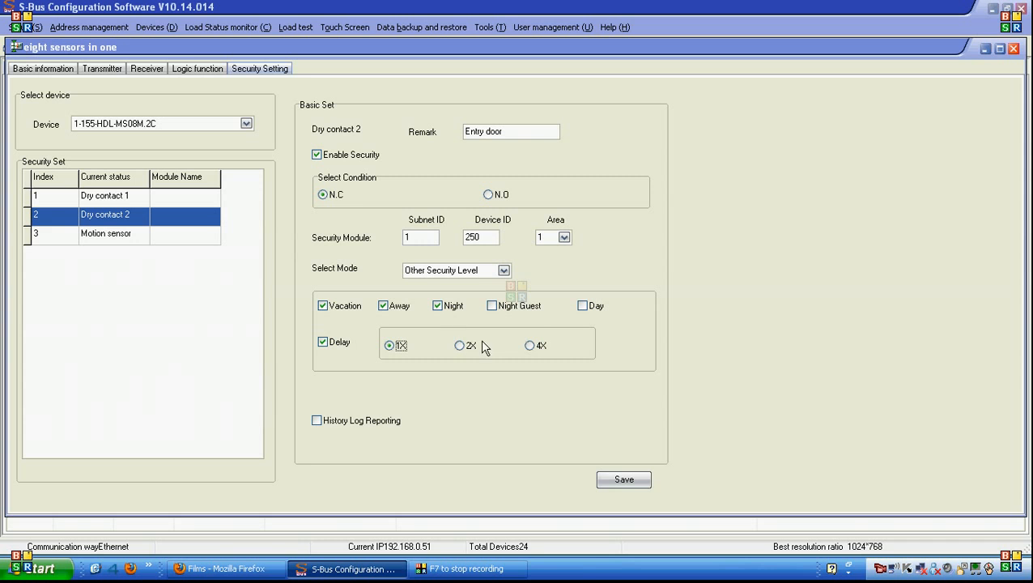
mouse_move(554, 362)
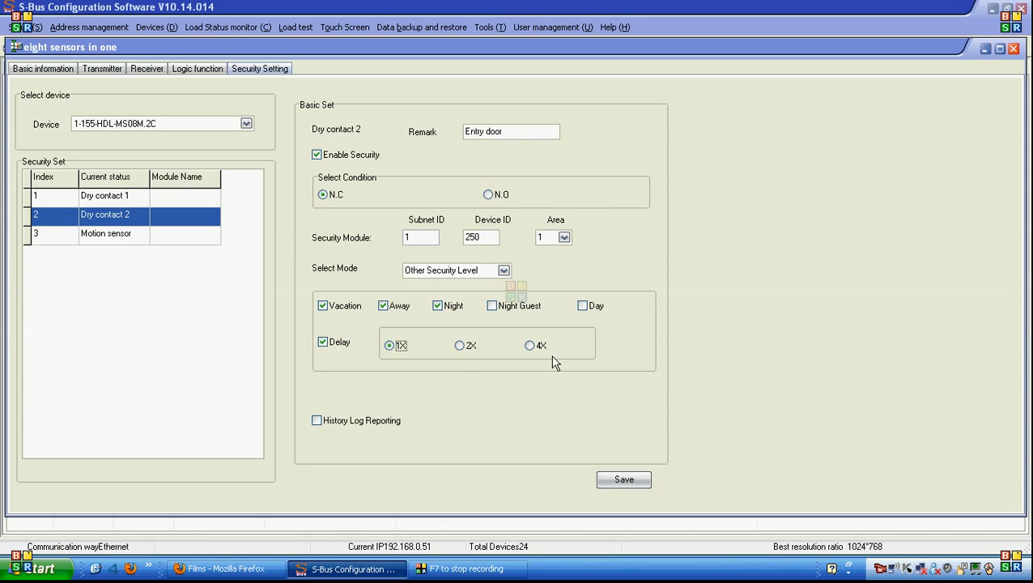
mouse_move(566, 337)
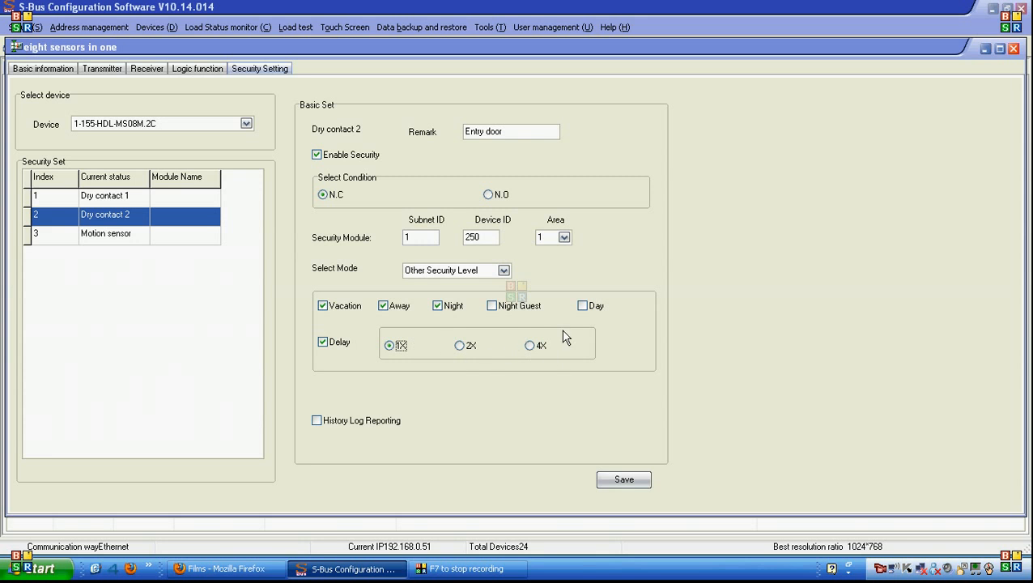
mouse_move(511, 352)
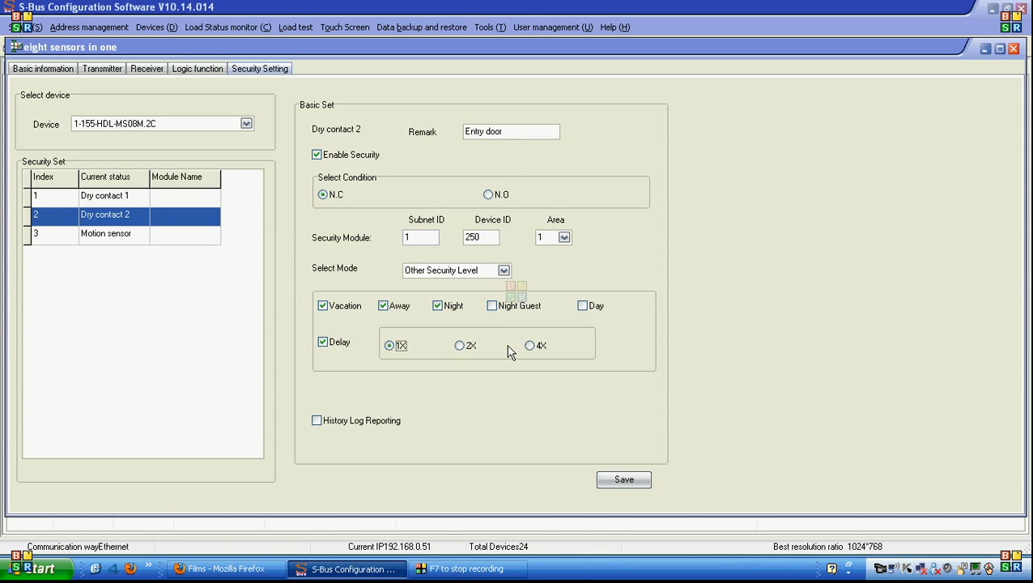
click(623, 479)
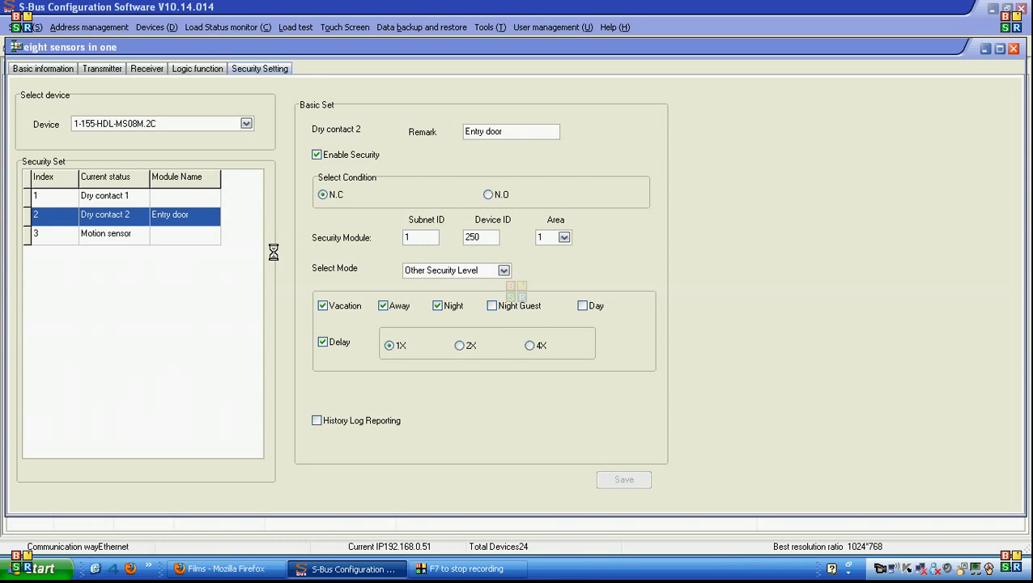
Step: Label the Motion sensor 'entry pir' on device 250 with Other Security Level mode, armed for Vacation
click(105, 234)
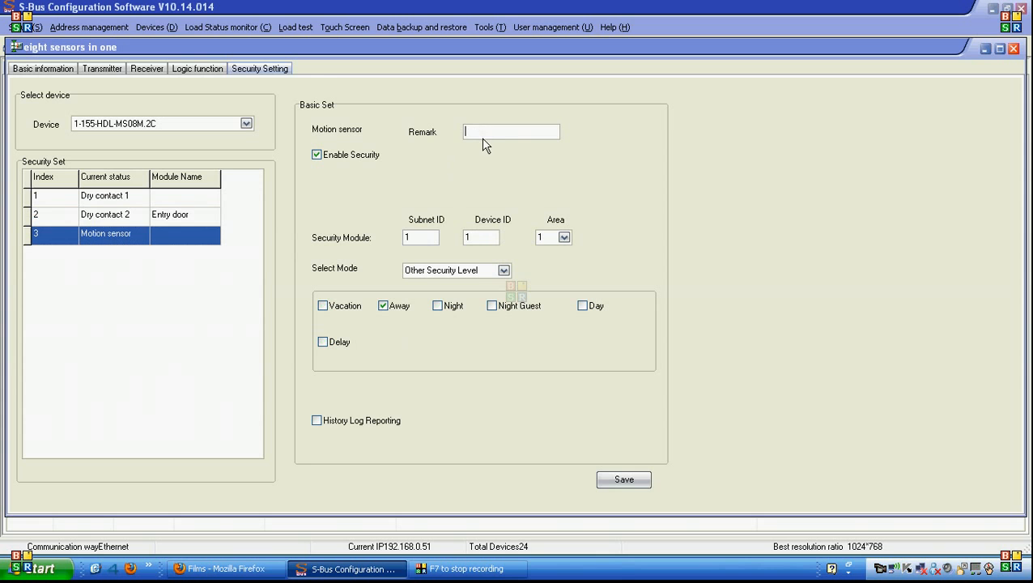
text(entry)
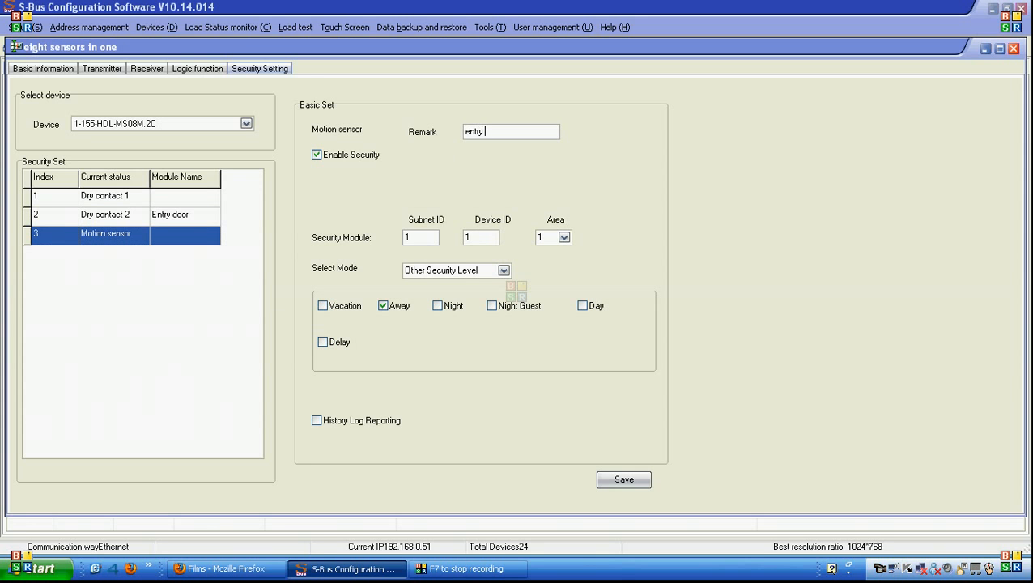
text(pir)
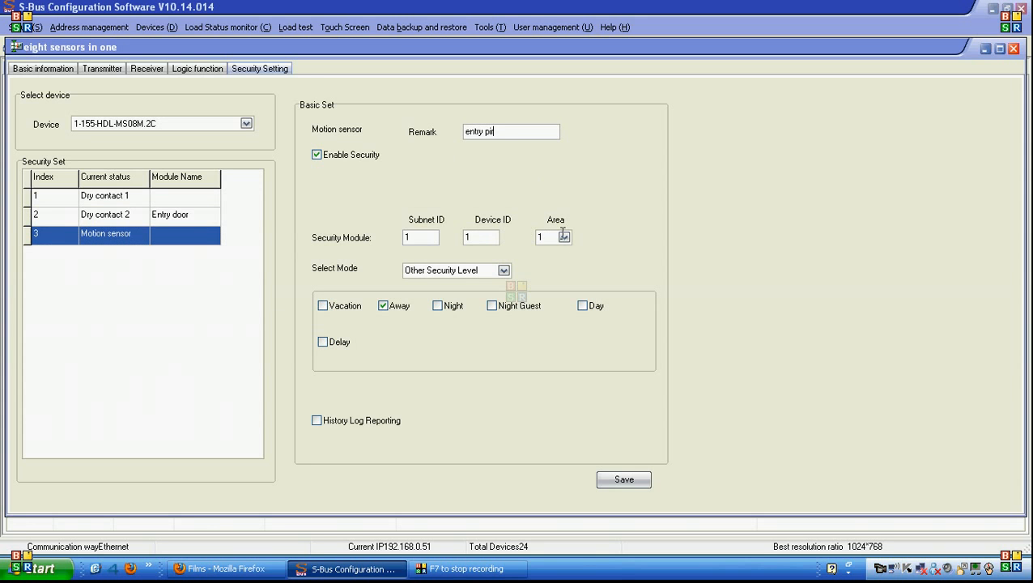
click(504, 269)
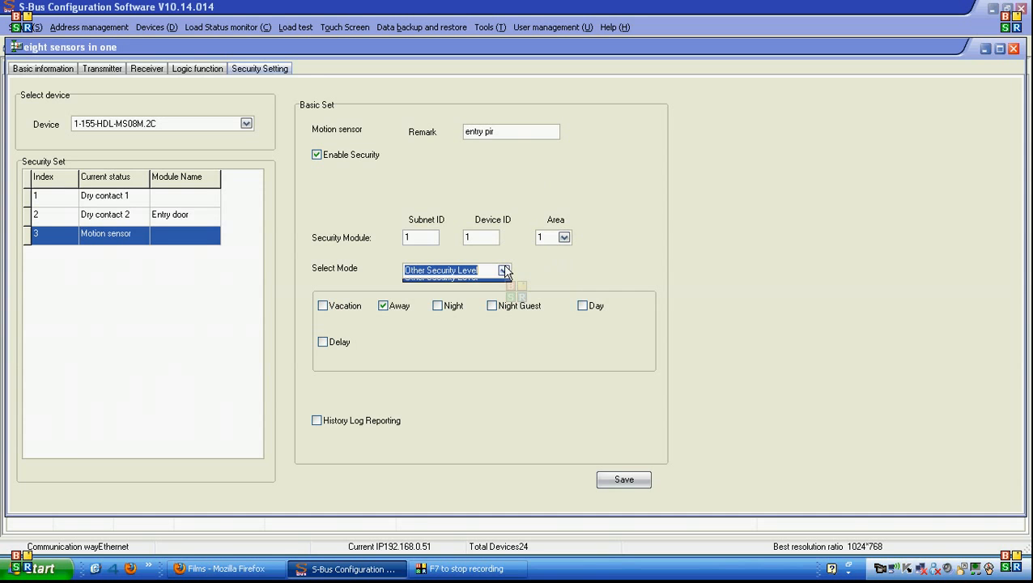
click(322, 306)
text(250)
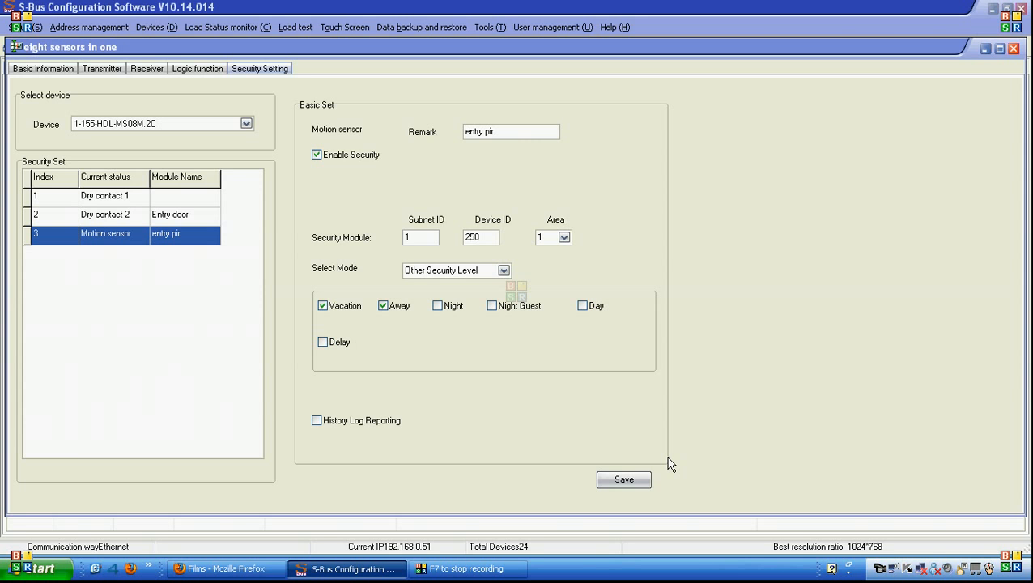
mouse_move(1005, 91)
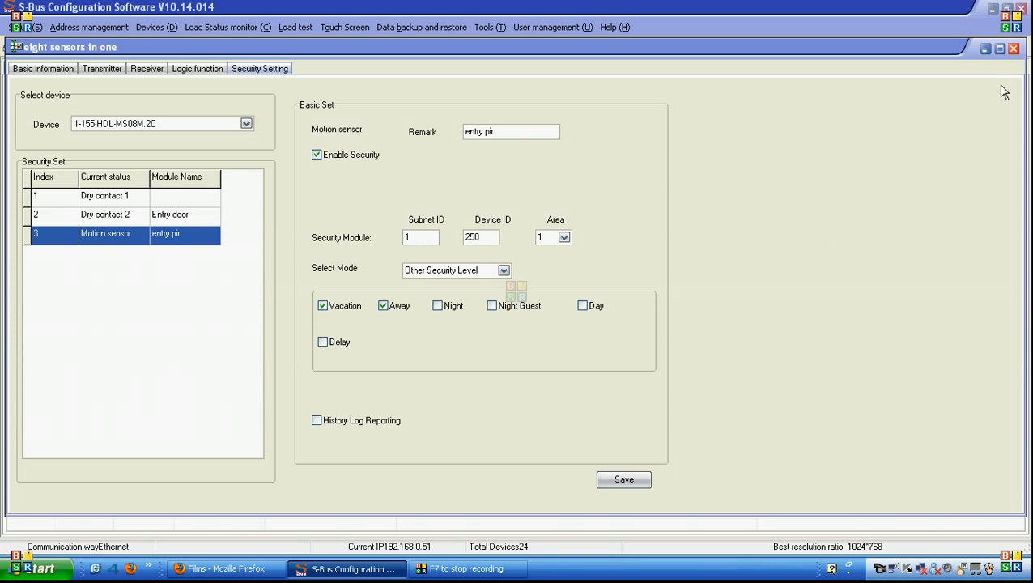